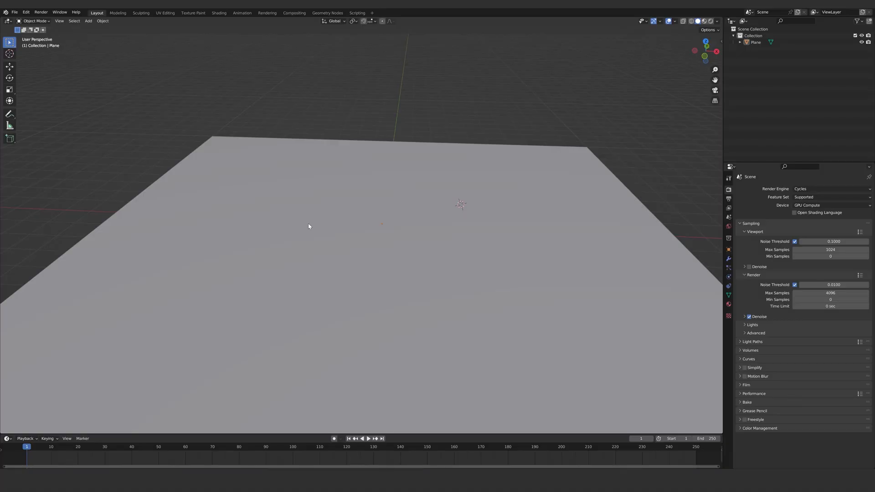
pyautogui.moveTo(417, 214)
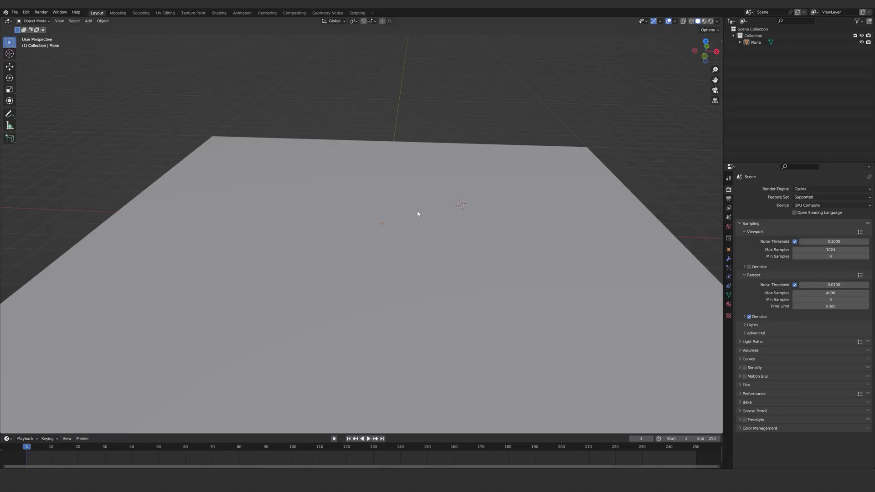
pyautogui.moveTo(45, 40)
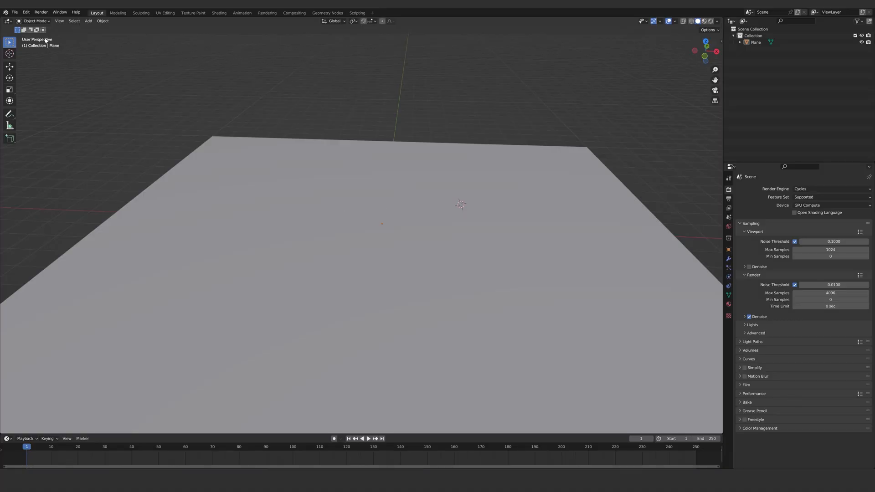
# - Open the Edit menu in Blender's top menu bar
pyautogui.click(25, 12)
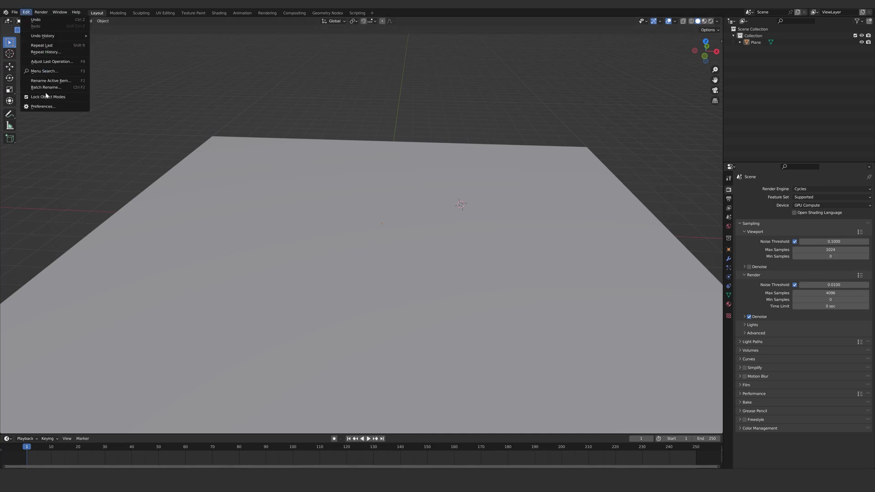
# - Install Population_Addon.zip from Preferences and enable Object: Population
pyautogui.click(43, 107)
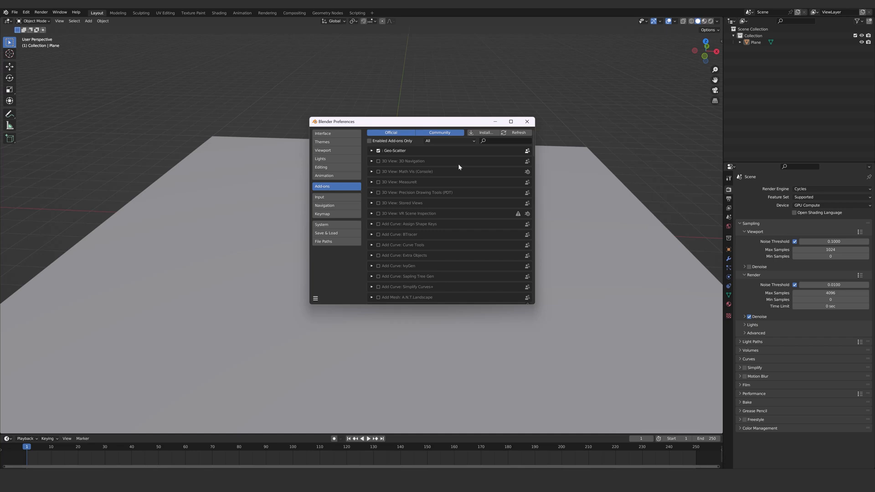
pyautogui.click(484, 132)
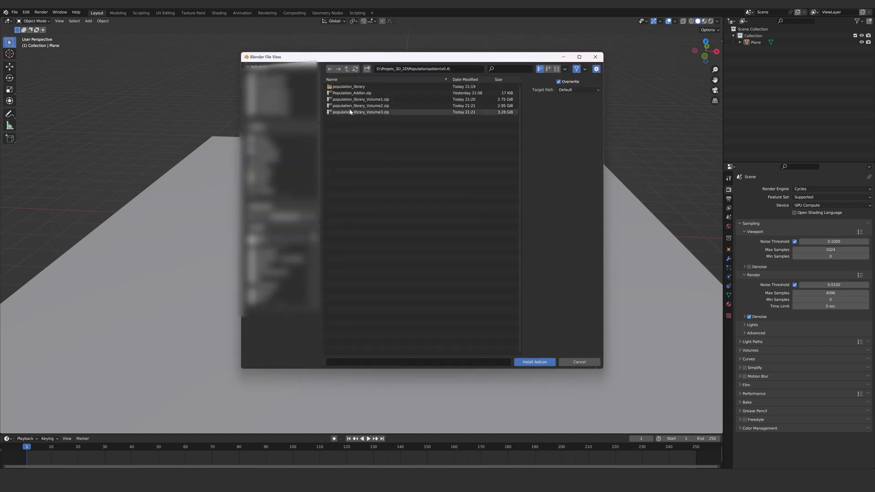
pyautogui.click(351, 92)
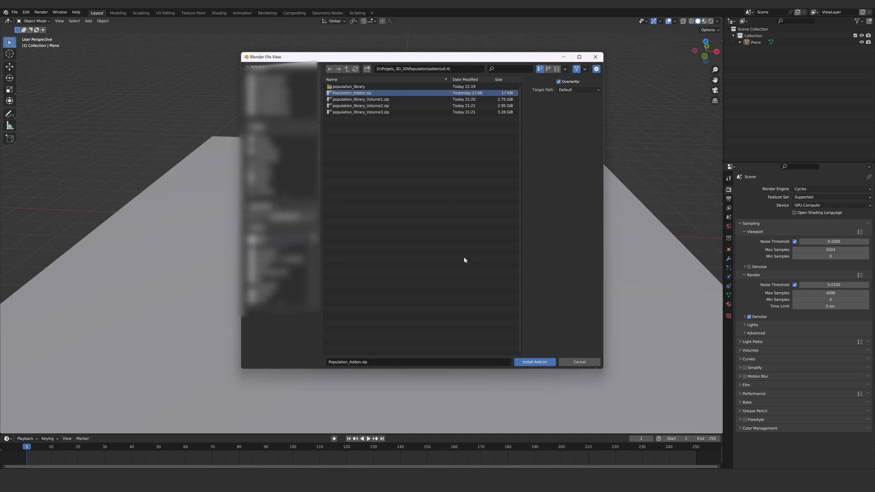
pyautogui.click(533, 362)
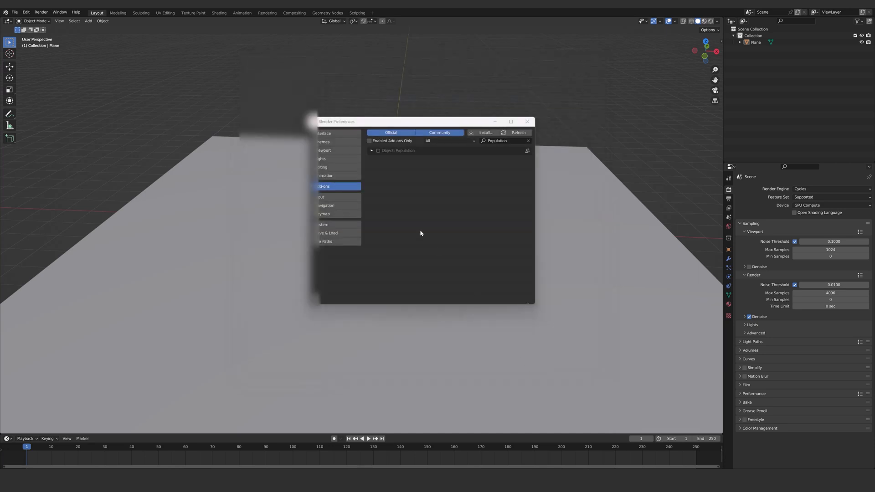
pyautogui.click(371, 150)
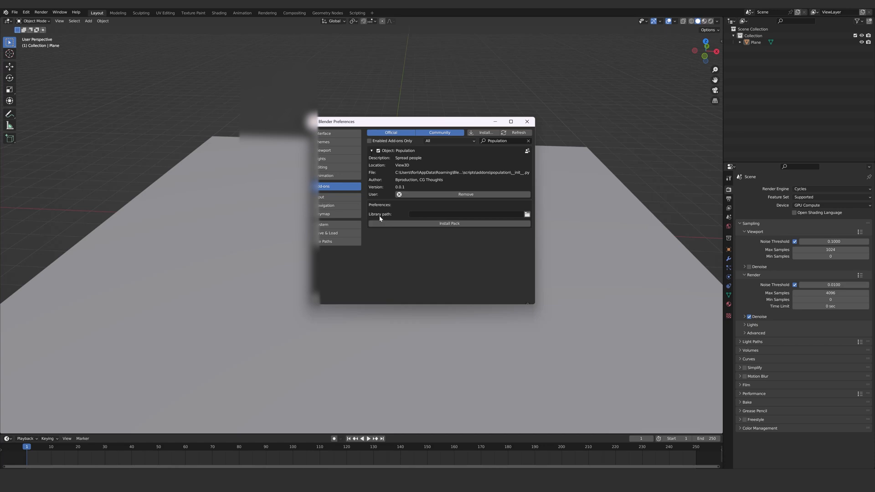
pyautogui.moveTo(388, 218)
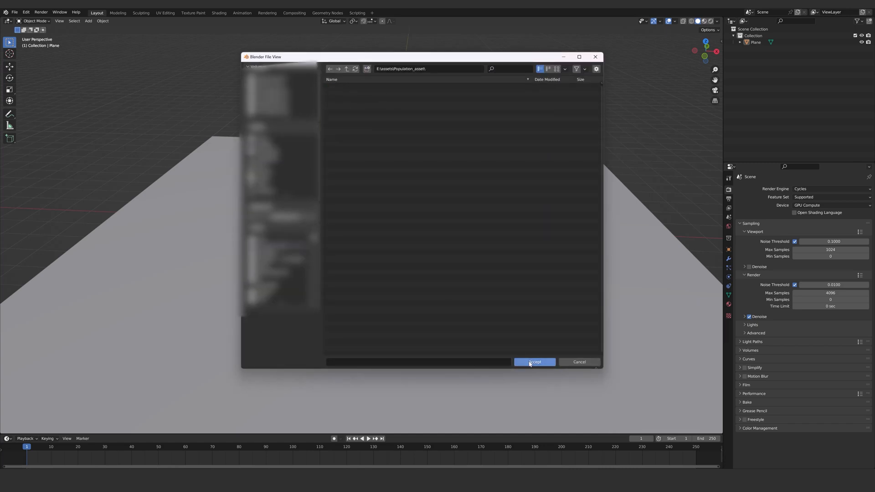
# - Set the library path to E:\assets\Population_asset and install the population_library_Volume1 pack
pyautogui.click(534, 361)
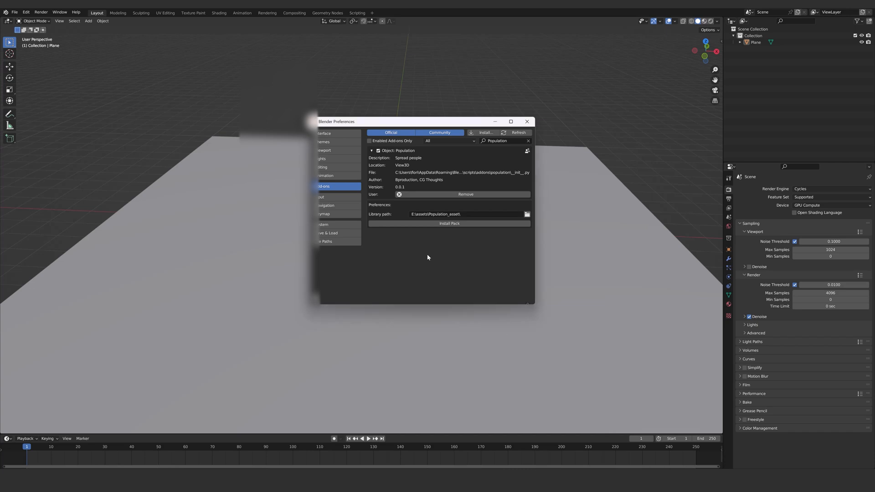
pyautogui.click(448, 223)
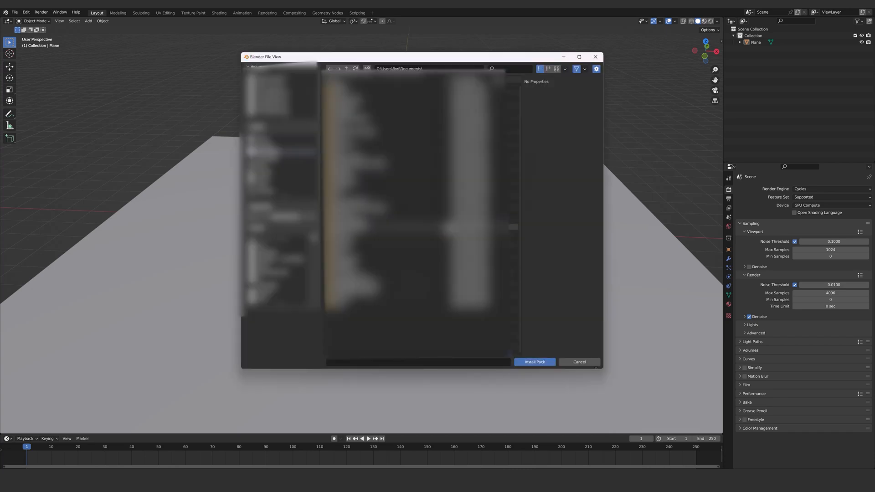
pyautogui.click(360, 99)
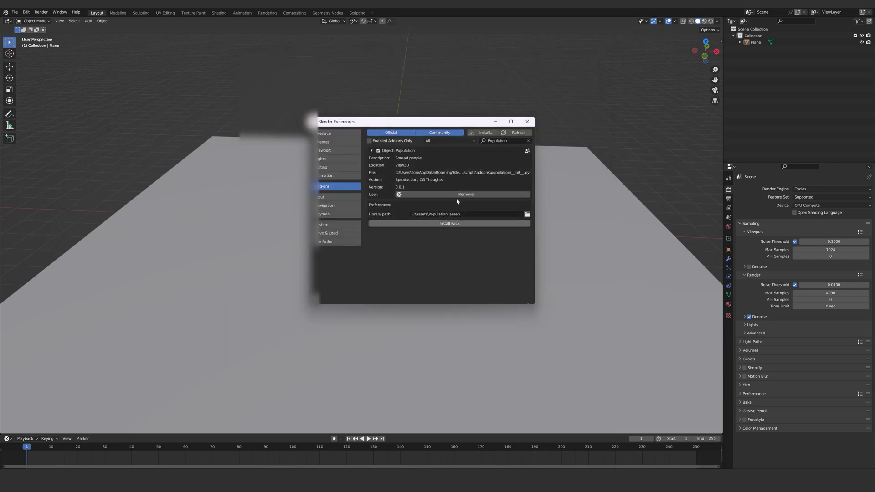
pyautogui.click(448, 223)
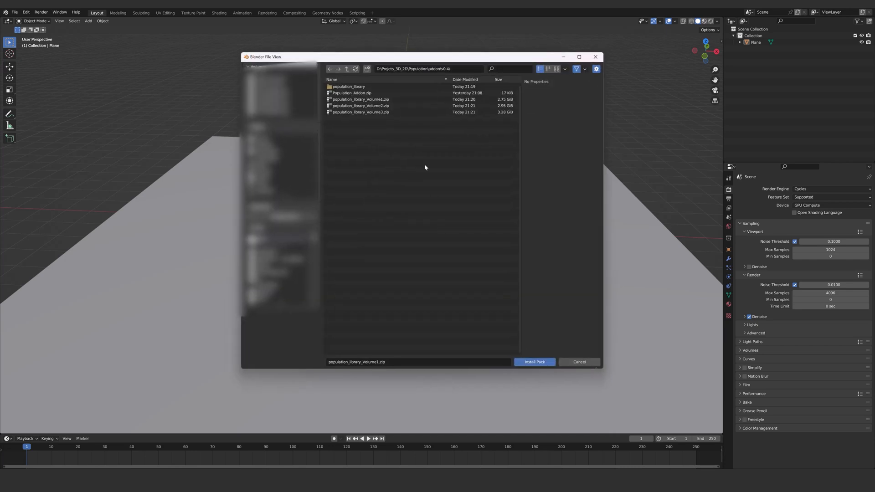
pyautogui.click(533, 362)
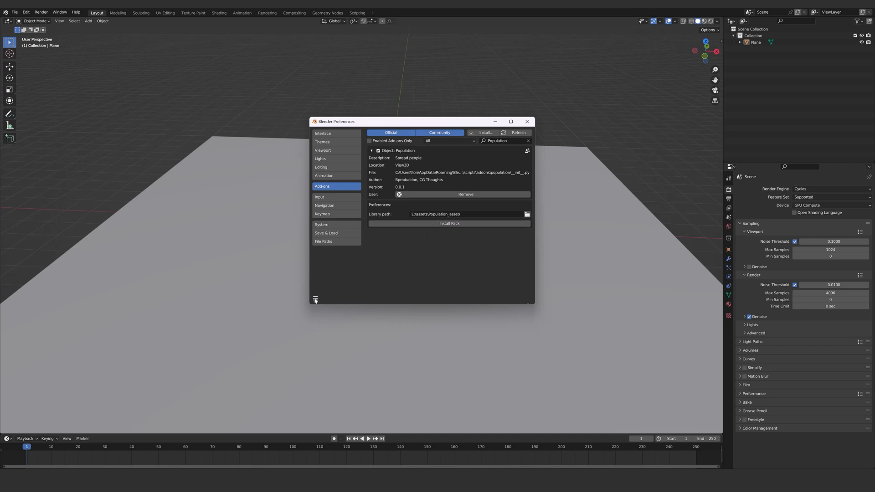
pyautogui.click(315, 299)
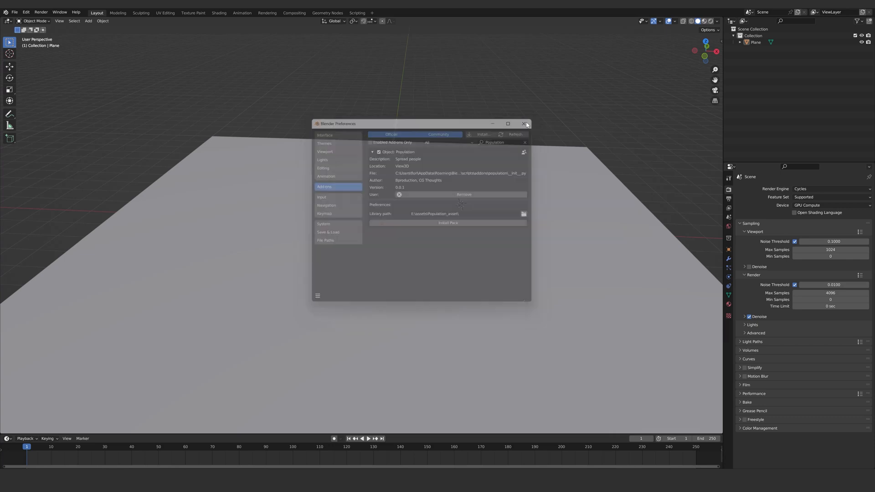
# - Close the Preferences window to reach the Population sidebar tools
pyautogui.click(524, 124)
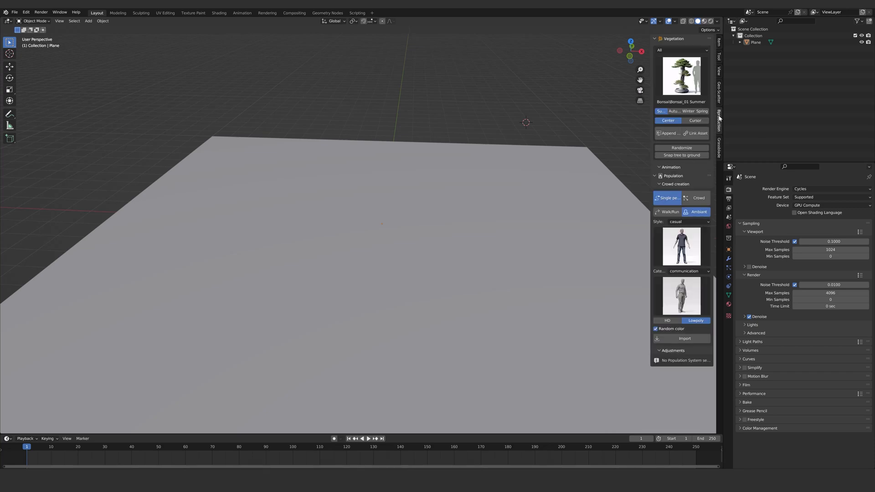
pyautogui.moveTo(655, 42)
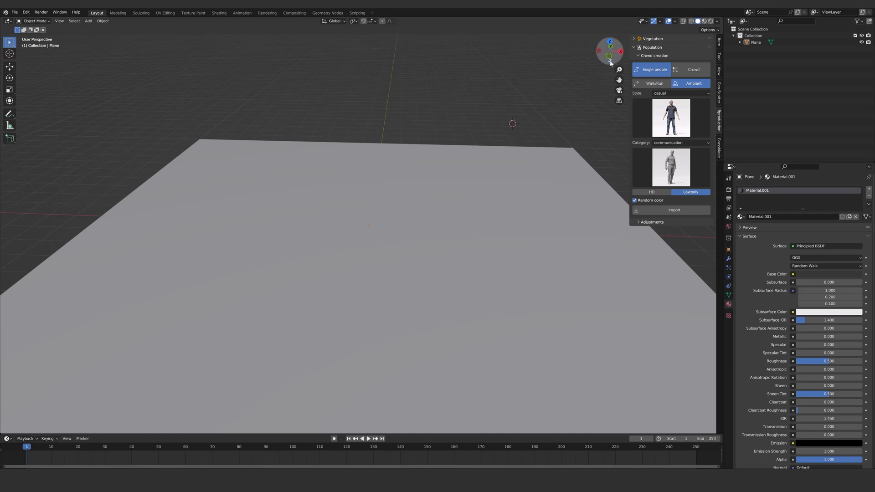
pyautogui.click(693, 69)
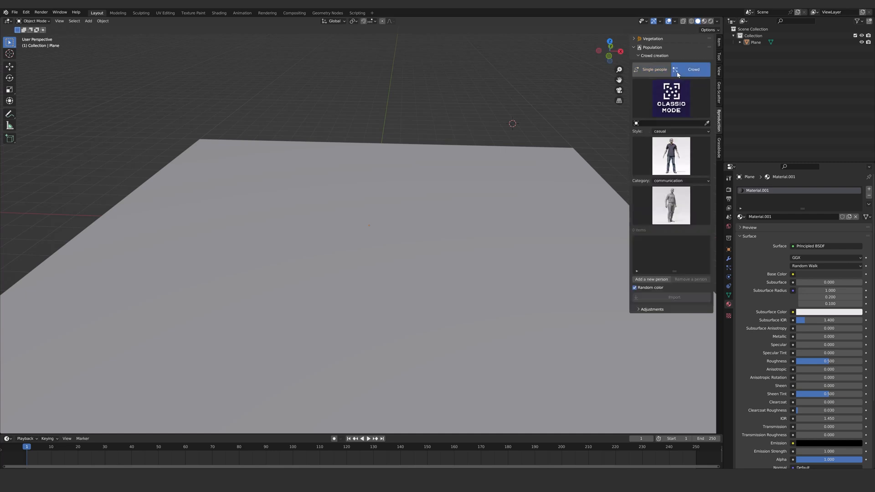
pyautogui.click(654, 69)
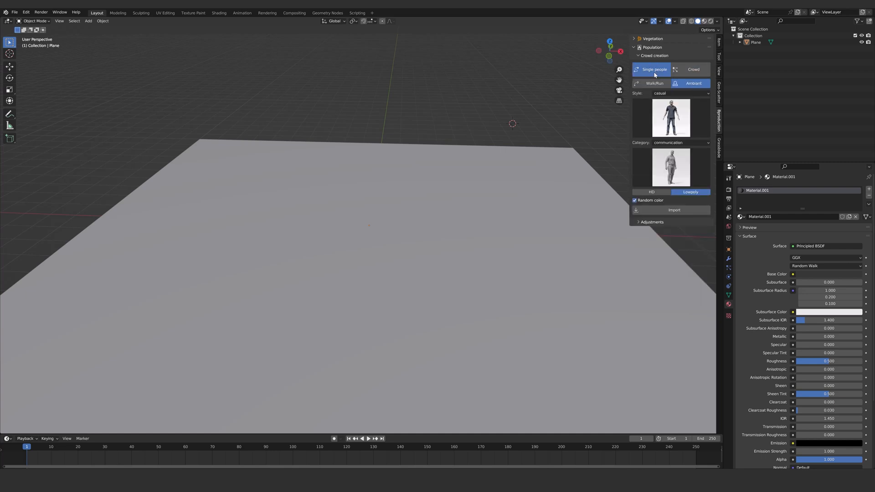
pyautogui.moveTo(507, 81)
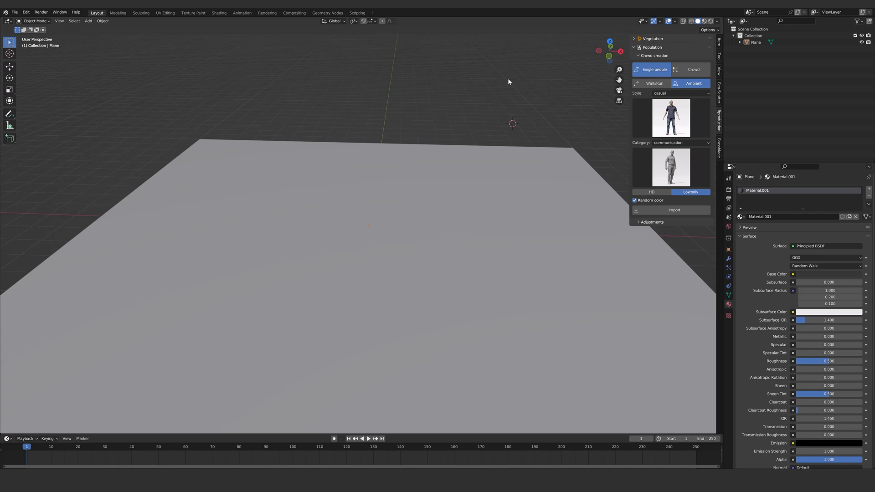
pyautogui.moveTo(684, 74)
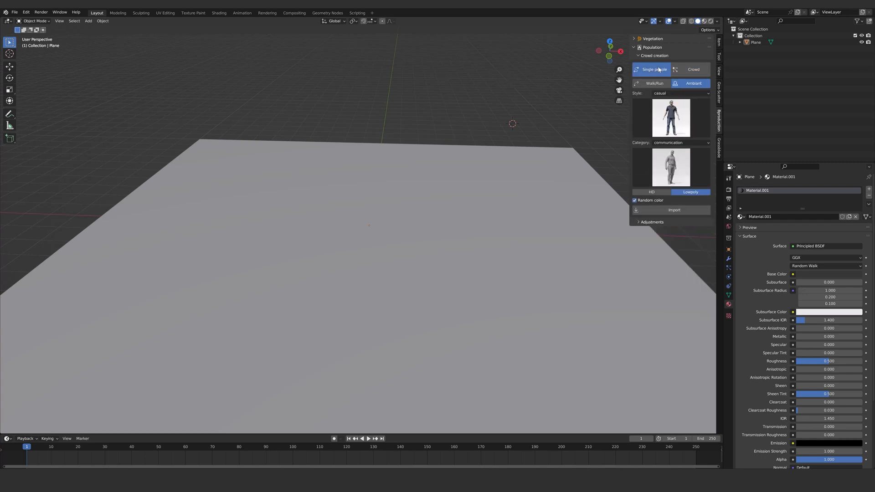
pyautogui.moveTo(653, 69)
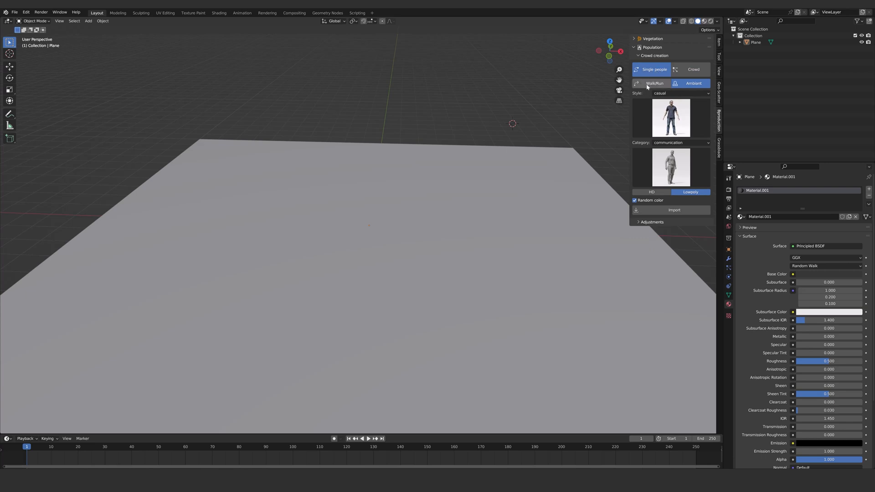
pyautogui.click(653, 83)
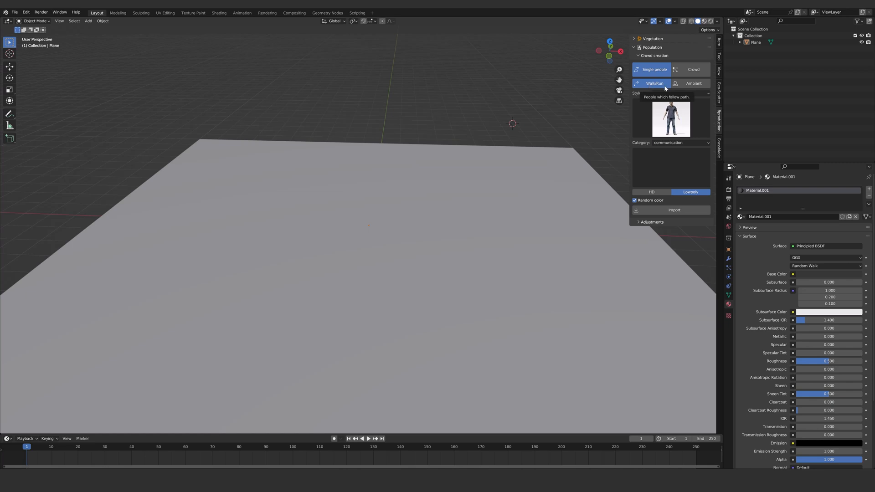
pyautogui.click(694, 83)
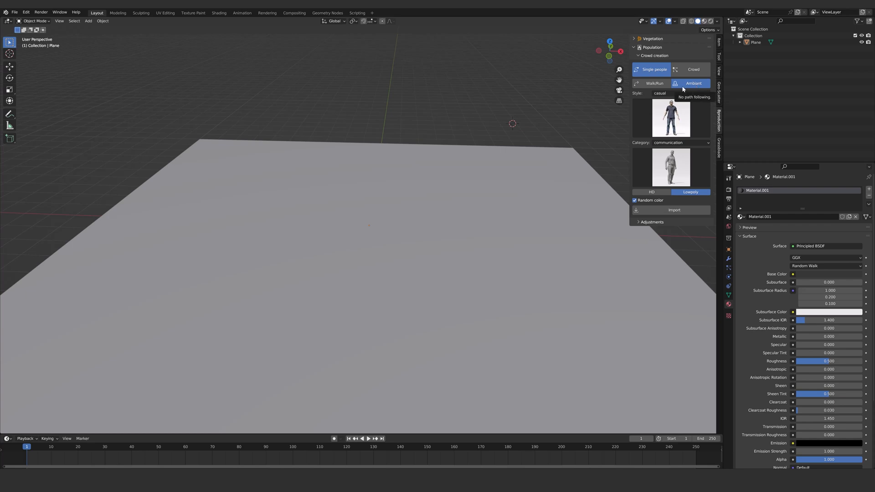
# - Choose matthew as the ambient single-person character
pyautogui.click(670, 117)
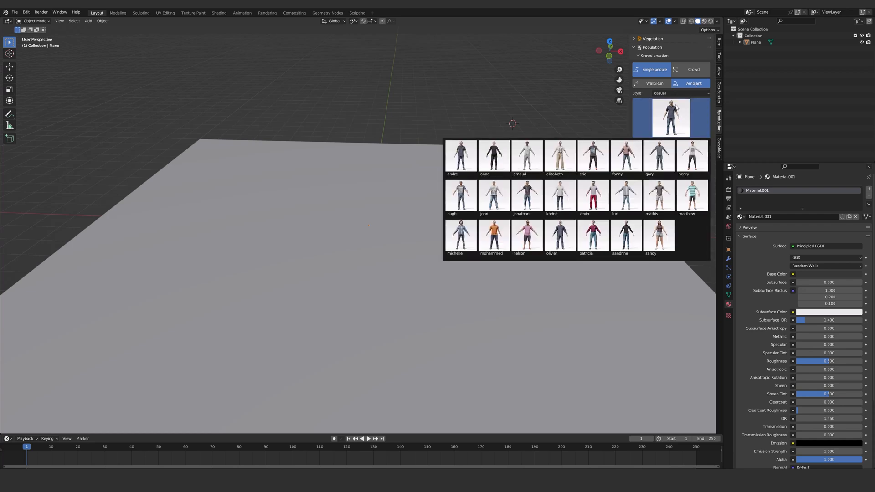
pyautogui.click(680, 93)
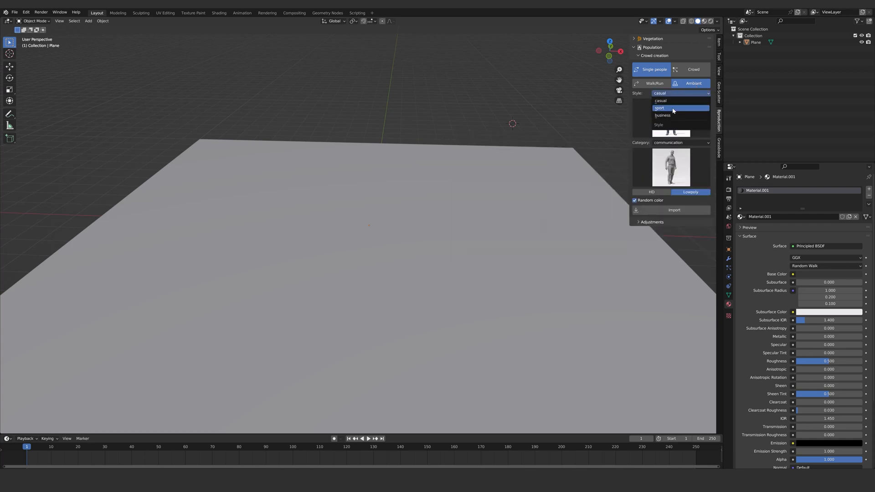
pyautogui.click(660, 108)
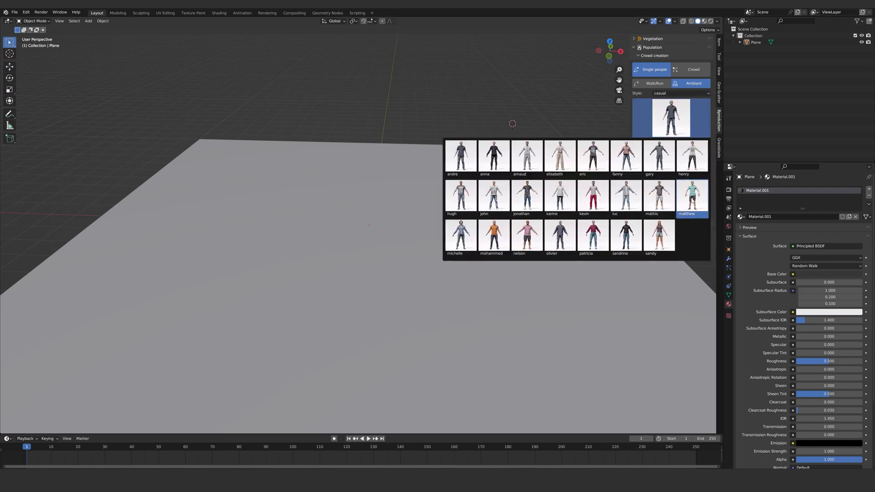
pyautogui.click(680, 142)
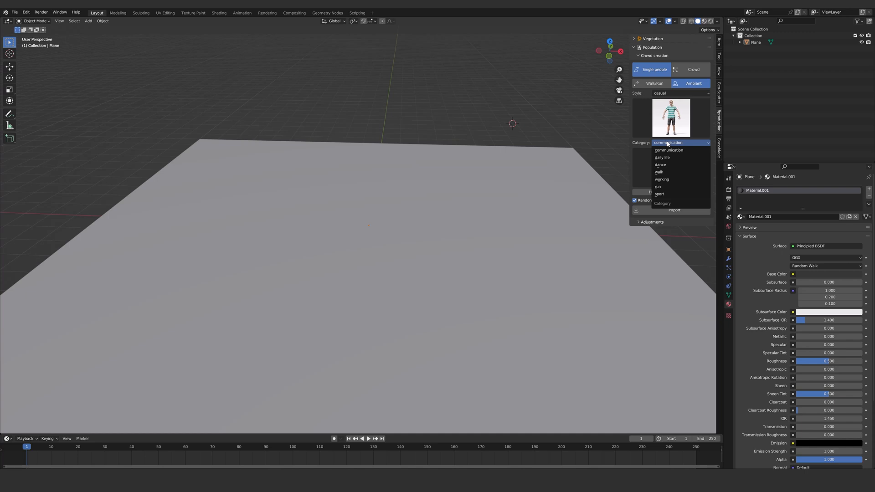
# - Browse the walk and run animation categories, then set Category to sport
pyautogui.click(667, 142)
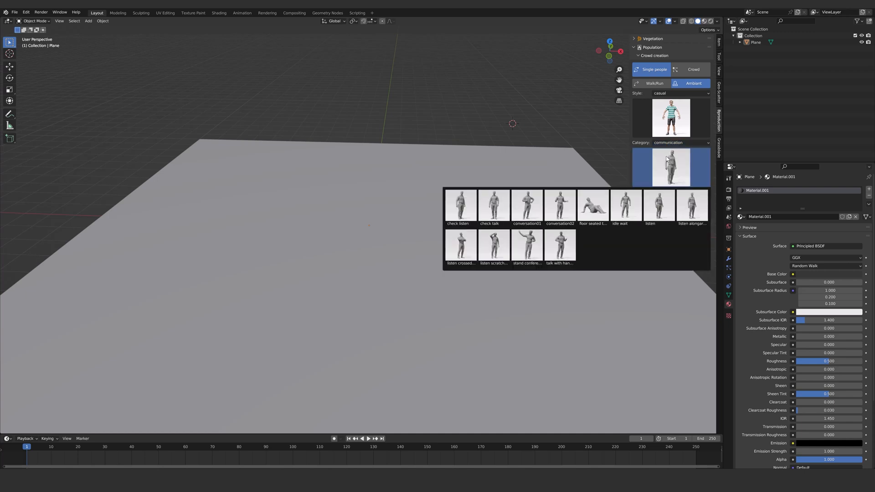
pyautogui.click(679, 142)
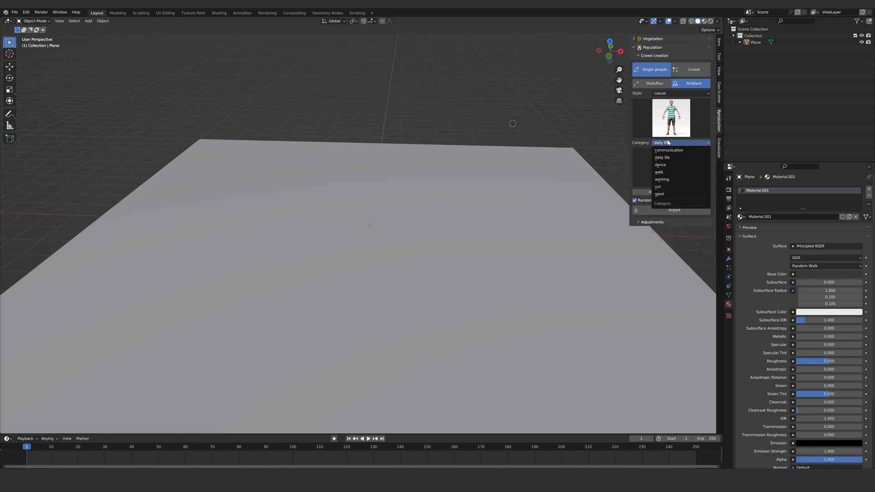
pyautogui.click(658, 172)
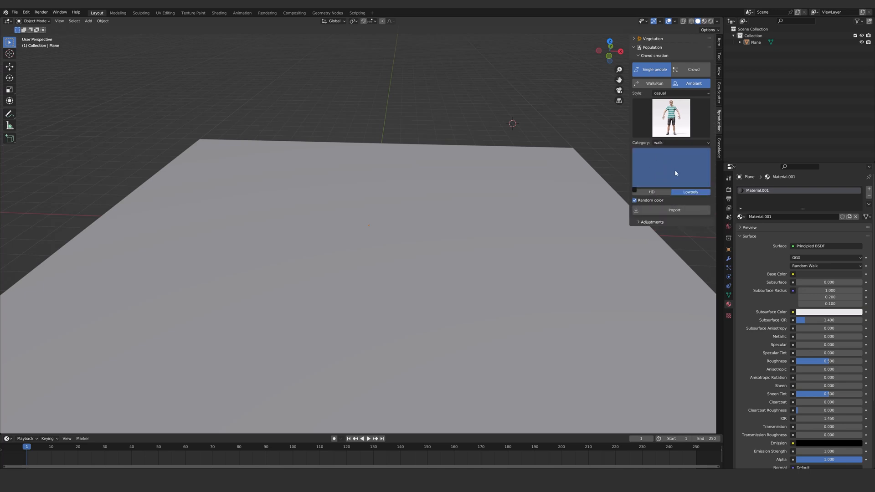
pyautogui.click(678, 143)
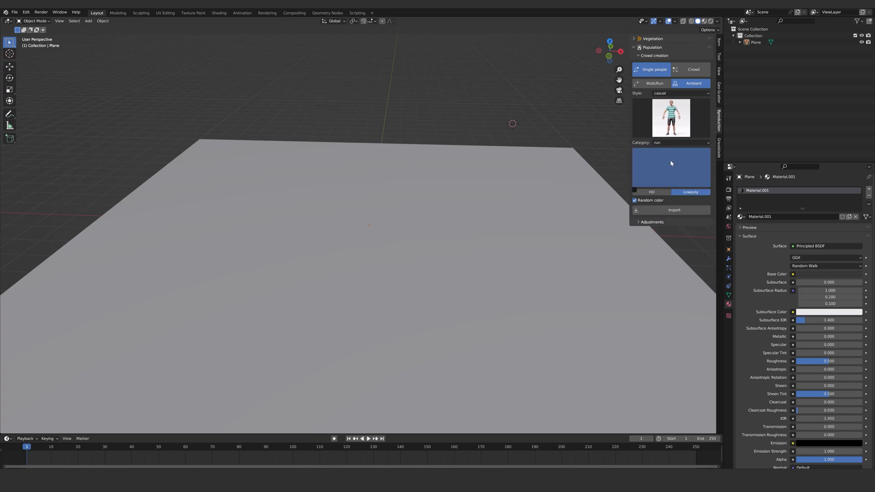
pyautogui.moveTo(654, 83)
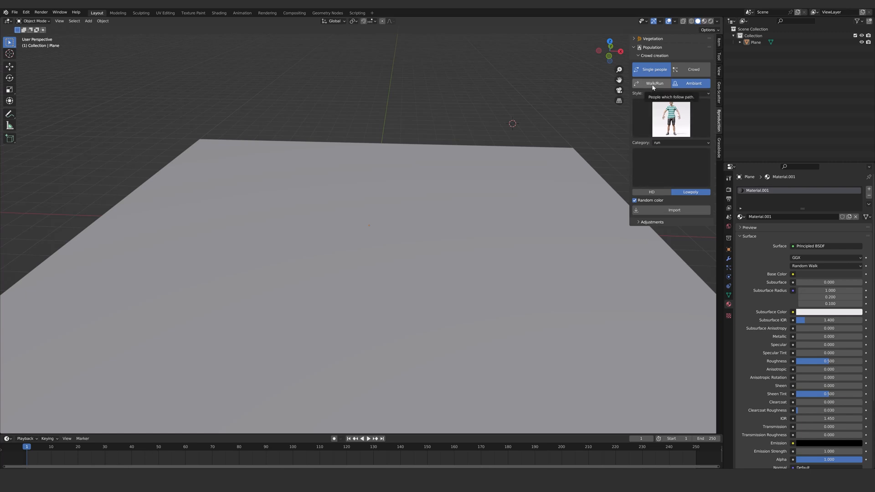
pyautogui.click(680, 142)
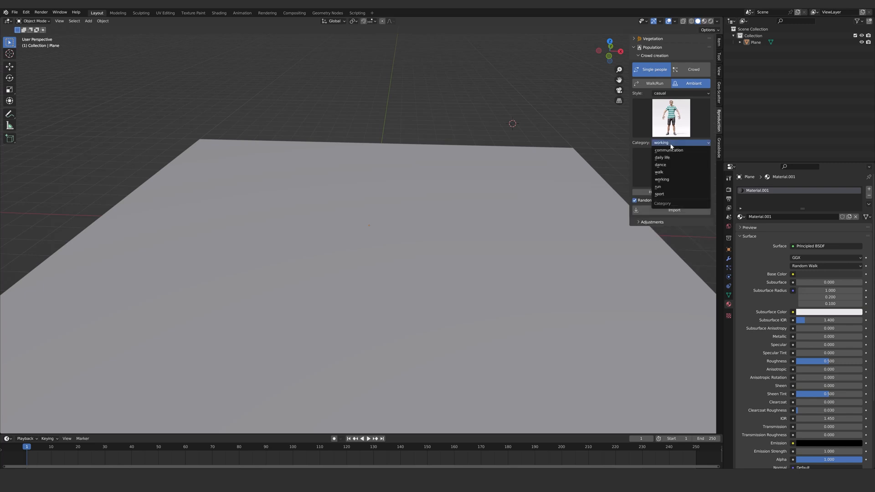
pyautogui.click(658, 193)
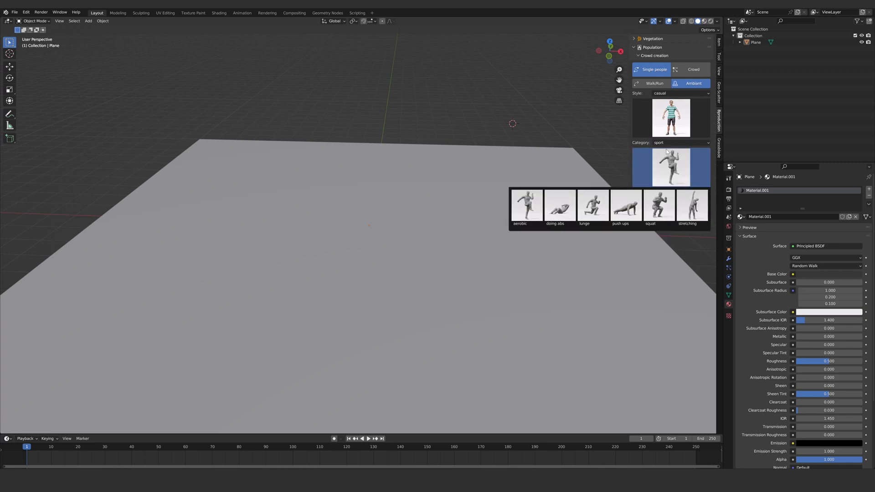
# - Import an HD communication-category person with Random color turned off
pyautogui.click(680, 142)
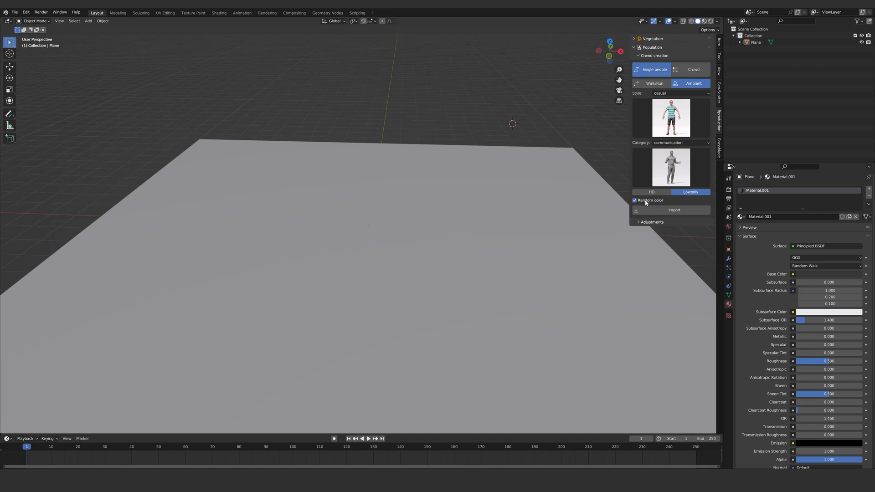
pyautogui.moveTo(646, 202)
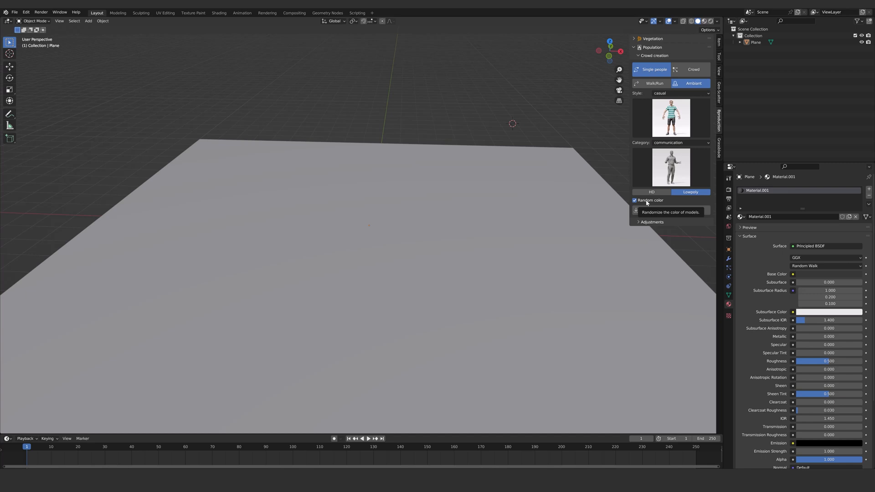
pyautogui.click(634, 200)
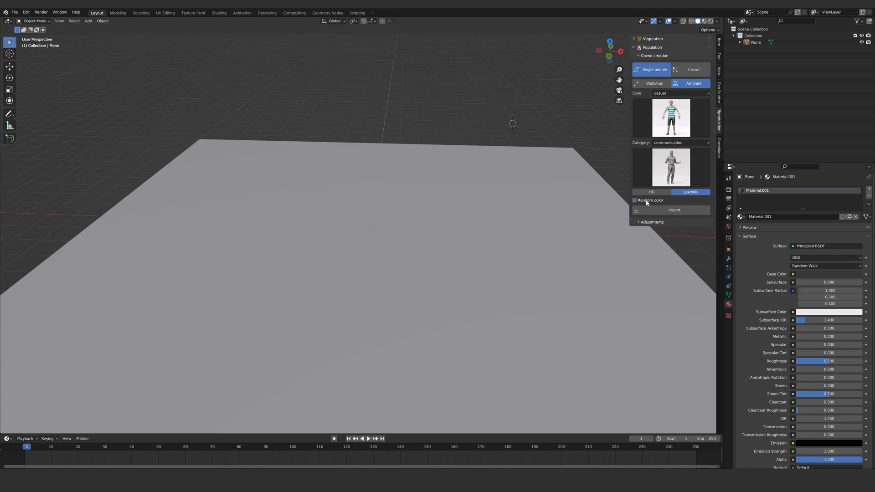
pyautogui.click(651, 191)
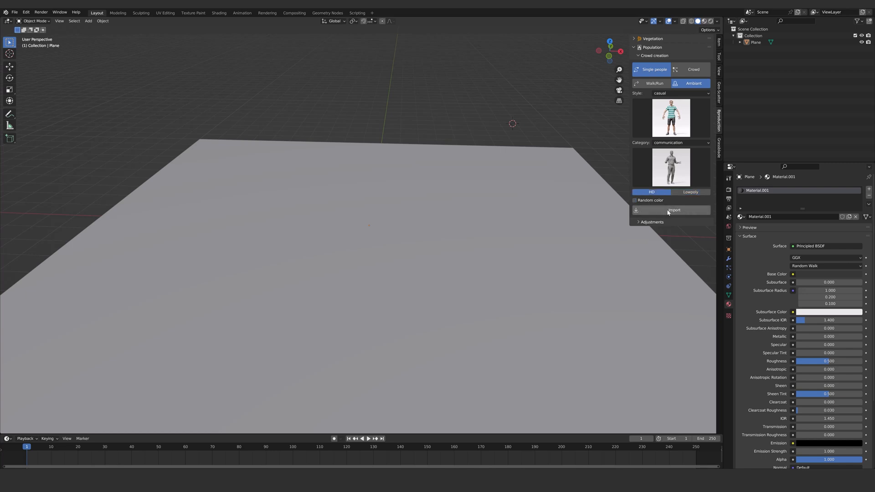
pyautogui.moveTo(363, 270)
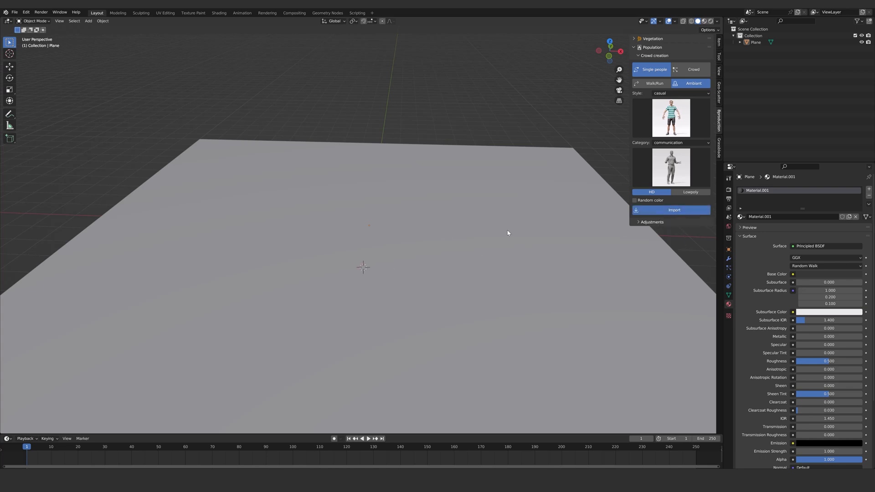
pyautogui.click(673, 210)
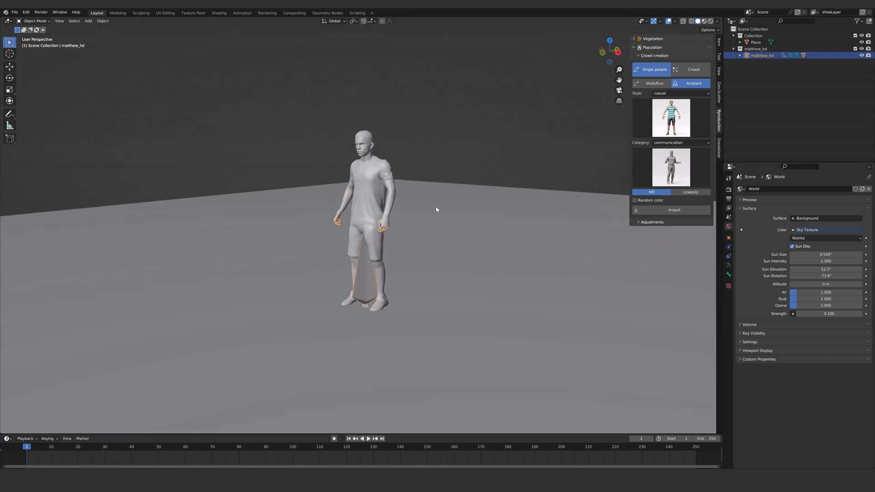
# - Set the output frame rate to 30 fps and play the character animation
pyautogui.click(361, 438)
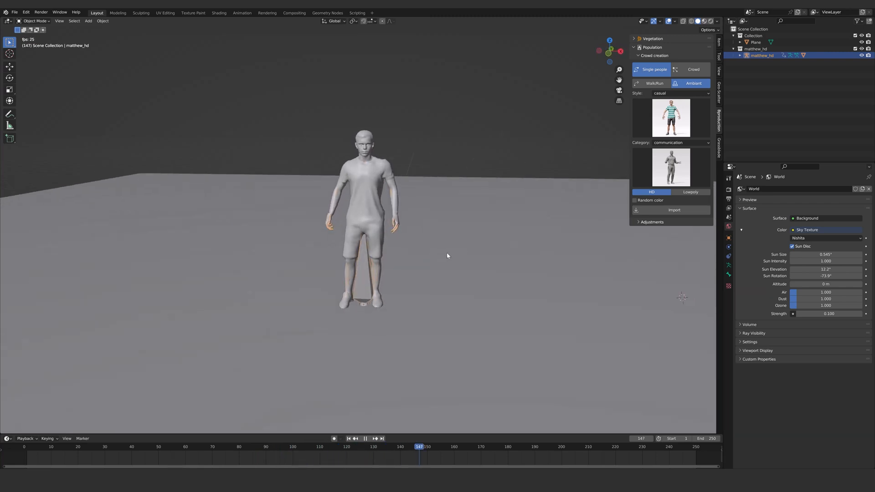
pyautogui.click(348, 438)
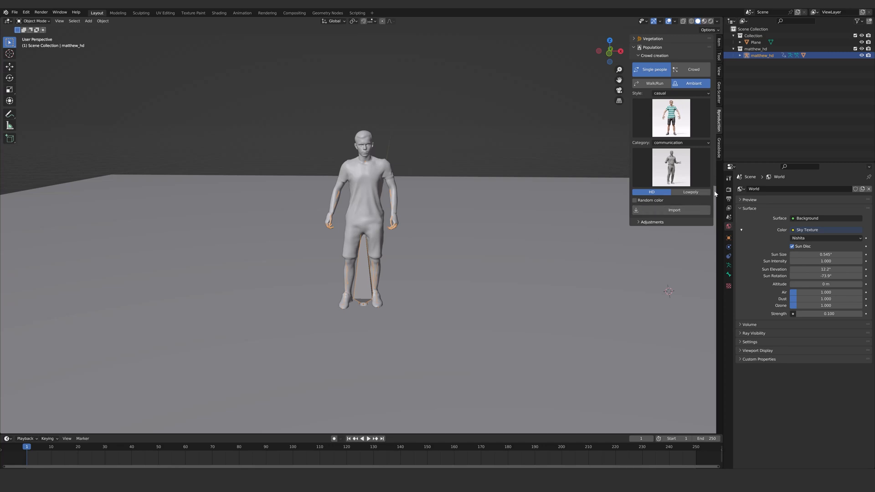
pyautogui.click(728, 198)
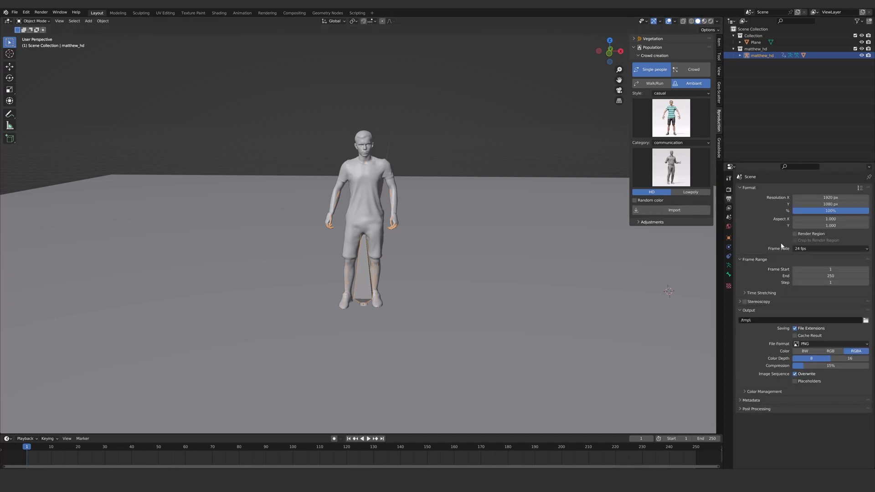
pyautogui.click(830, 249)
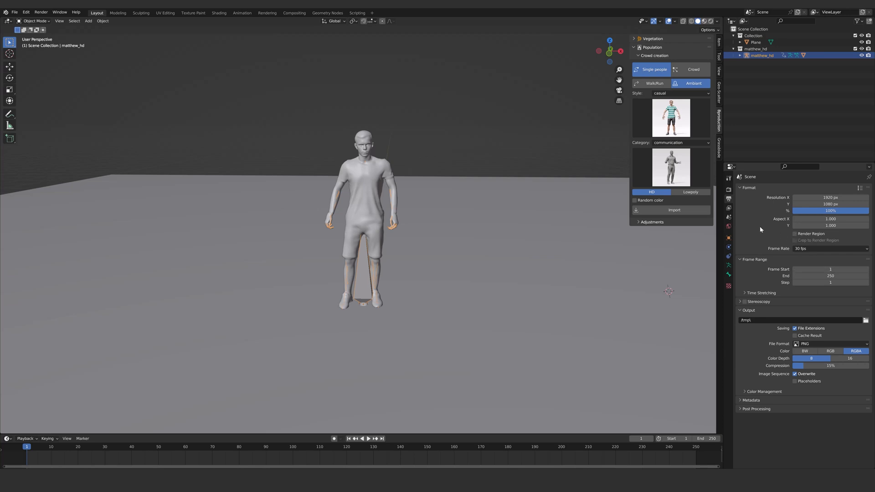
pyautogui.moveTo(728, 204)
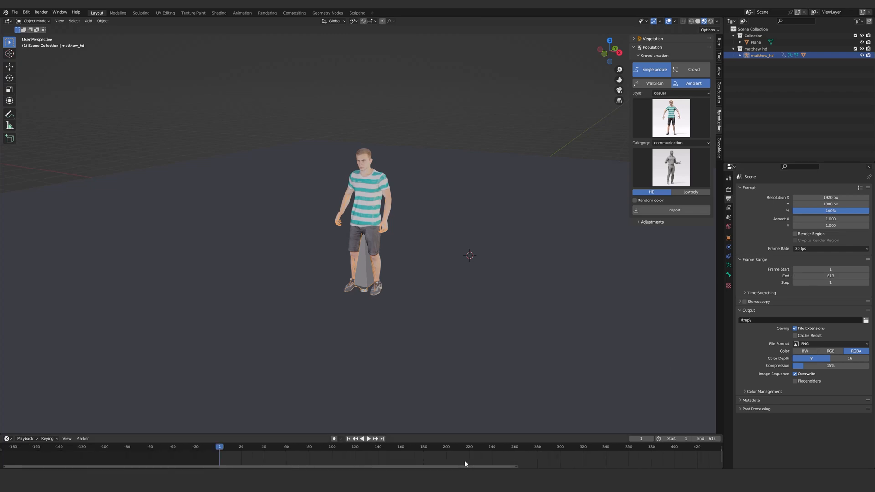
pyautogui.click(368, 438)
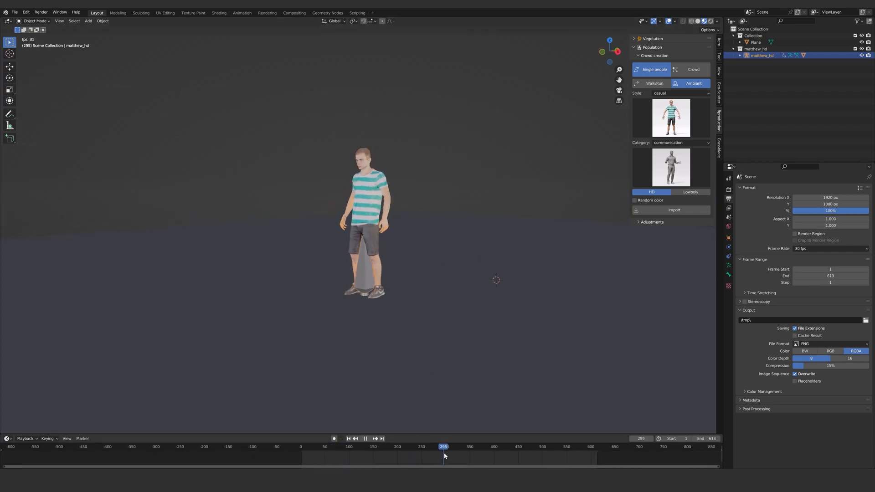
pyautogui.click(498, 447)
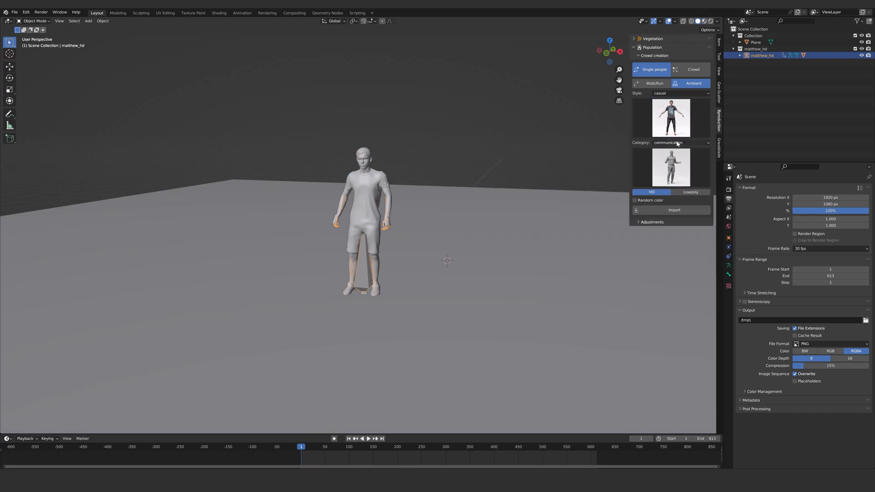
# - Import a low-poly squatting sport figure and view both characters in Material Preview
pyautogui.click(679, 142)
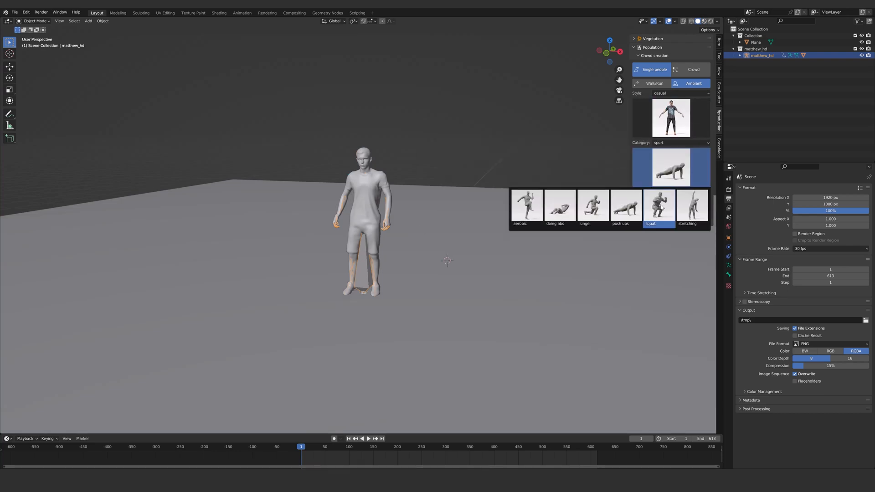
pyautogui.click(658, 207)
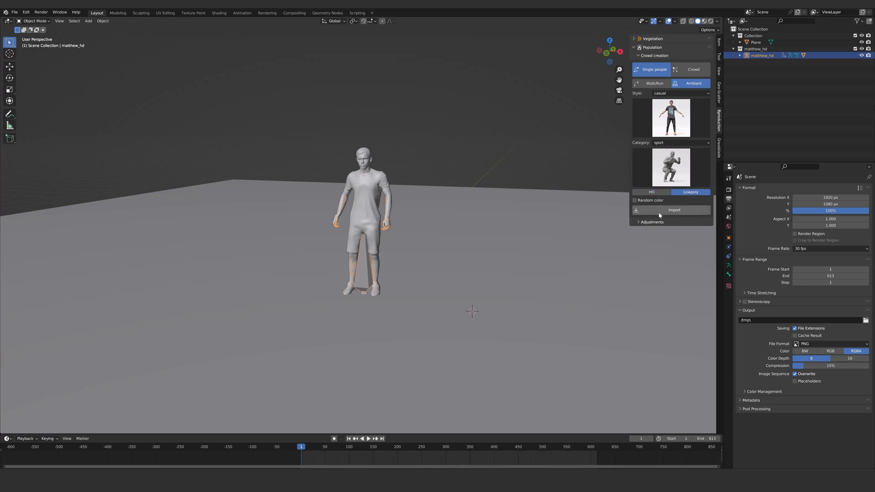
pyautogui.click(674, 210)
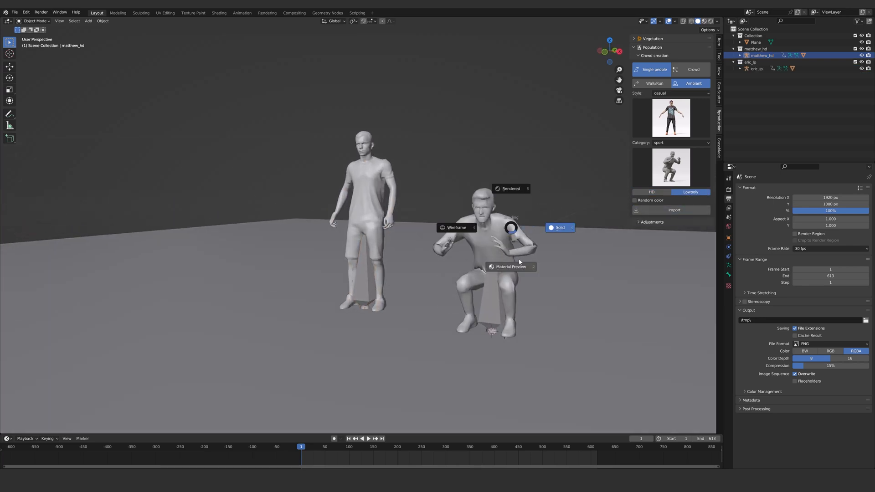
pyautogui.click(486, 256)
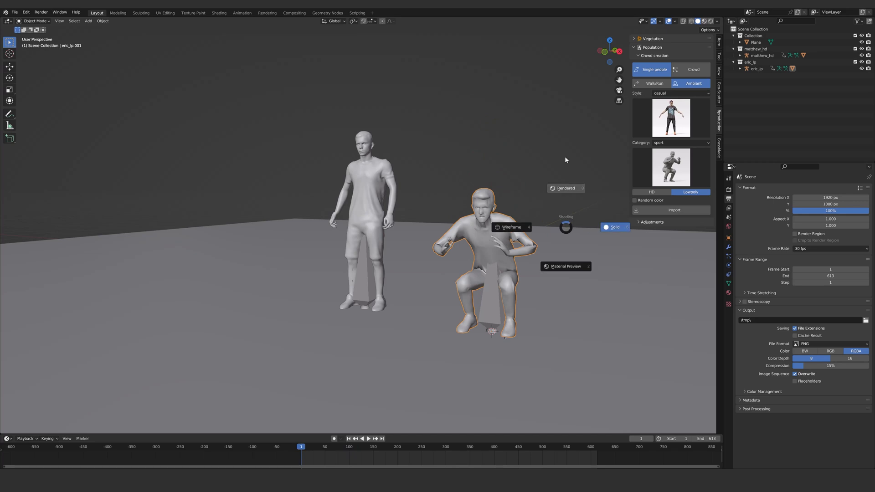
pyautogui.click(565, 266)
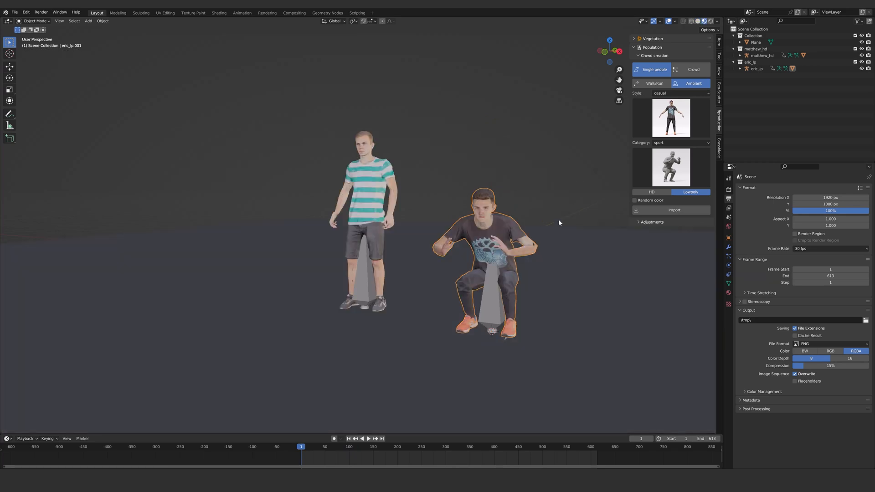
pyautogui.click(367, 438)
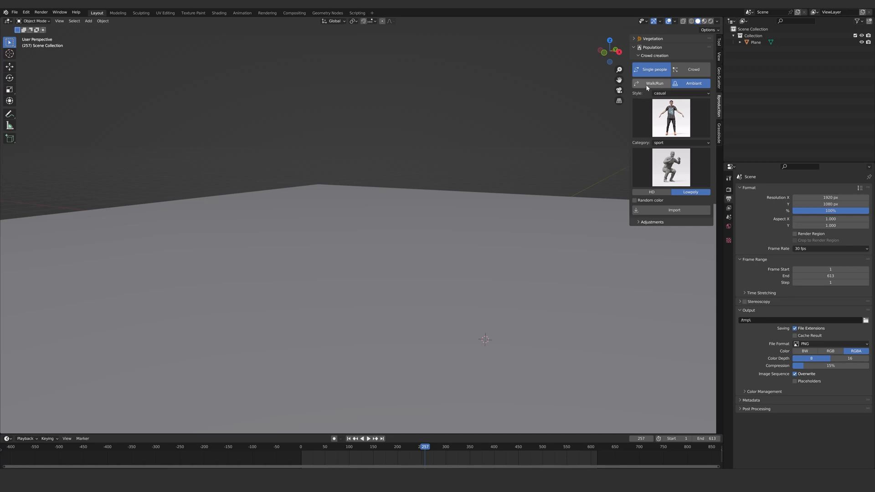
# - Switch to Walk/Run with sport style, walk category and HD detail
pyautogui.click(679, 93)
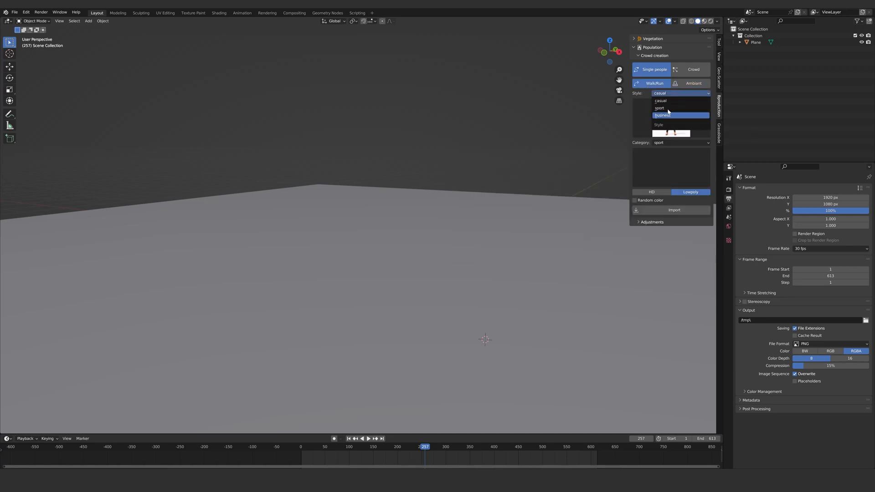
pyautogui.click(659, 108)
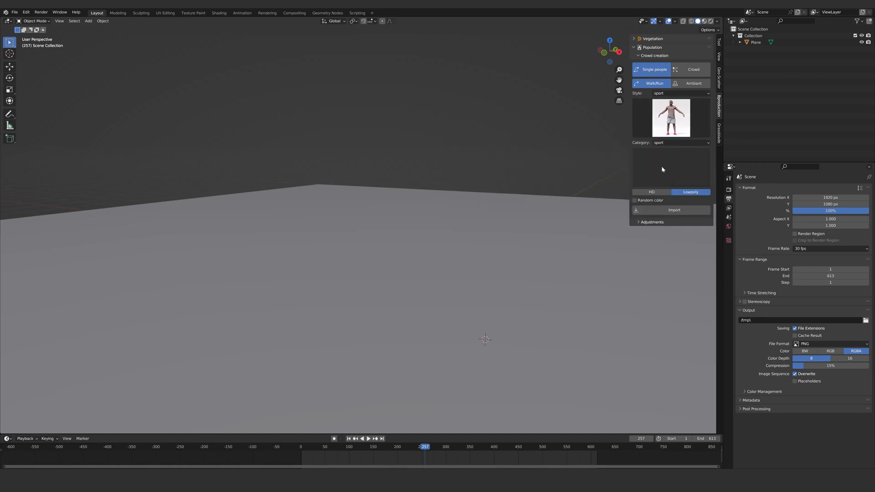
pyautogui.click(680, 142)
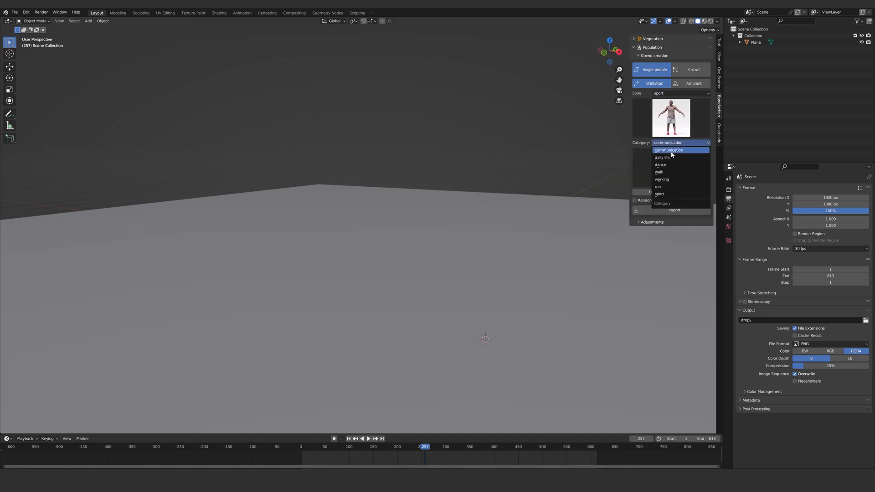
pyautogui.click(660, 165)
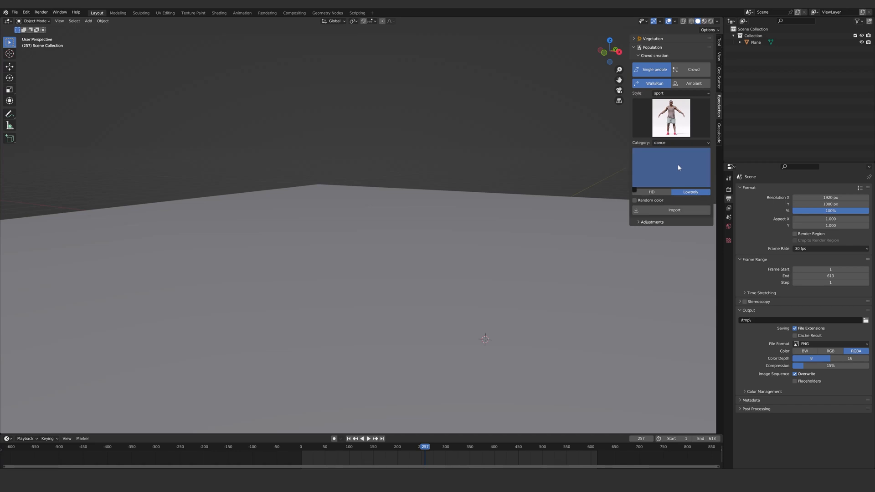
pyautogui.click(681, 142)
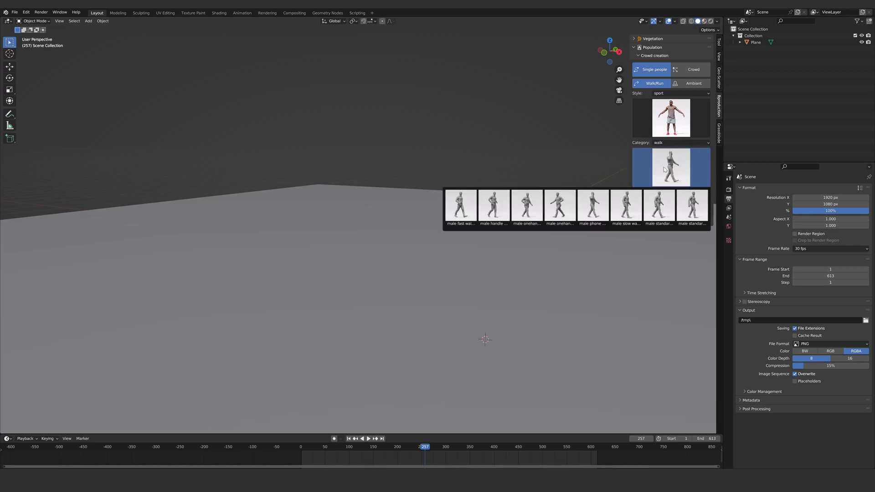
pyautogui.click(678, 143)
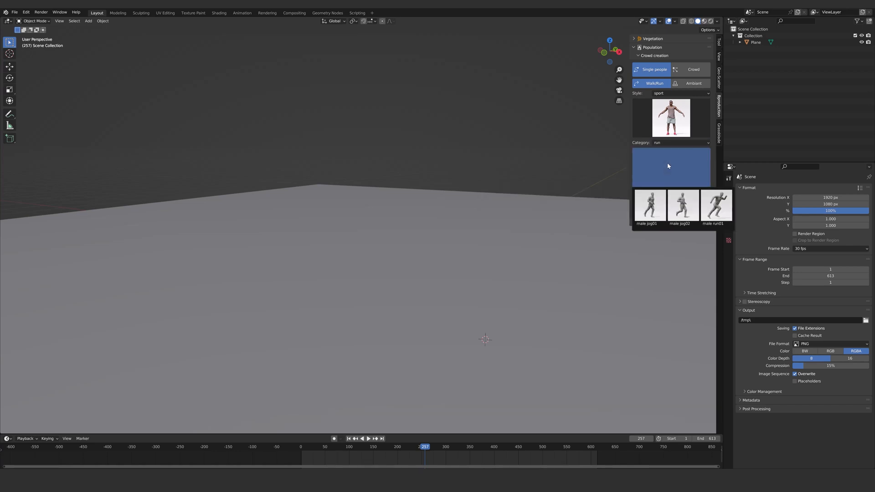
pyautogui.click(679, 142)
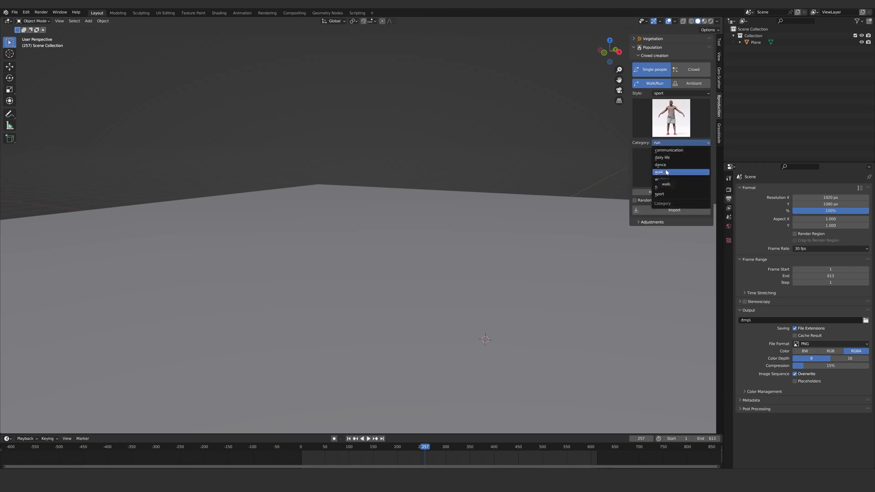
pyautogui.click(658, 172)
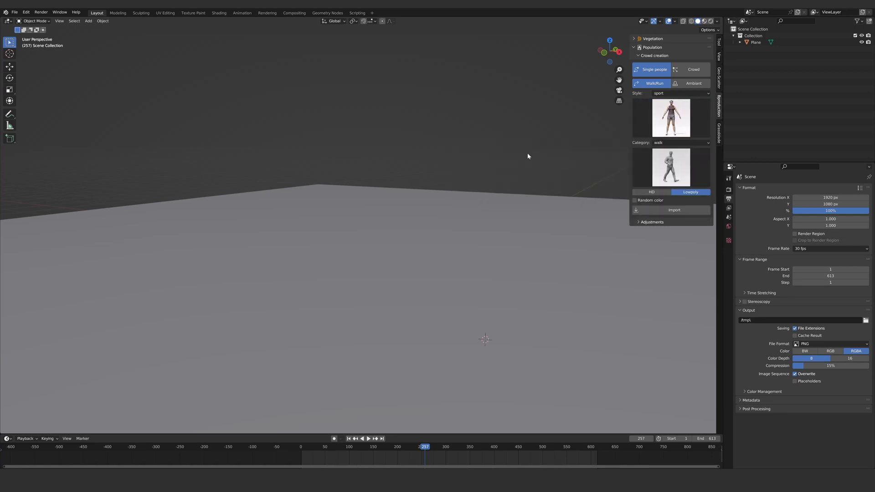
pyautogui.click(651, 192)
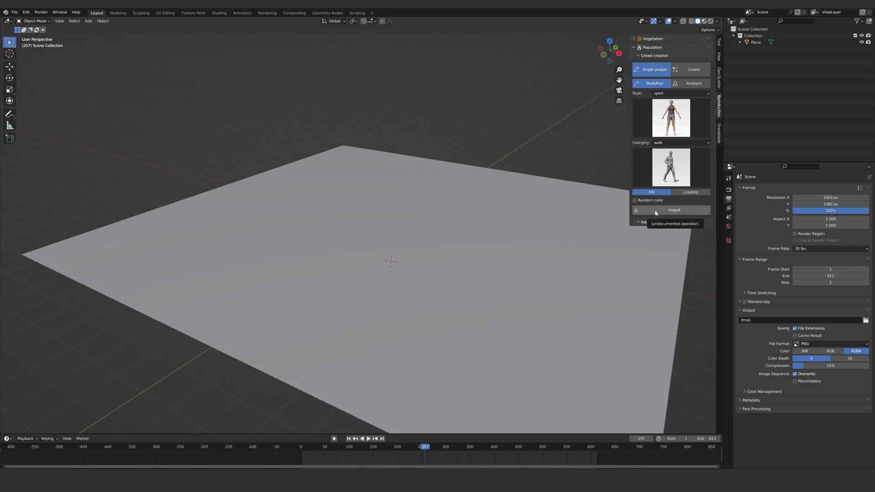
# - Import the HD walker and finish its drawn path in Object Mode
pyautogui.click(674, 209)
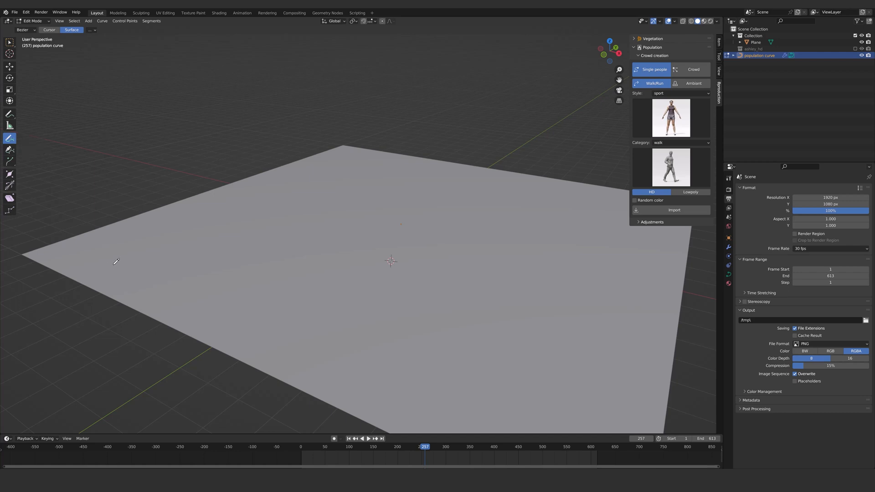
pyautogui.moveTo(123, 261)
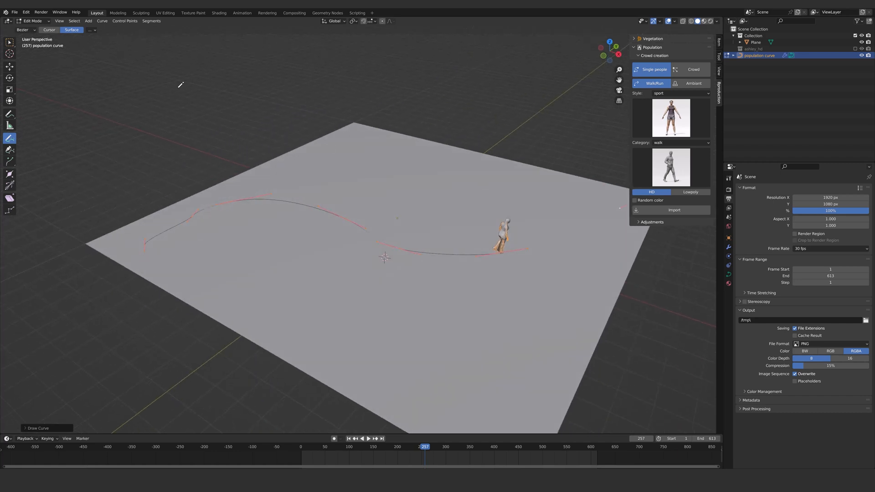
pyautogui.press('Tab')
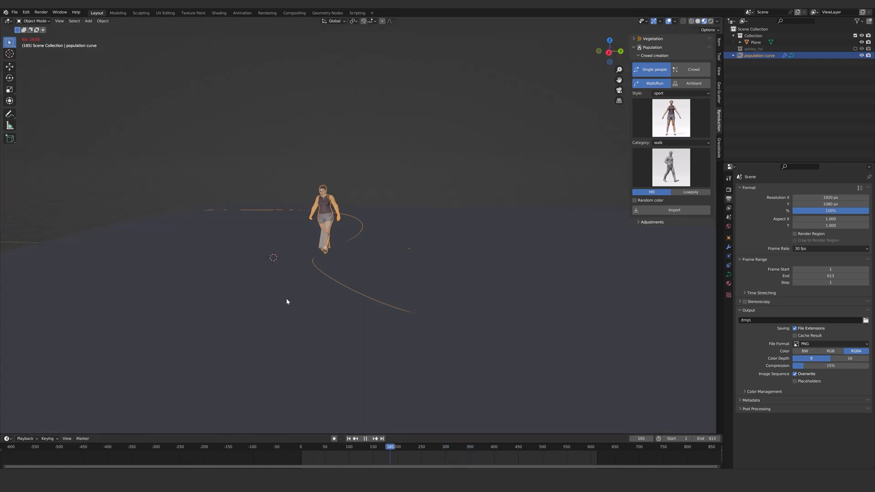
# - Expand Adjustments and set Reverse, Spline spread width and Random start for the walker
pyautogui.click(366, 438)
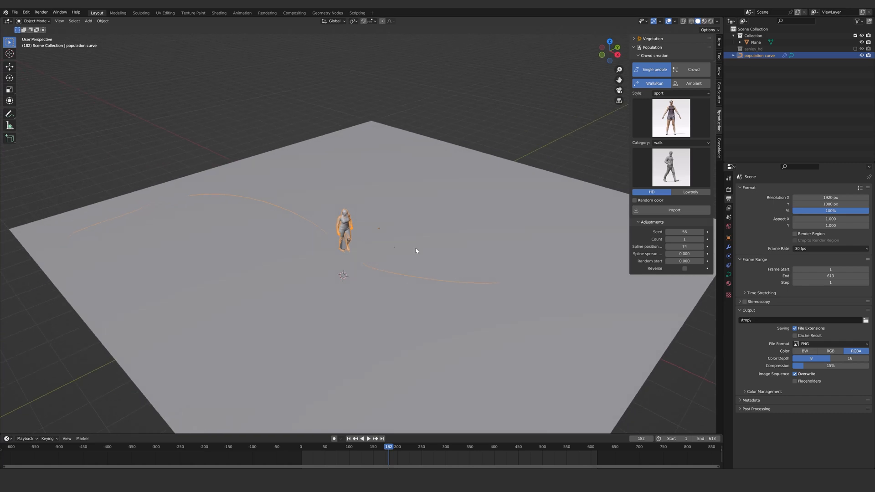
pyautogui.moveTo(629, 239)
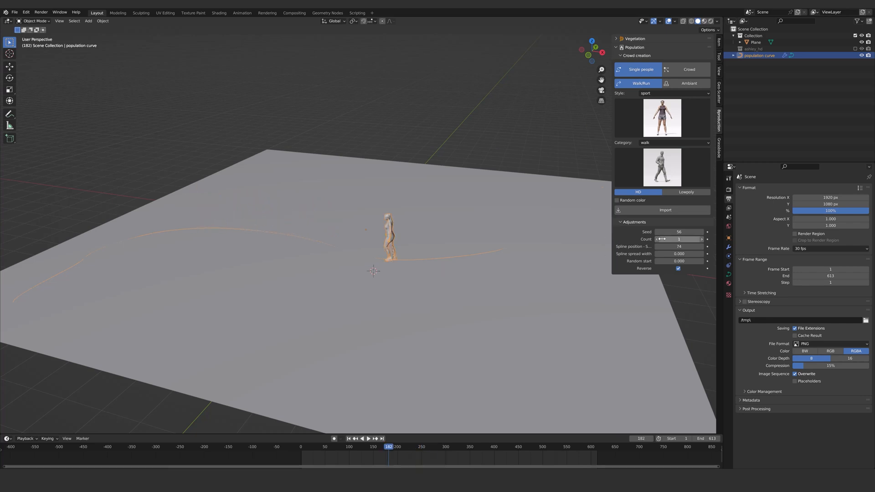
pyautogui.click(678, 238)
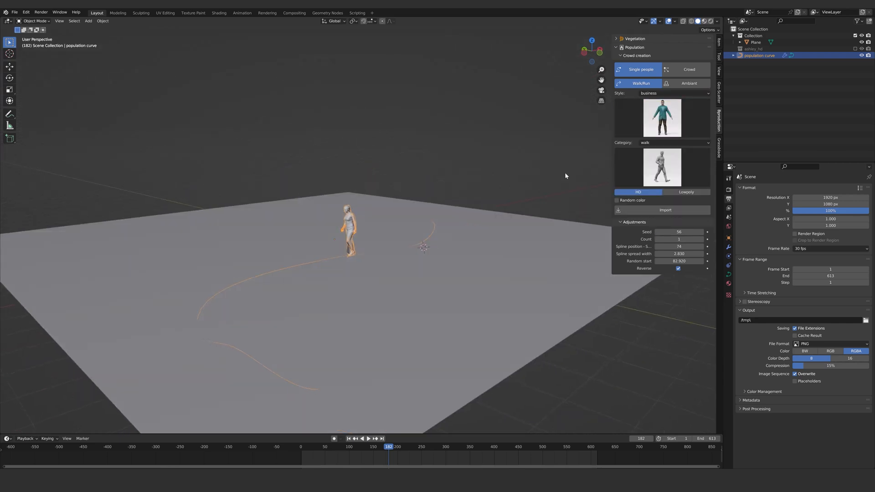
pyautogui.click(661, 166)
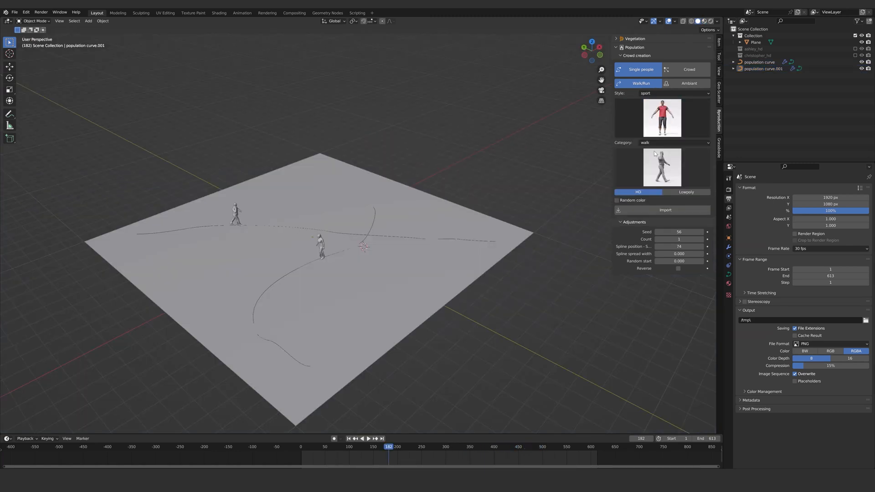
# - Pick a running animation for a new character and start drawing its curve path
pyautogui.click(673, 142)
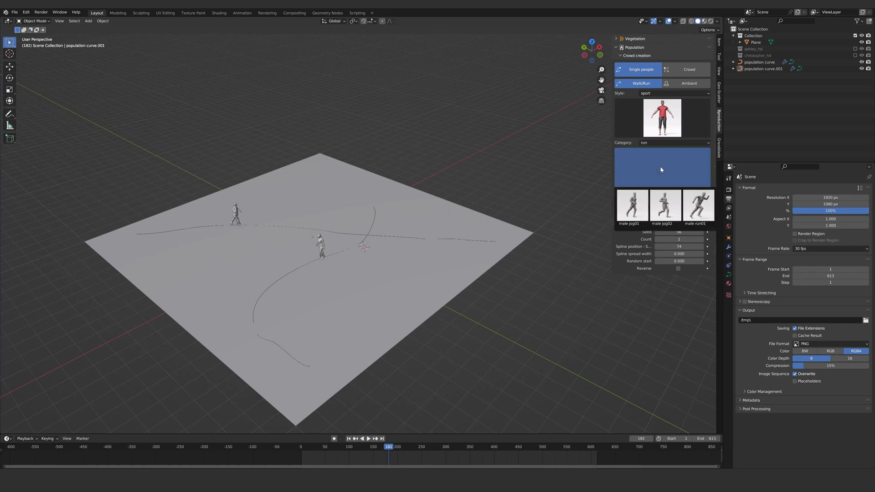
pyautogui.click(698, 205)
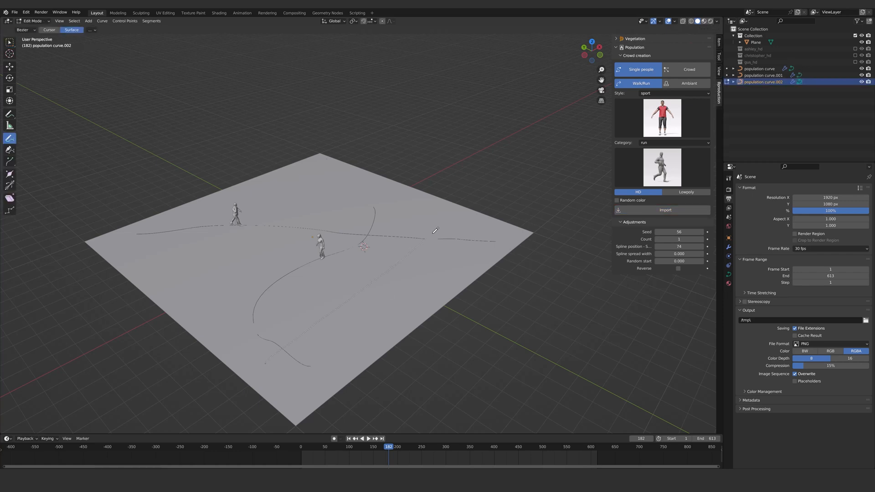
pyautogui.click(32, 20)
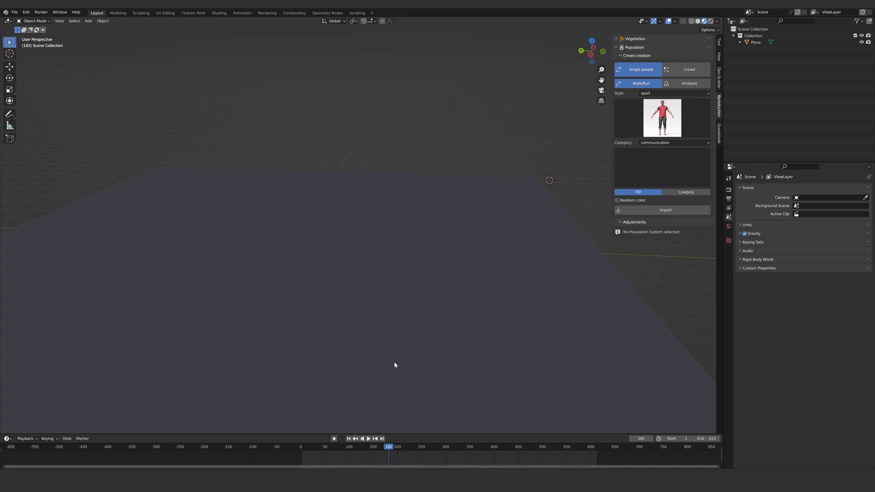
pyautogui.moveTo(689, 69)
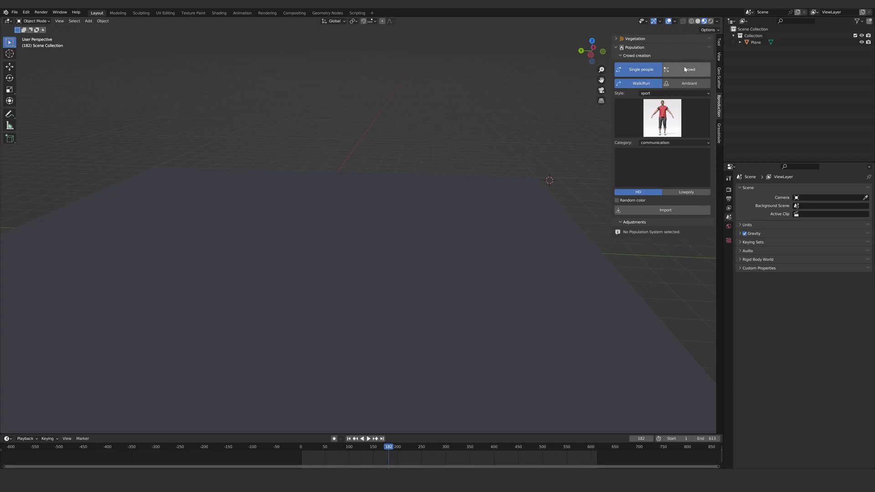
# - Switch Population to Crowd in Classic Mode
pyautogui.click(688, 69)
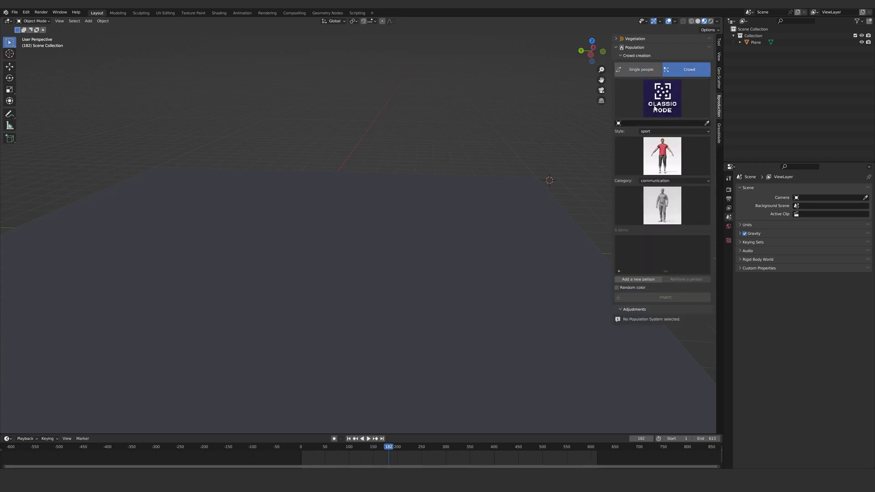
pyautogui.click(661, 99)
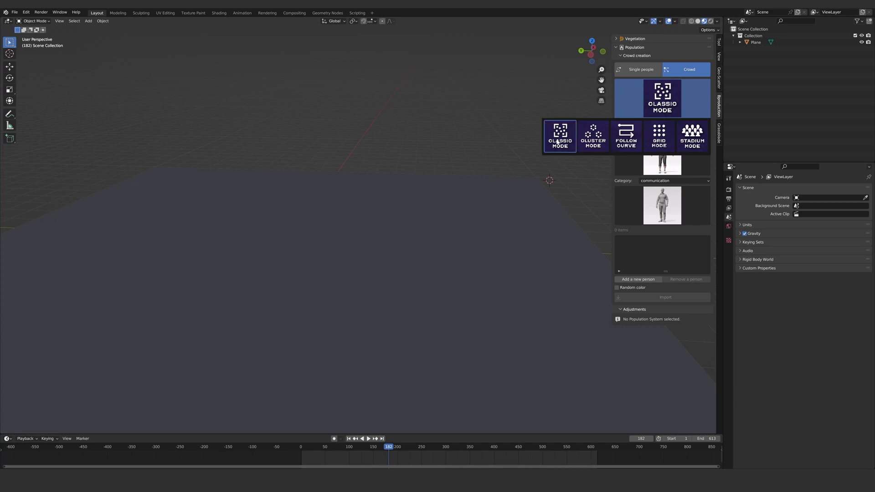
pyautogui.click(559, 136)
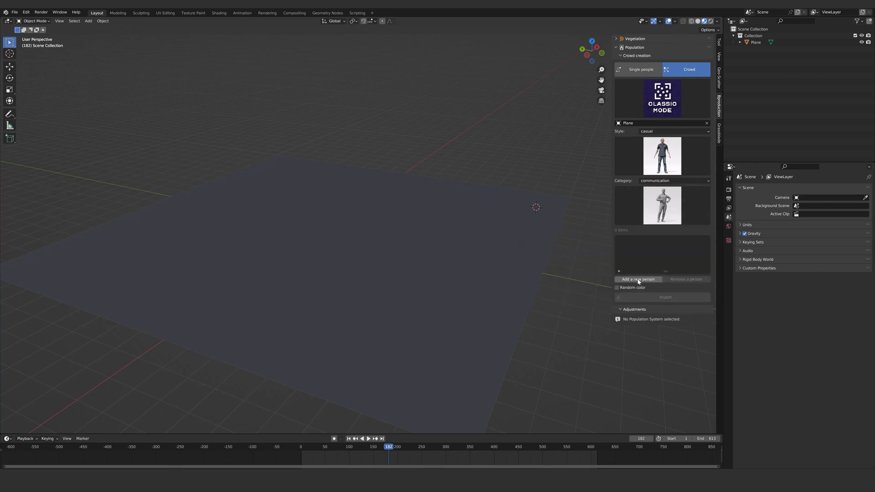
# - Add people with the crossed-arms listening animation, enable Random color, and import
pyautogui.click(662, 205)
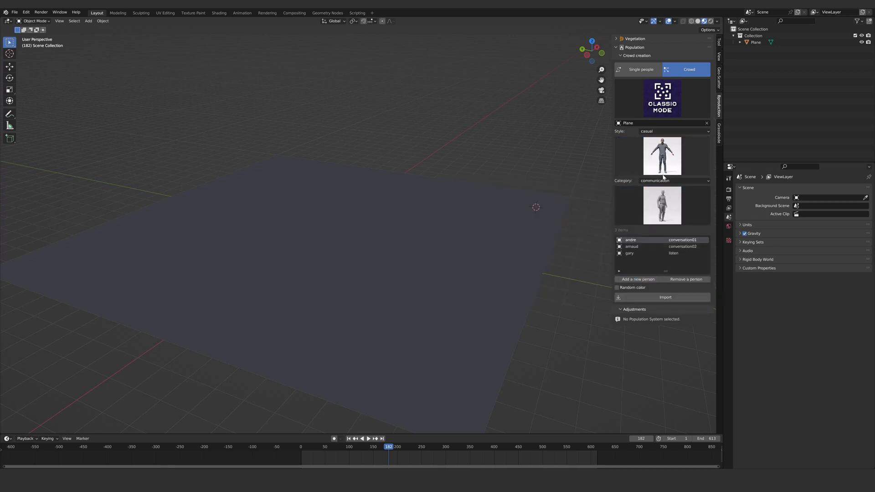
pyautogui.click(662, 206)
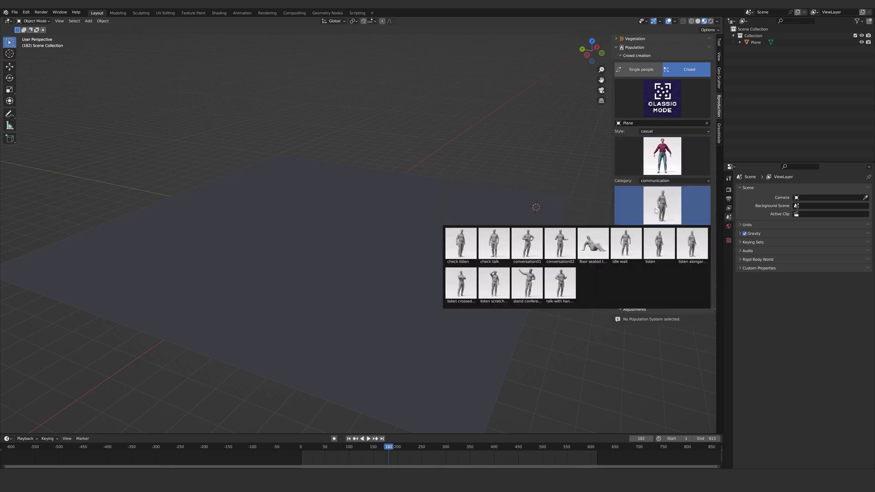
pyautogui.click(460, 283)
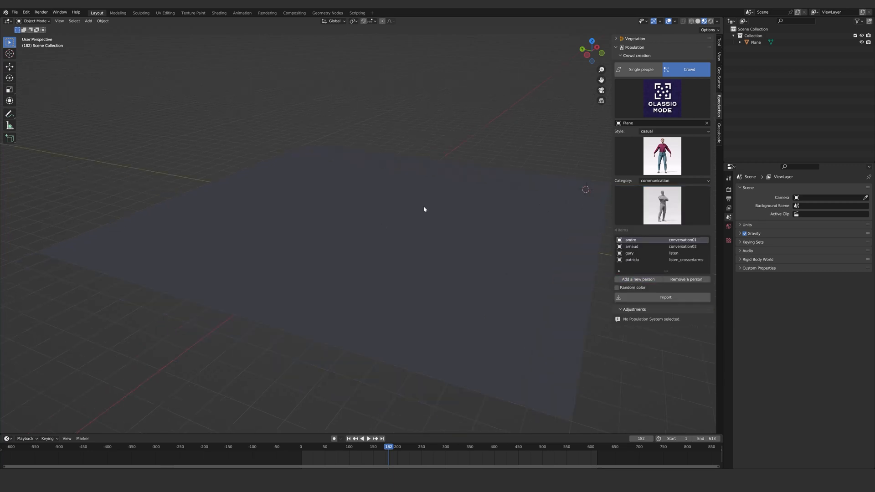
pyautogui.click(617, 288)
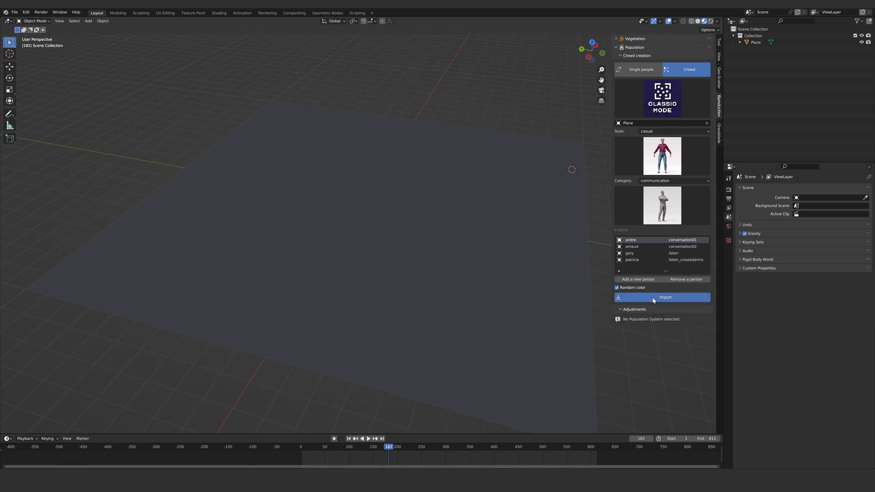
pyautogui.click(665, 297)
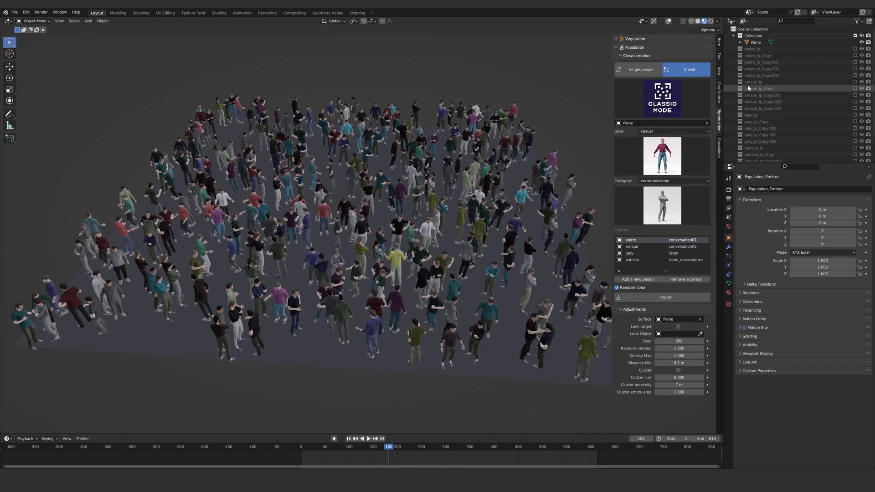
# - Select several andre and arnaud character copies in the Outliner
pyautogui.click(758, 82)
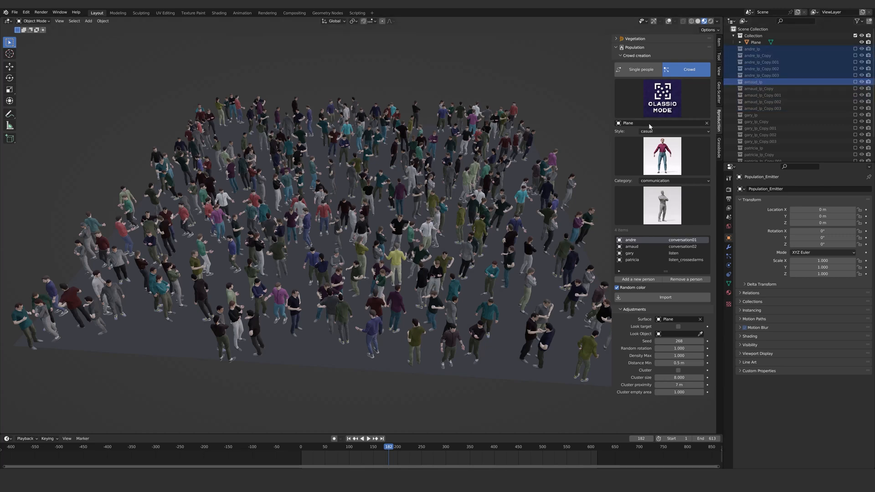
pyautogui.moveTo(661, 135)
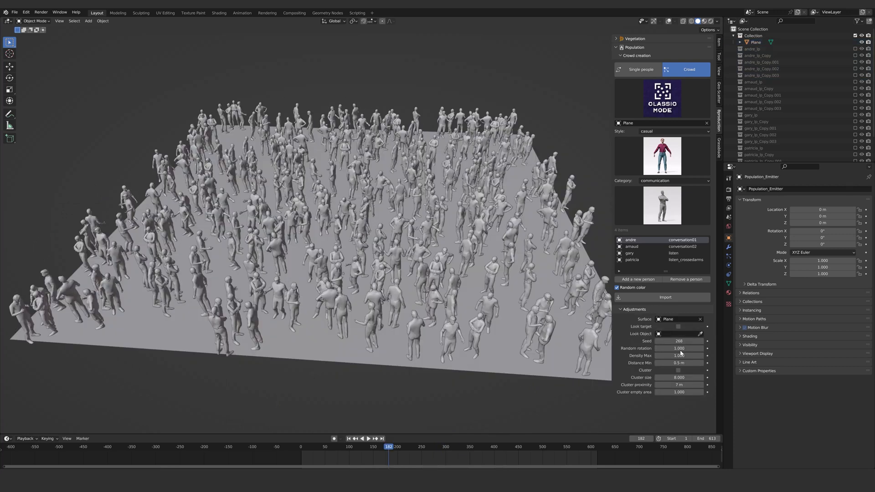
# - Lower Density Max to 0.190 and Distance Min to 0.74 m
pyautogui.click(679, 355)
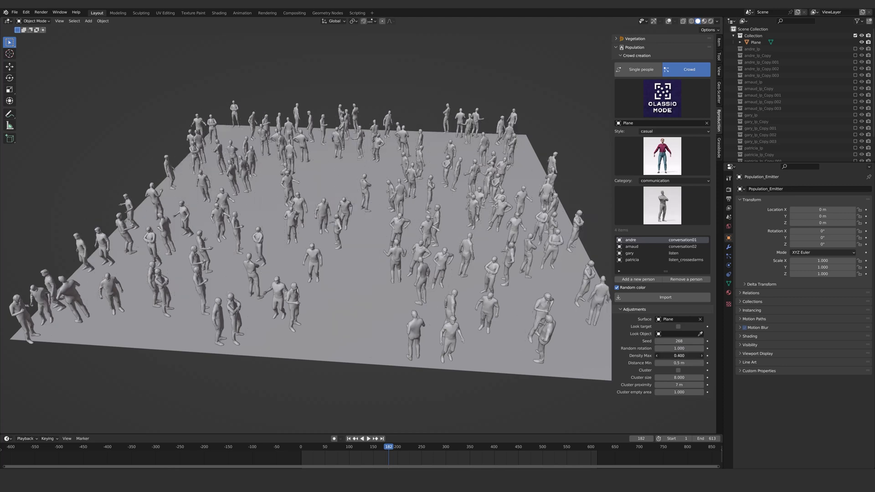
pyautogui.click(679, 356)
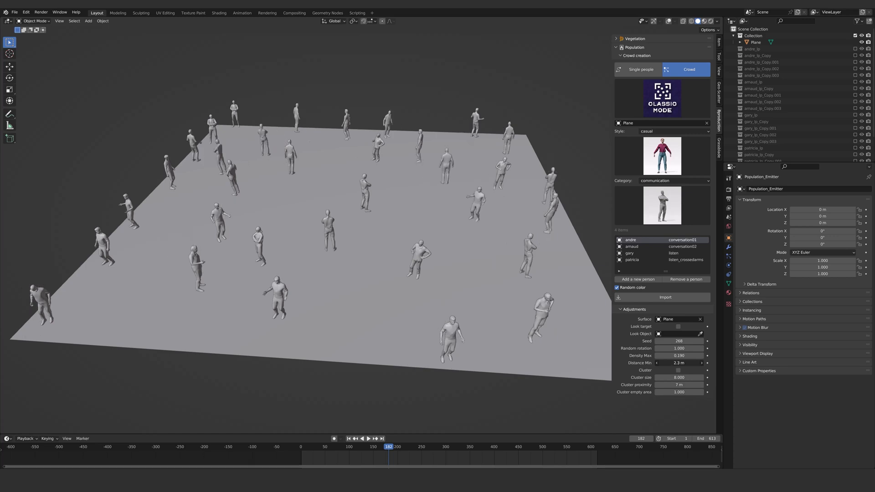
pyautogui.click(657, 362)
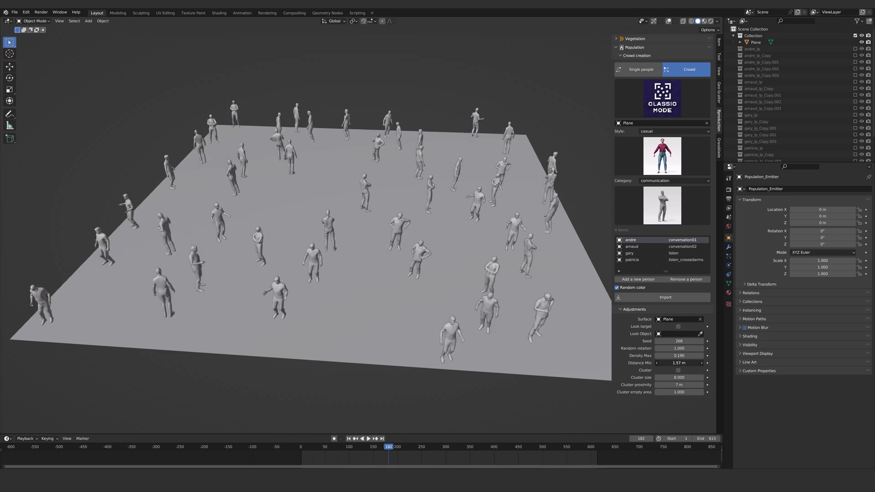
pyautogui.moveTo(695, 363); pyautogui.dragTo(675, 363)
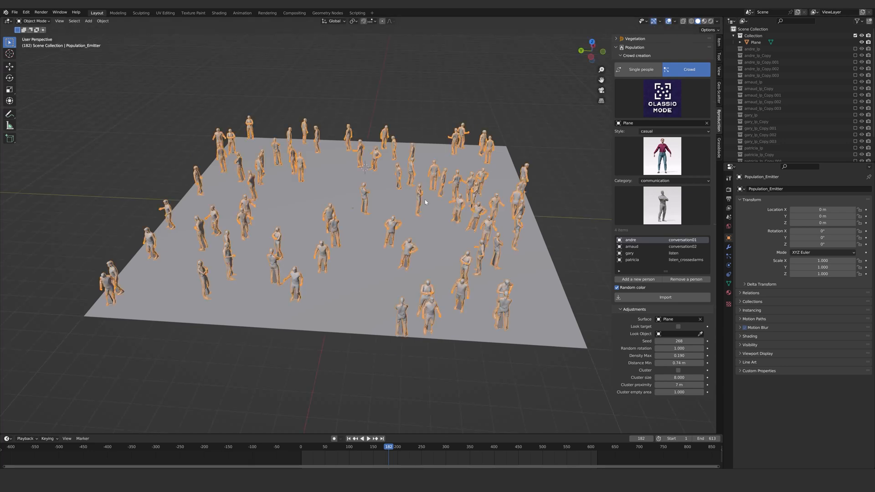
# - Add an empty, enable Look target so the crowd faces it, and reposition the empty
pyautogui.click(87, 22)
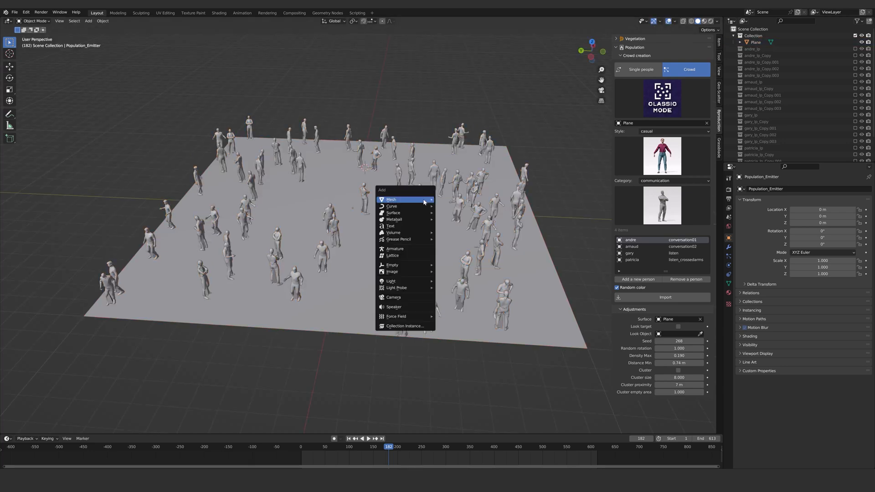
pyautogui.moveTo(393, 306)
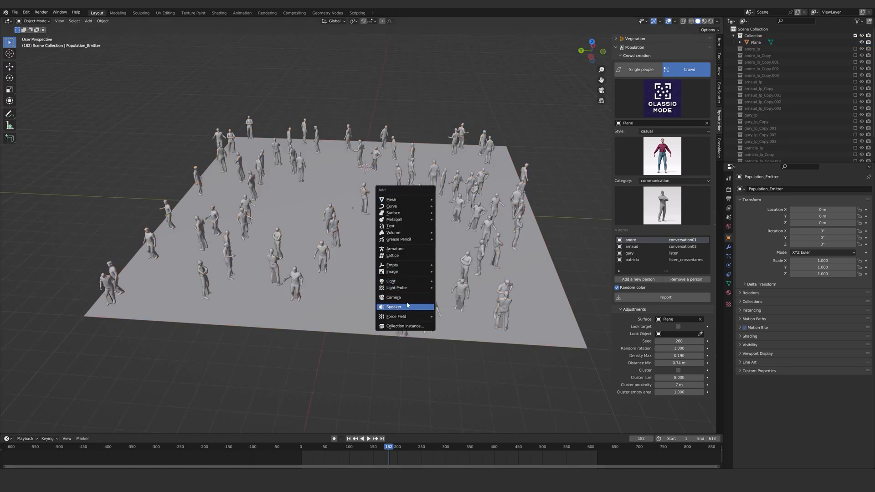
pyautogui.moveTo(390, 280)
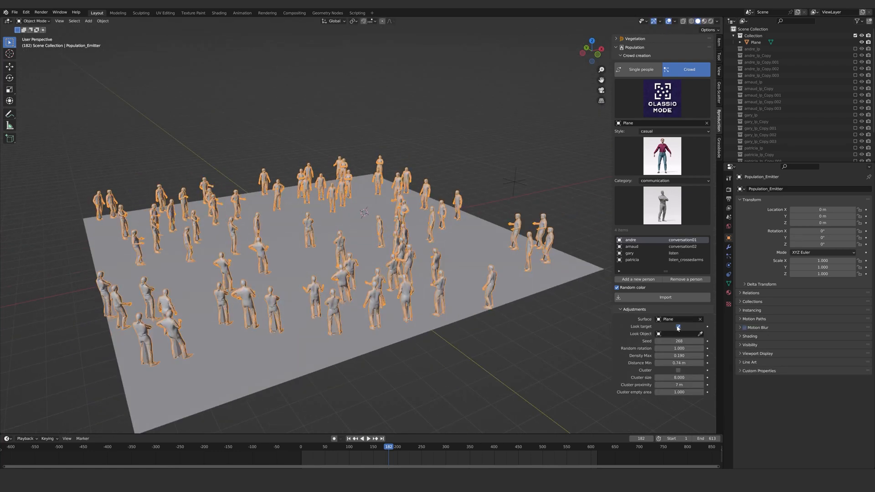
pyautogui.click(677, 327)
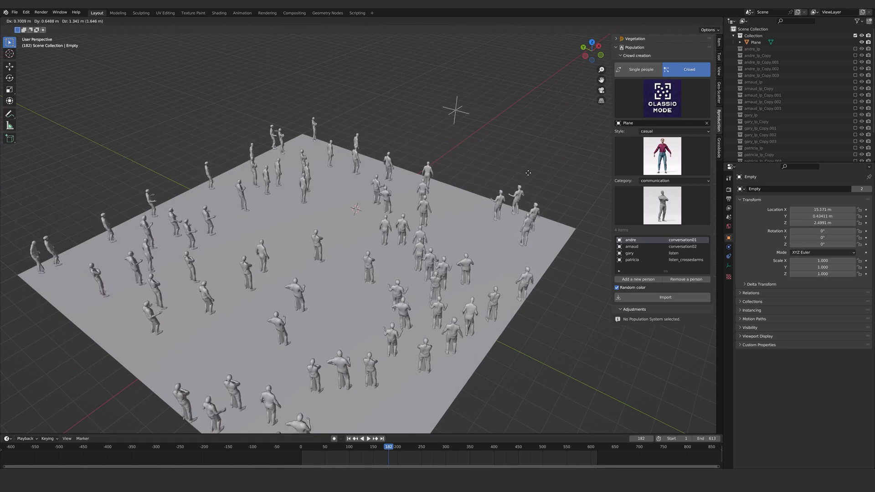
pyautogui.click(361, 437)
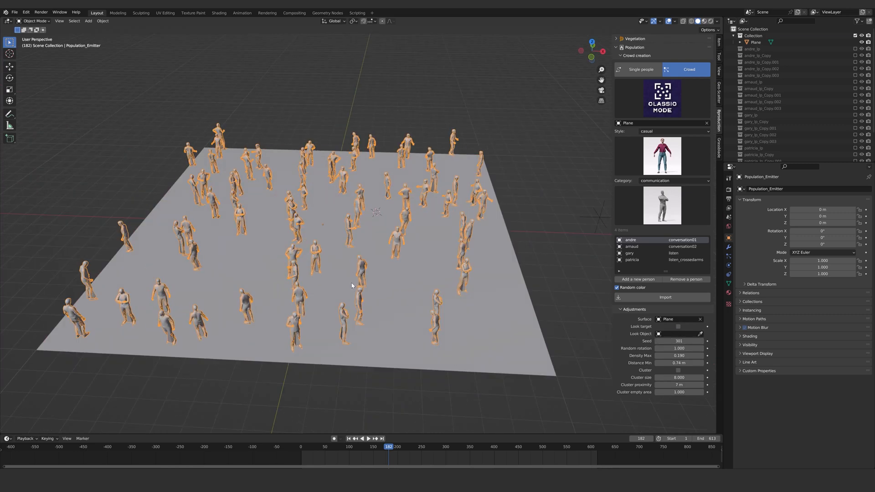
# - Raise Random rotation to about 6.11 and change the crowd mode option
pyautogui.moveTo(697, 348); pyautogui.dragTo(656, 349)
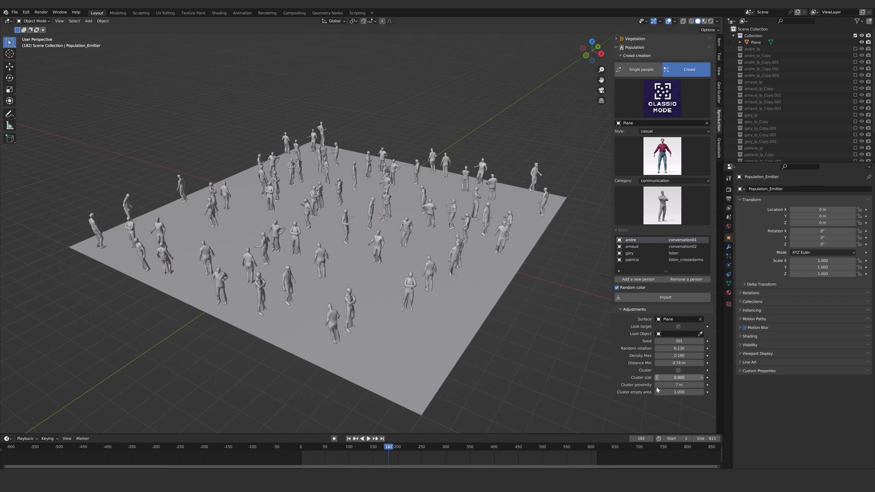
pyautogui.click(661, 99)
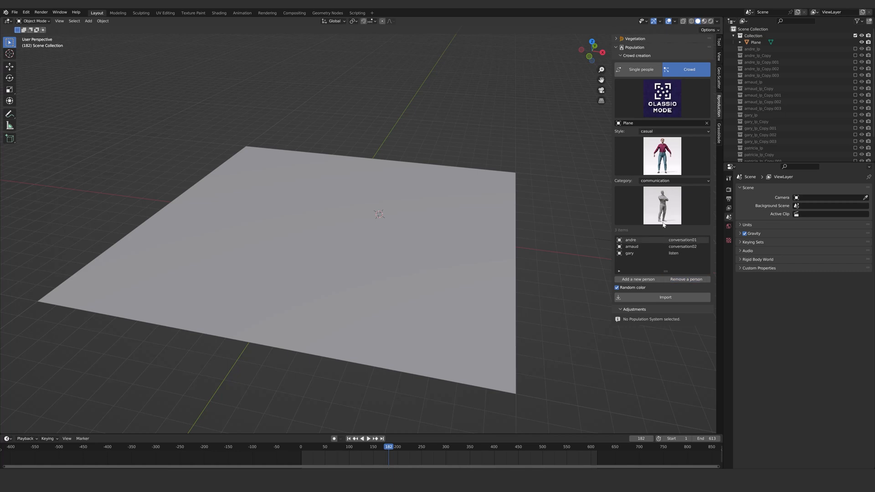
# - Remove the existing people from the crowd list and add a new person
pyautogui.click(661, 205)
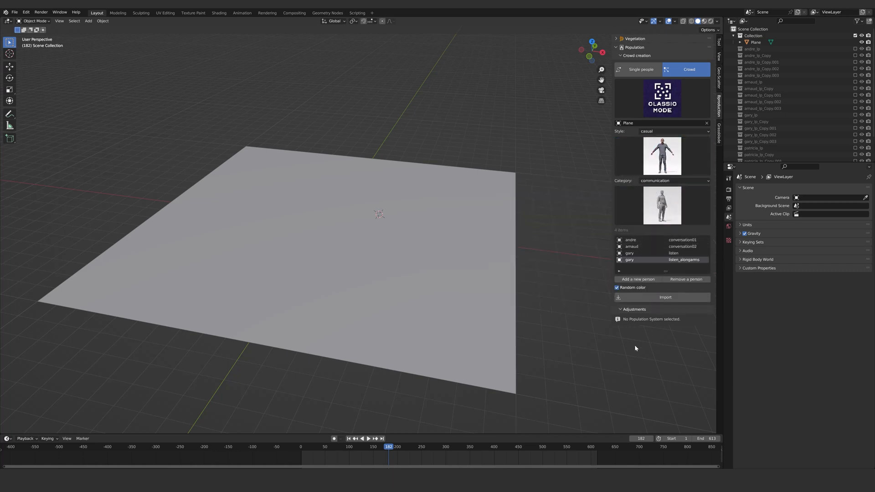
pyautogui.click(661, 156)
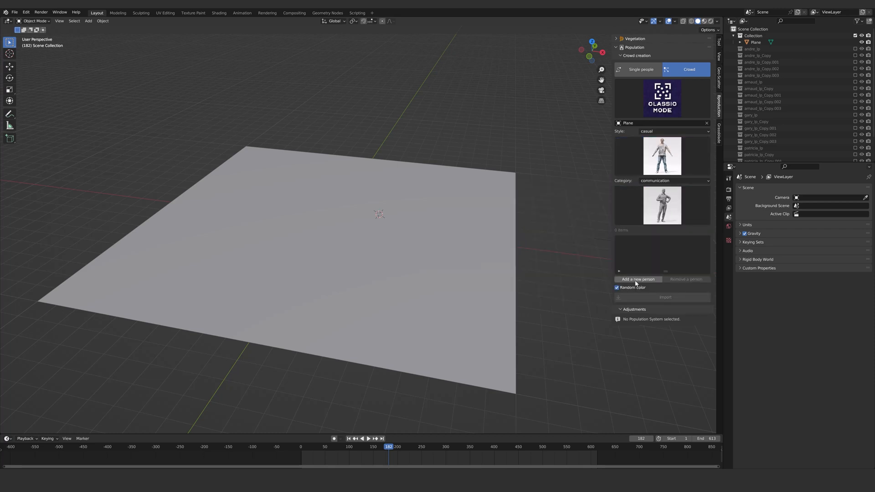
pyautogui.click(638, 279)
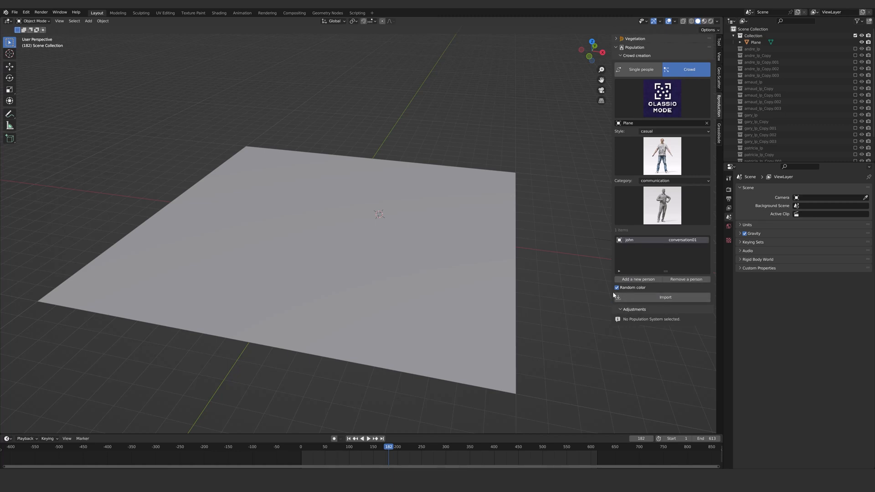
pyautogui.click(664, 296)
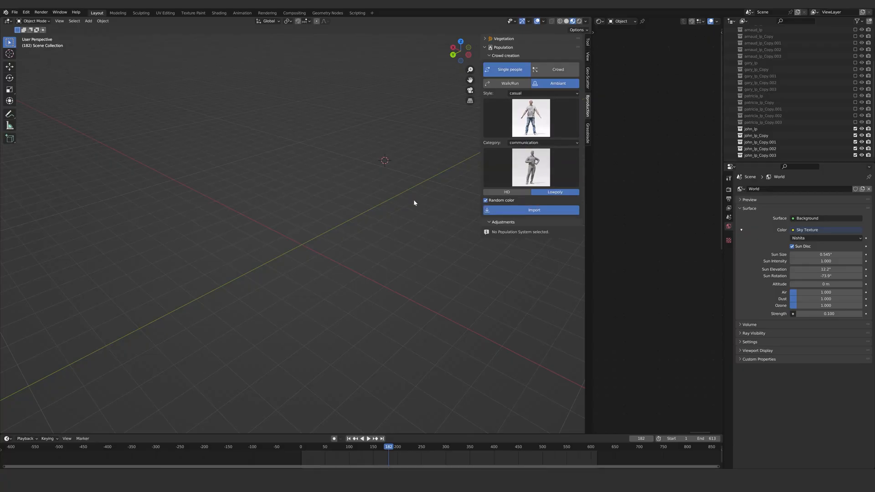
pyautogui.click(529, 117)
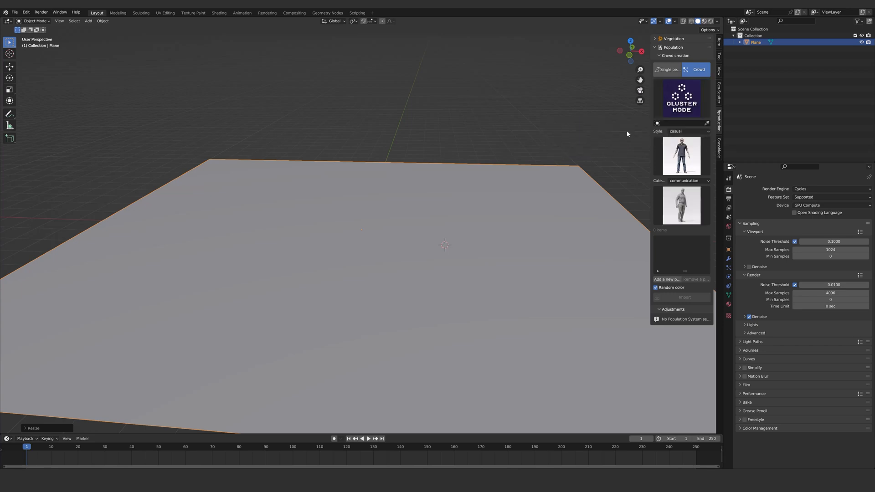
pyautogui.moveTo(492, 198)
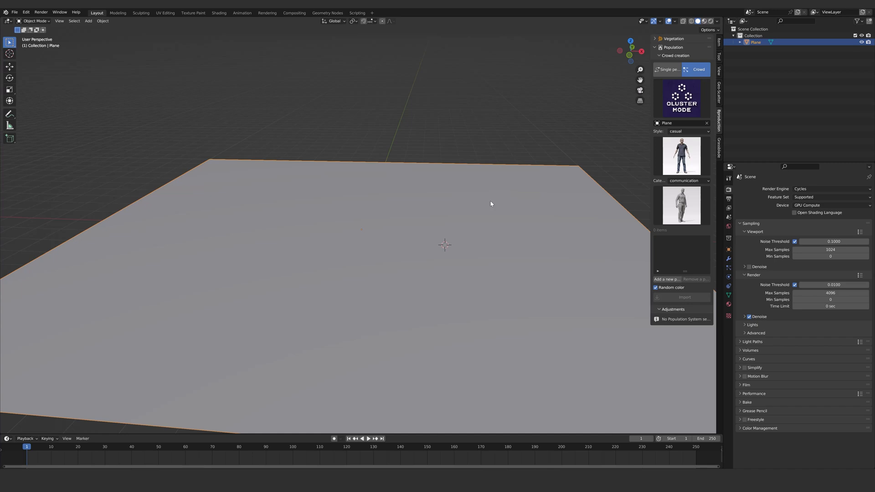
pyautogui.moveTo(480, 201)
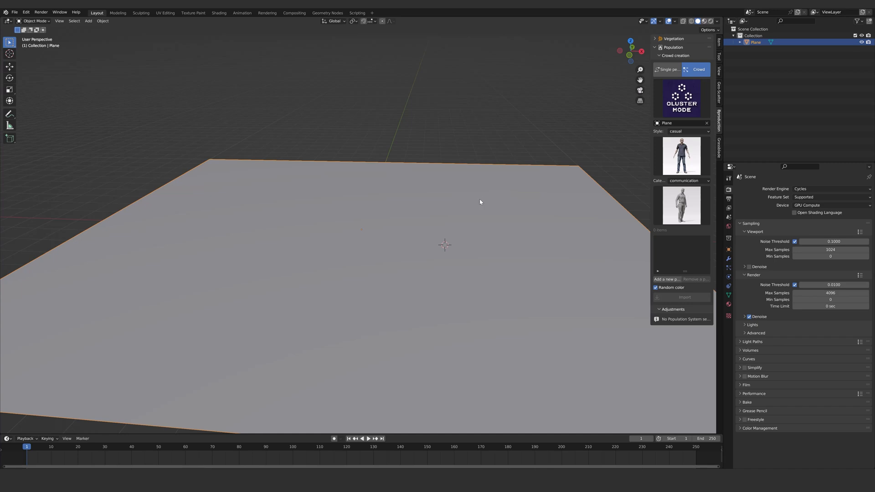
# - Add a new person to the cluster crowd list
pyautogui.click(681, 205)
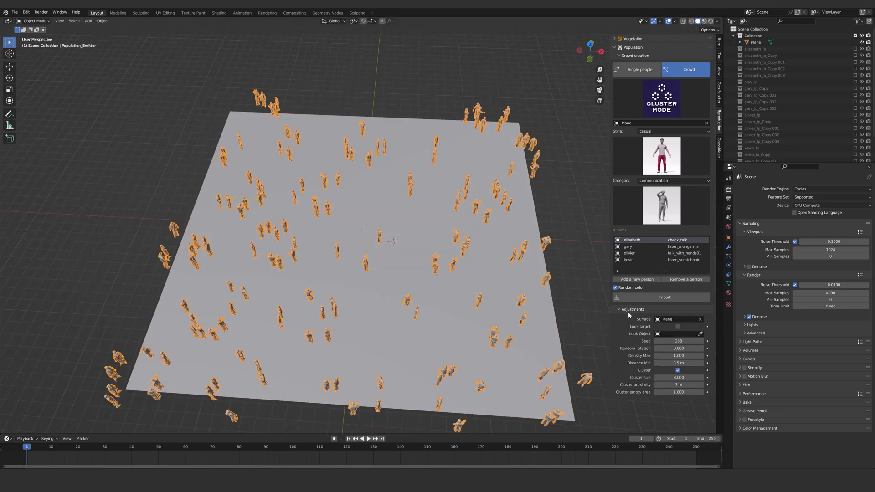
# - Raise Density Max, shrink Cluster size, widen Cluster proximity, then cancel a Cluster empty area change
pyautogui.moveTo(664, 356); pyautogui.dragTo(691, 355)
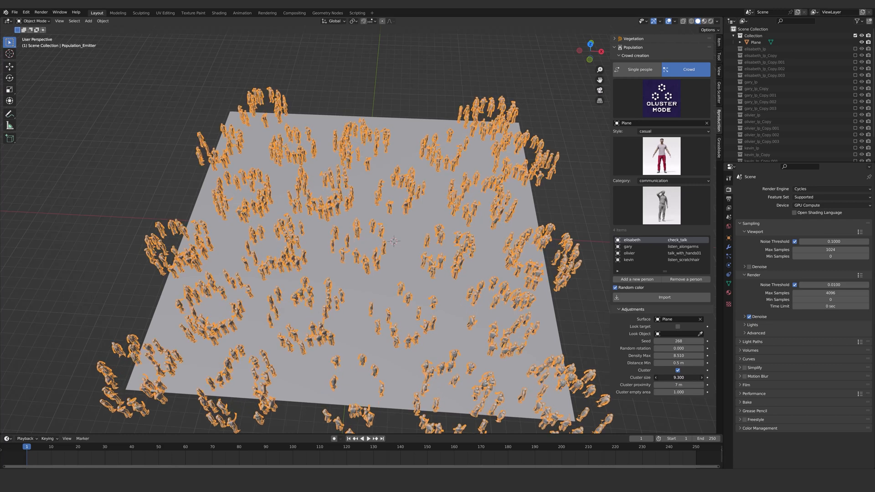
pyautogui.moveTo(686, 377); pyautogui.dragTo(658, 377)
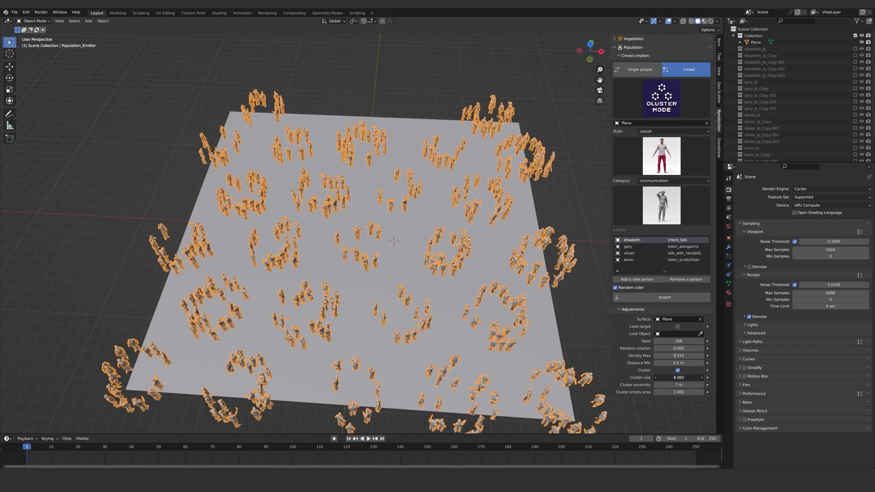
pyautogui.moveTo(679, 378); pyautogui.dragTo(675, 377)
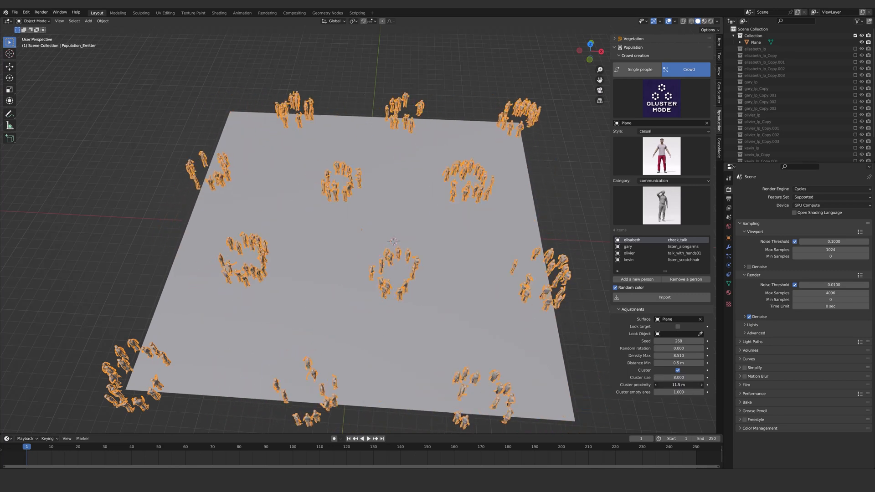
pyautogui.moveTo(669, 385); pyautogui.dragTo(675, 384)
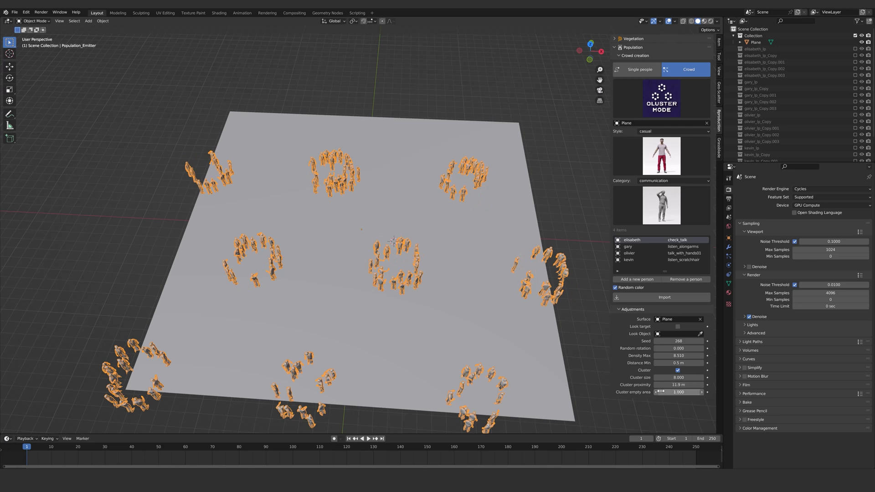
pyautogui.click(678, 392)
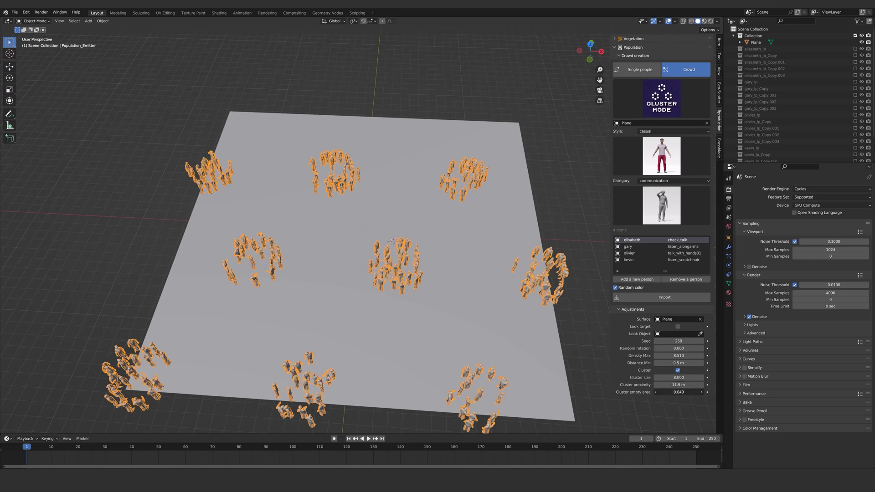
pyautogui.press('shift+a')
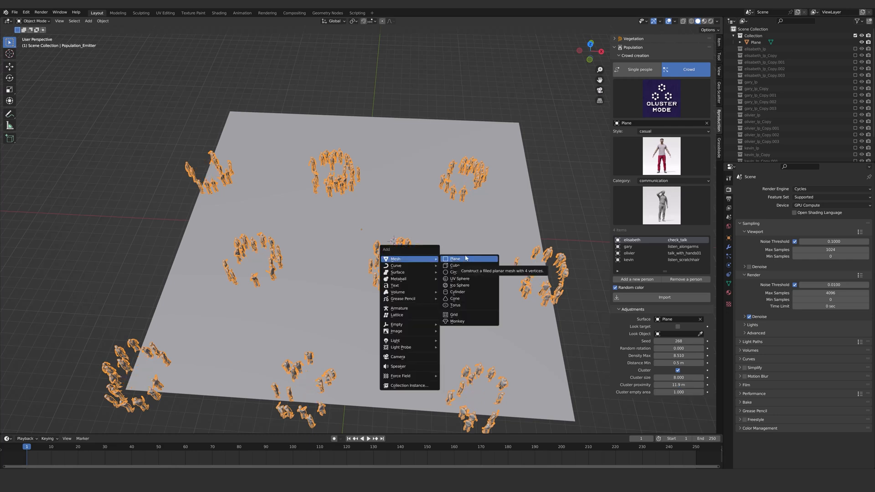
pyautogui.moveTo(396, 324)
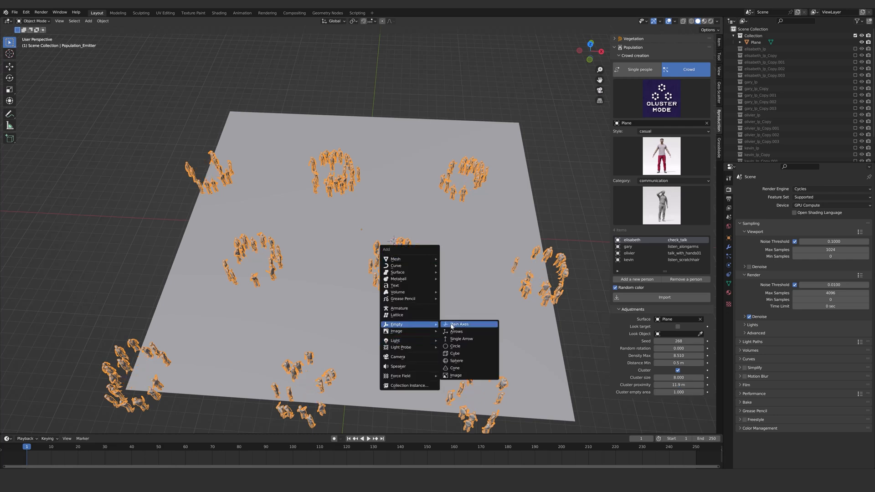
# - Add a Plain Axes empty, select the emitter, and adjust Random rotation
pyautogui.click(459, 323)
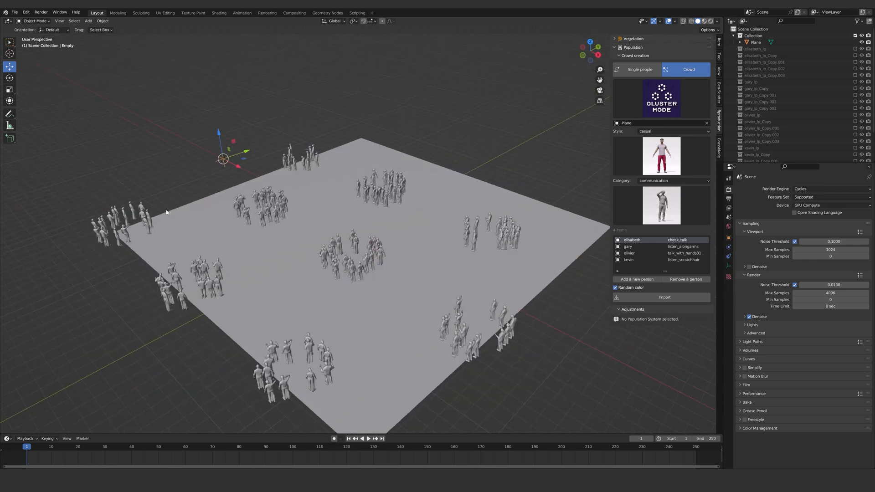
pyautogui.moveTo(222, 159); pyautogui.dragTo(314, 120)
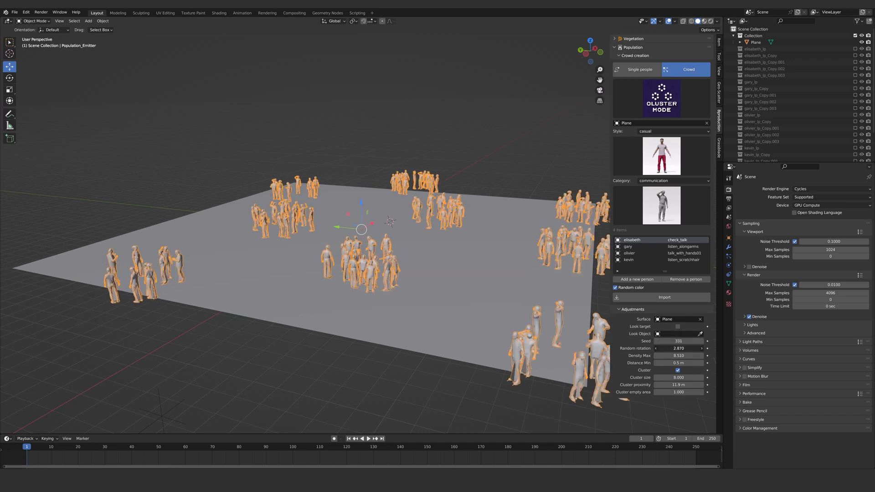
pyautogui.click(678, 348)
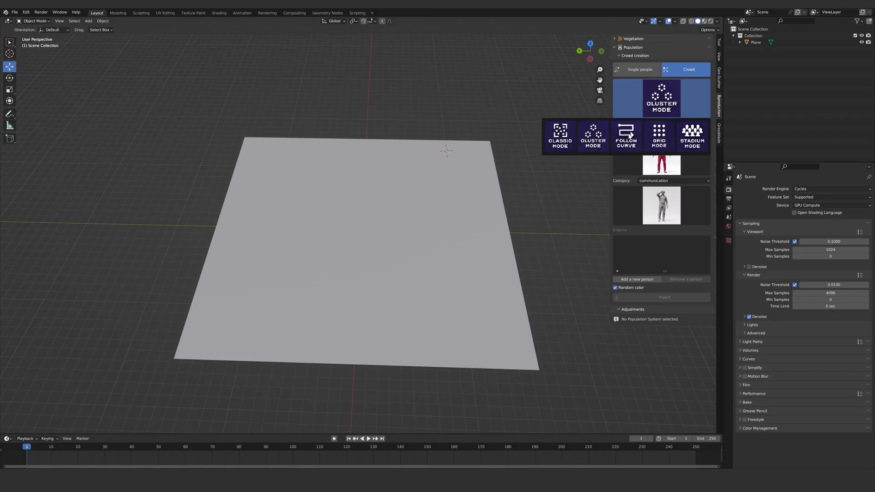
# - Choose Follow Curve mode and the walk category, and list three walkers: eric, anna and arnaud
pyautogui.click(624, 137)
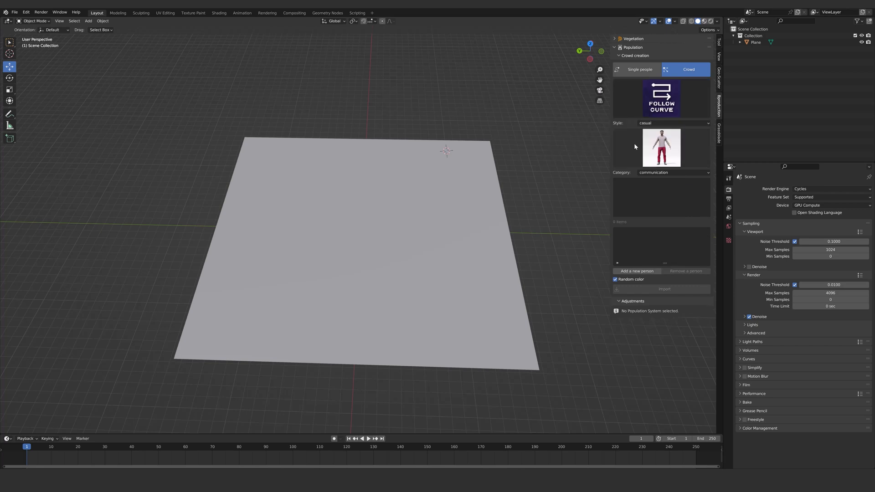
pyautogui.moveTo(636, 148)
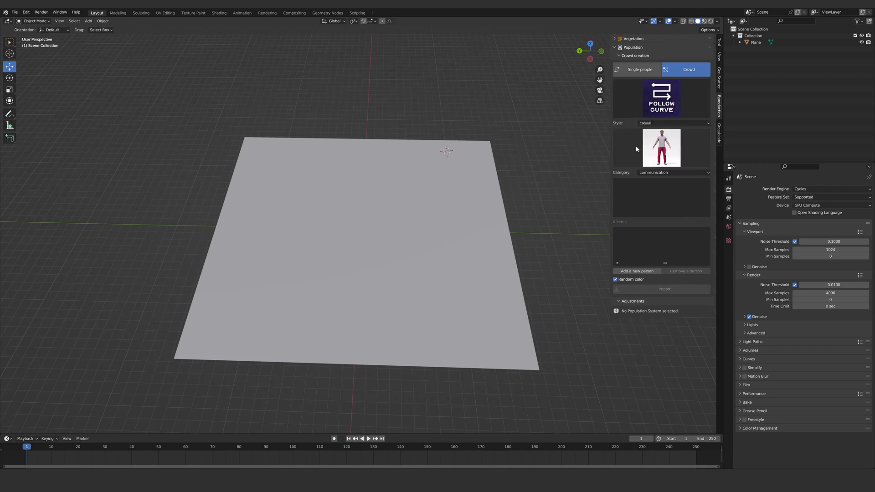
pyautogui.click(661, 148)
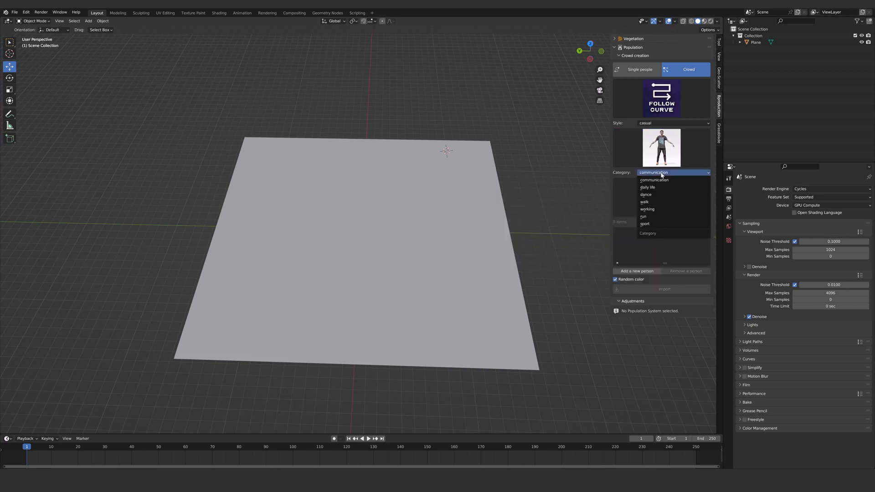
pyautogui.moveTo(648, 187)
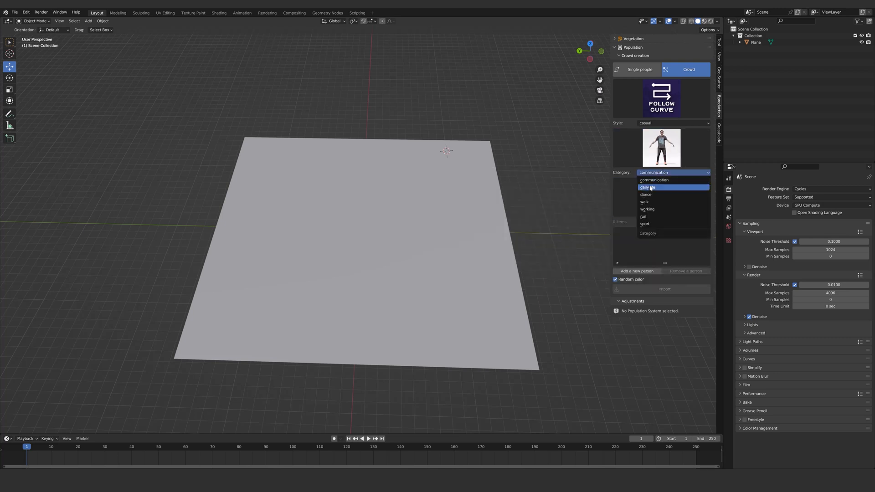
pyautogui.click(646, 187)
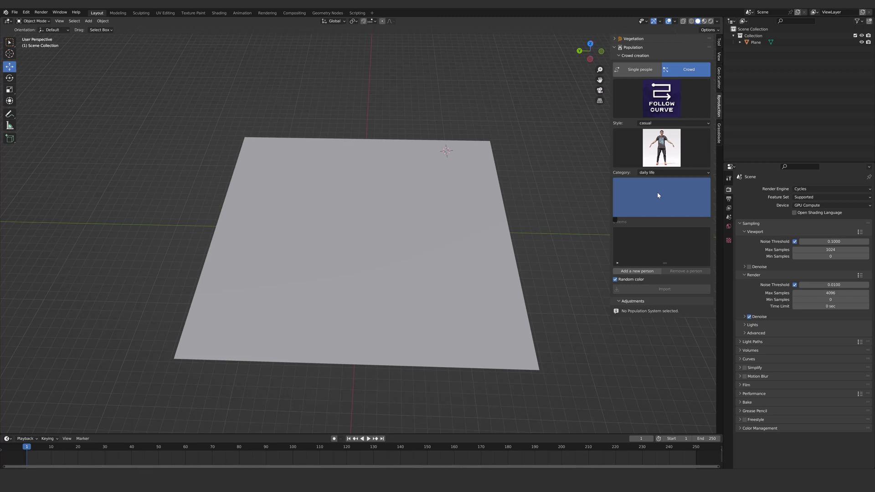
pyautogui.click(671, 172)
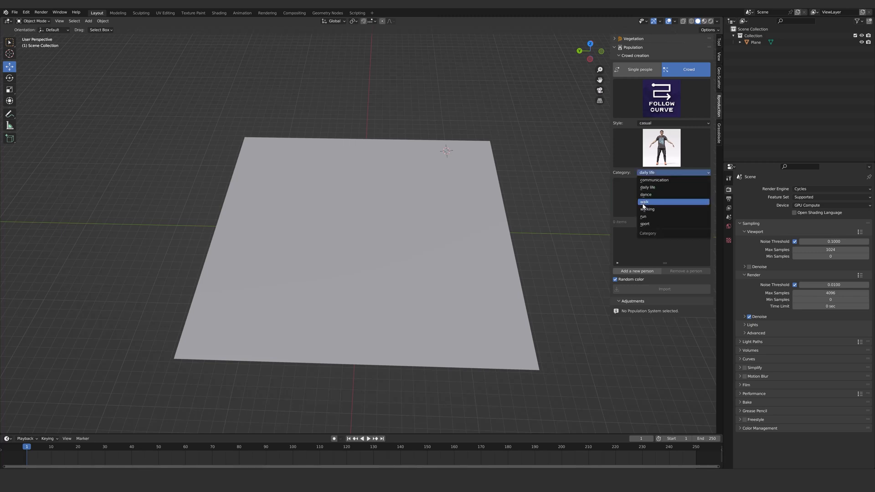
pyautogui.moveTo(643, 216)
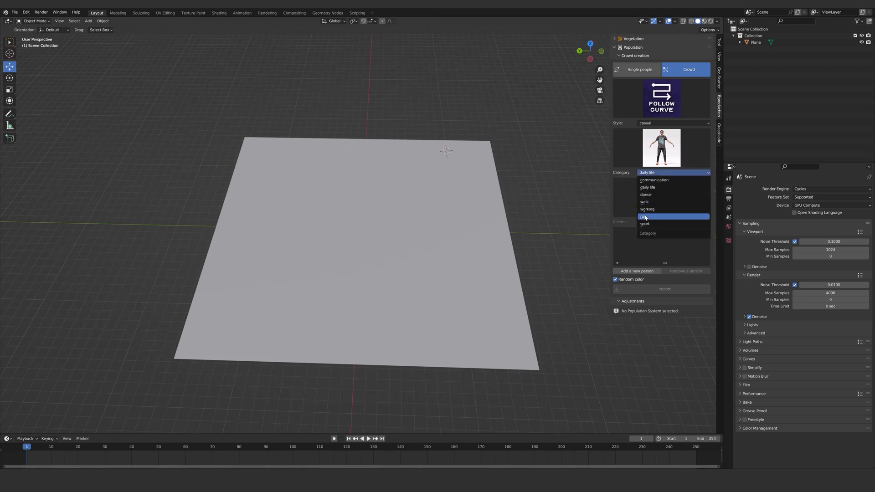
pyautogui.click(644, 201)
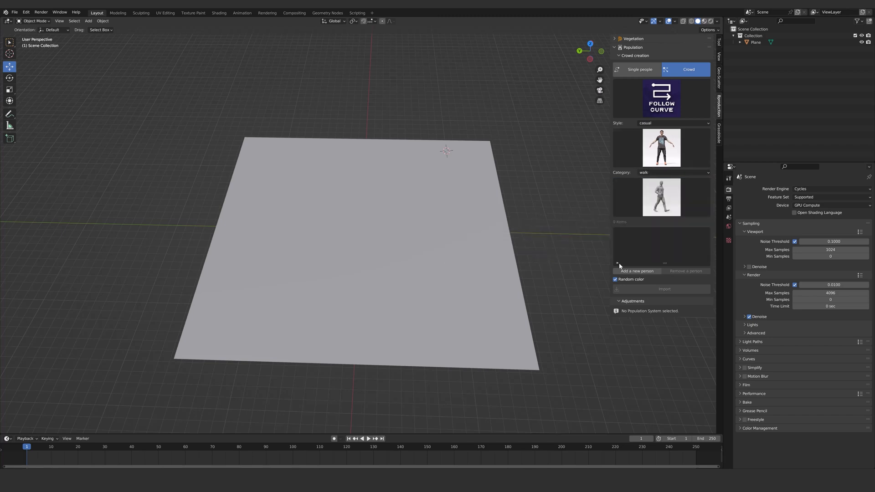
pyautogui.click(636, 270)
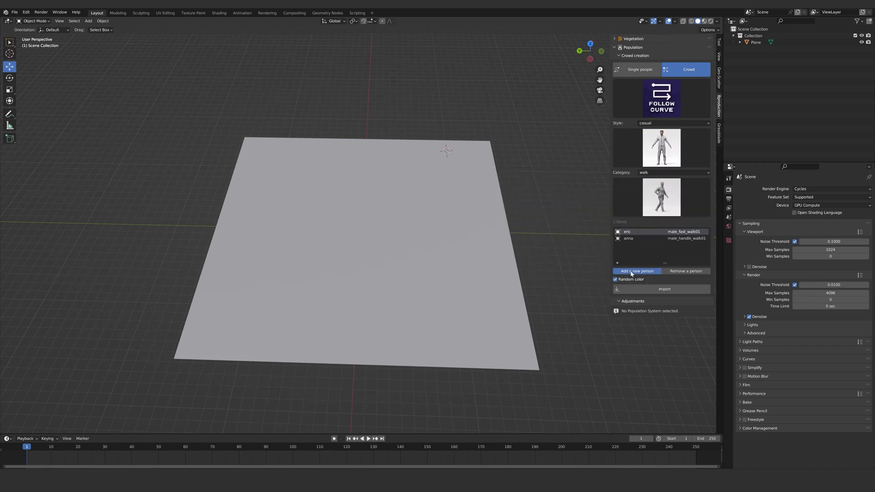
pyautogui.click(636, 270)
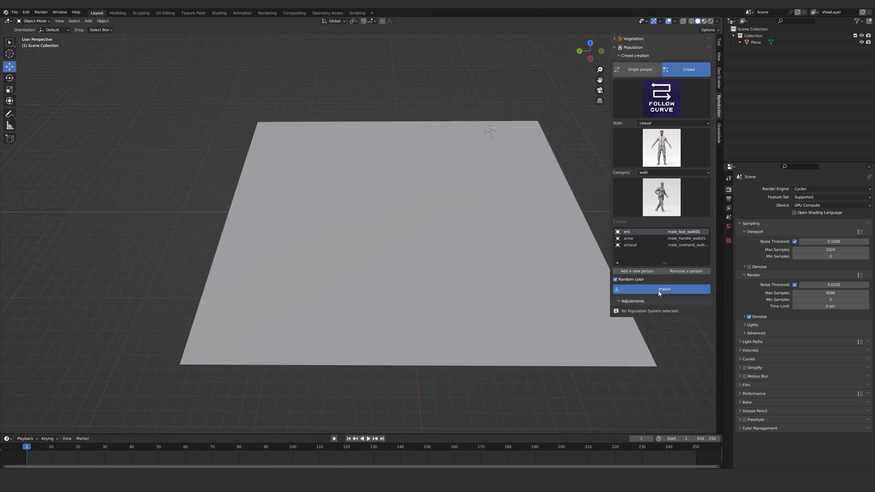
# - Import the walkers and draw a winding path across the plane, returning to Object Mode
pyautogui.click(664, 289)
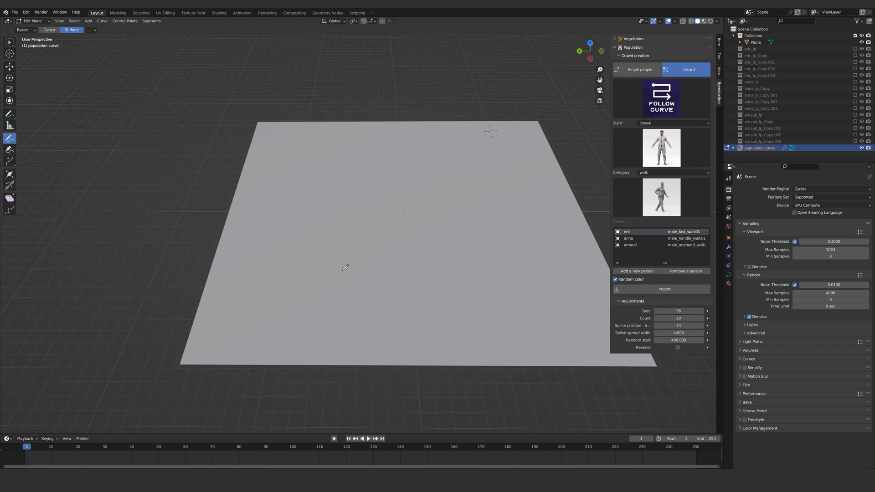
pyautogui.moveTo(218, 342)
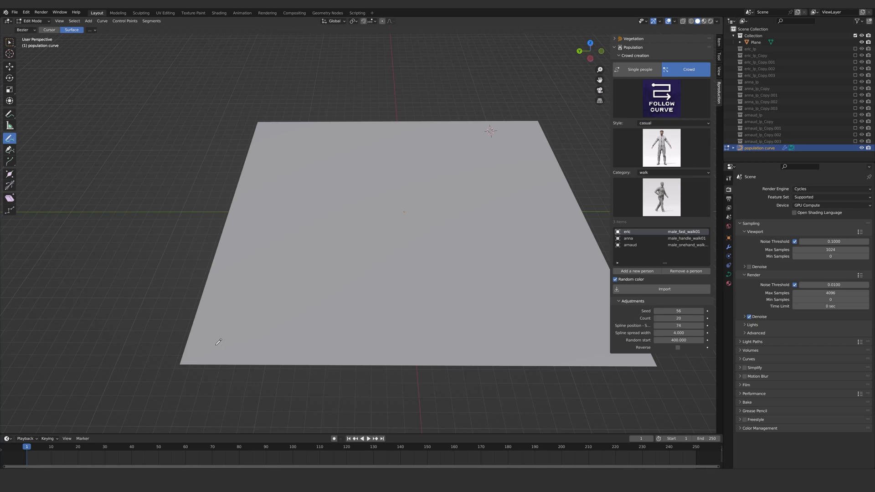
pyautogui.moveTo(216, 341)
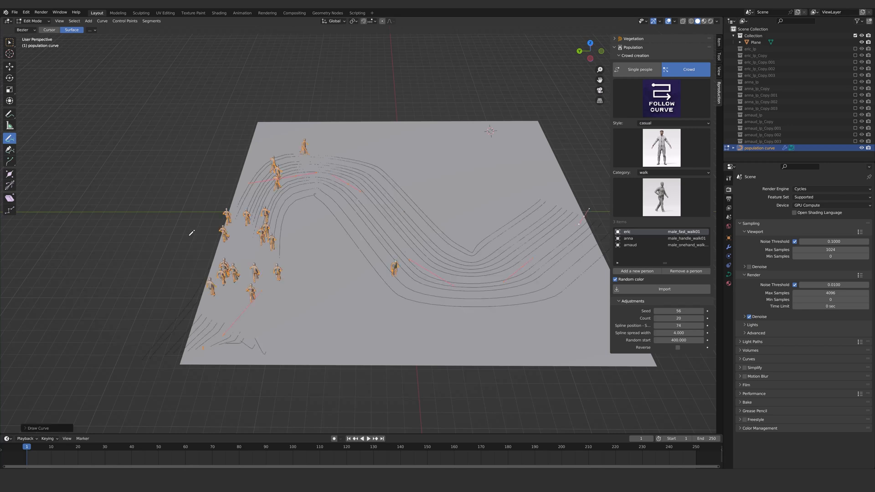
pyautogui.click(31, 21)
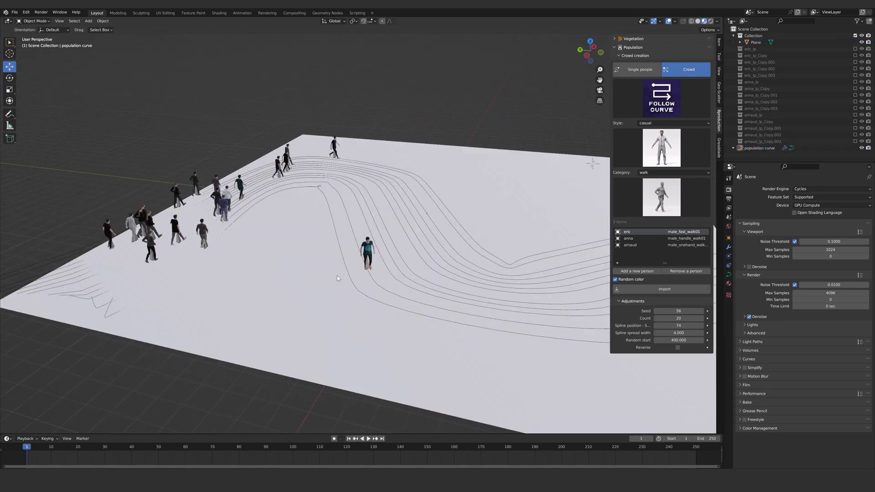
# - Set Seed 56, Count 13, Spline position seed 94 and Spline spread width 3.12
pyautogui.click(702, 311)
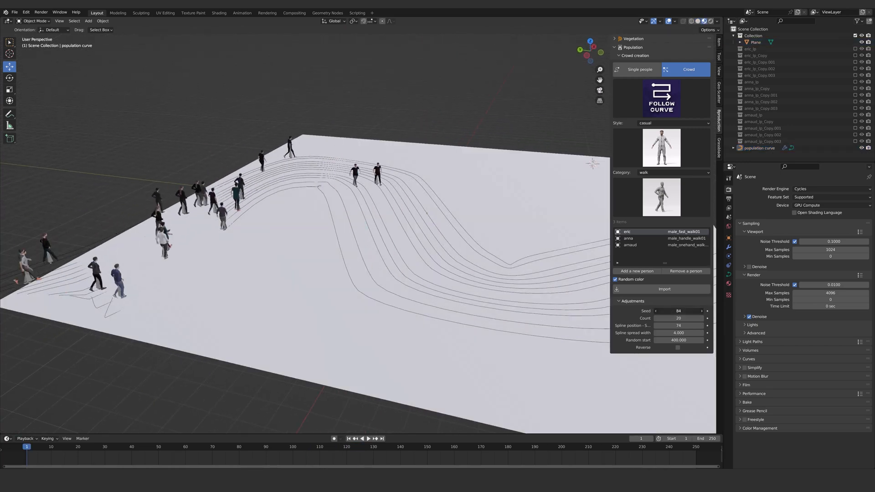
pyautogui.click(656, 310)
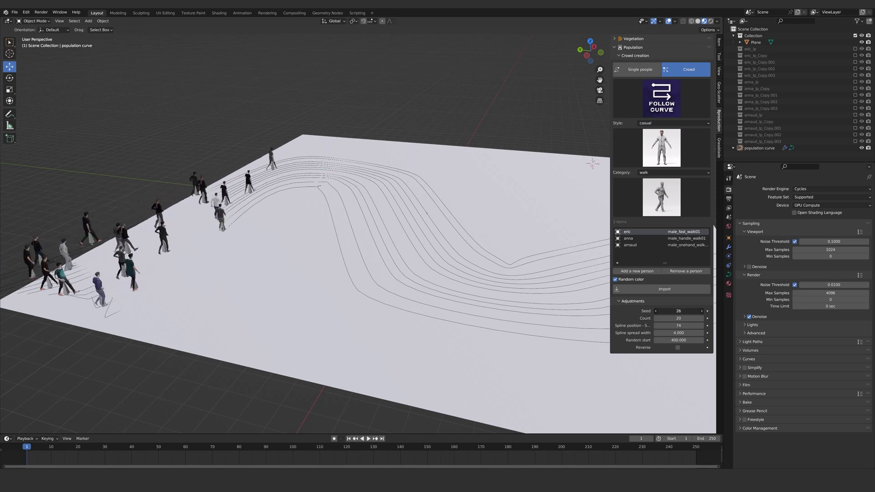
pyautogui.moveTo(678, 310); pyautogui.dragTo(694, 310)
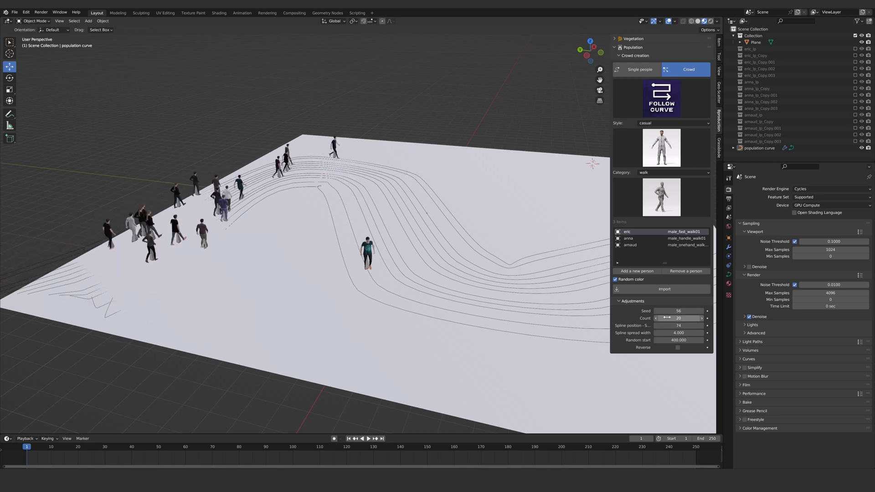
pyautogui.click(678, 318)
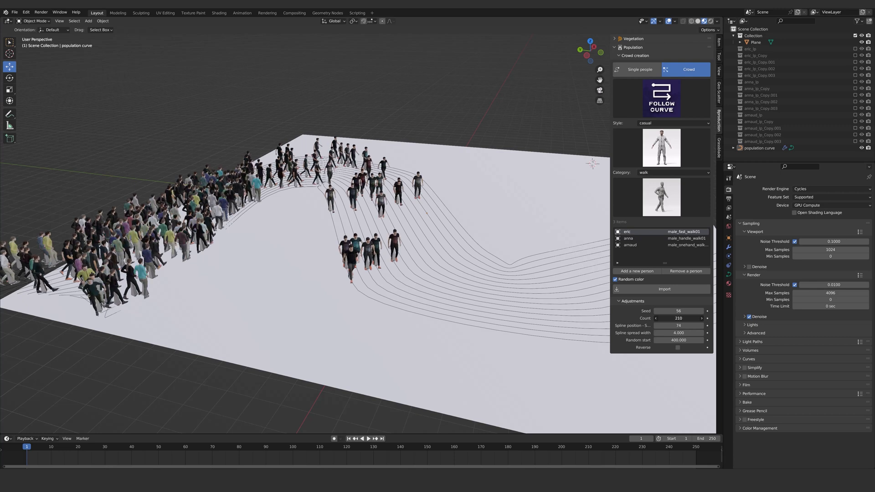
pyautogui.moveTo(692, 318); pyautogui.dragTo(672, 318)
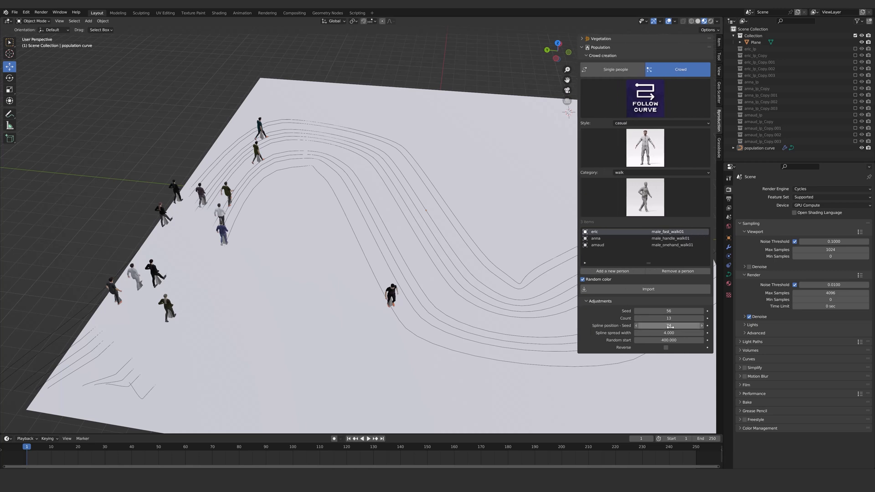
pyautogui.moveTo(658, 325); pyautogui.dragTo(686, 326)
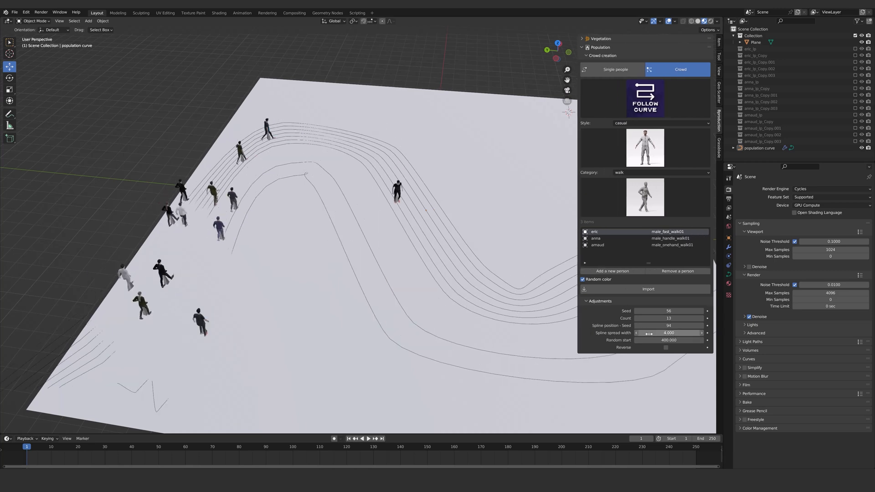
pyautogui.moveTo(658, 333); pyautogui.dragTo(703, 332)
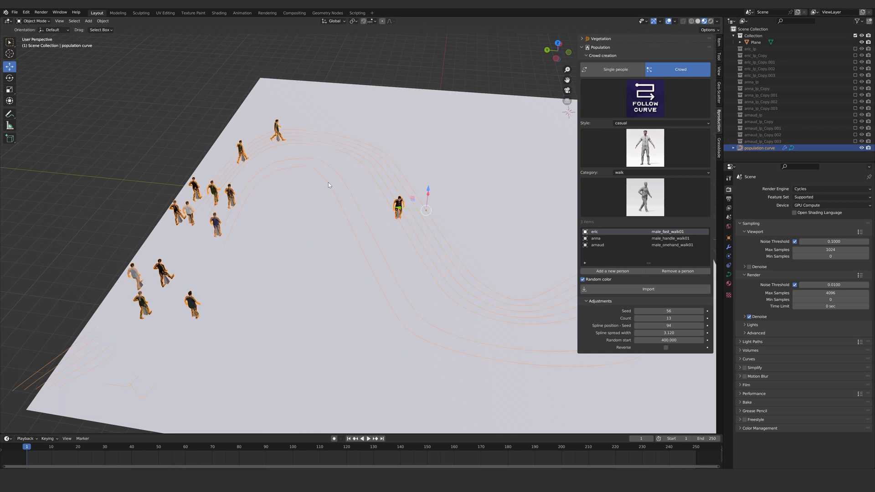
# - Preview the walk animation, then adjust walker count and spline position for the curve crowd
pyautogui.press('Tab')
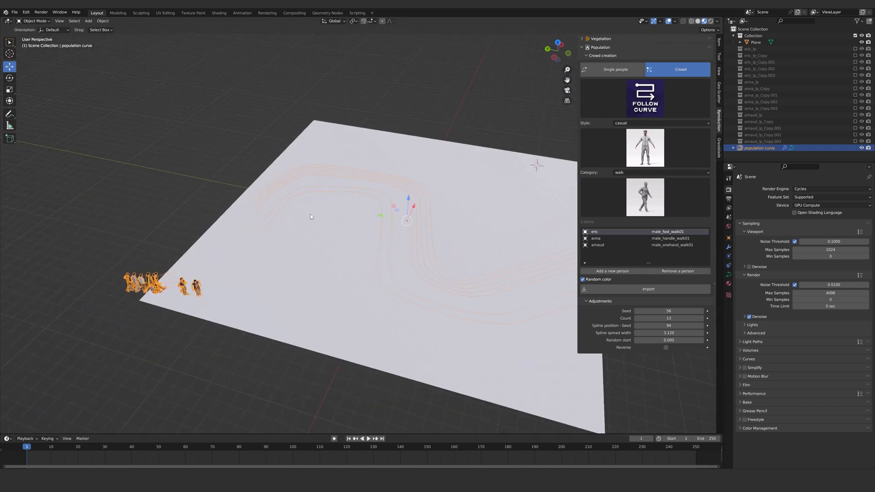
pyautogui.click(361, 437)
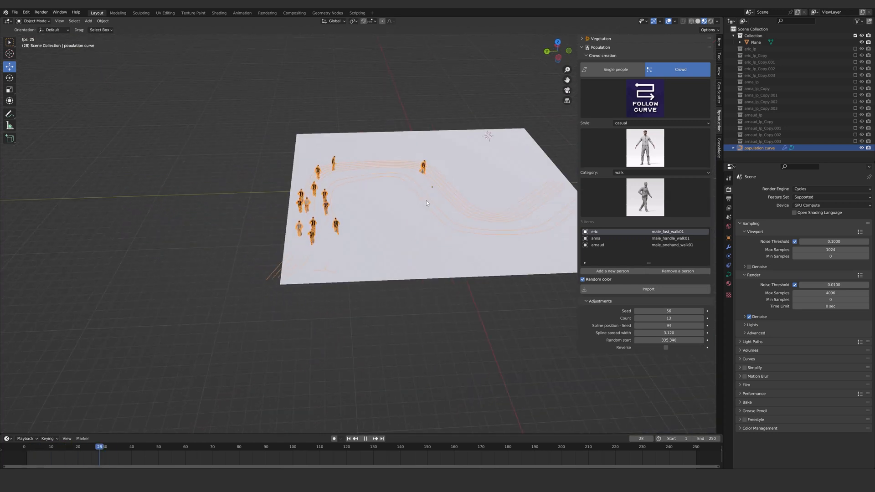
pyautogui.click(348, 438)
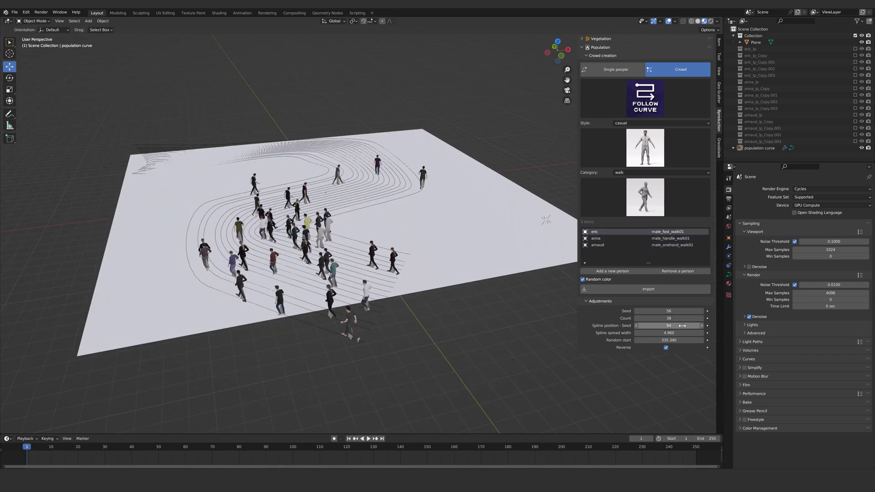
pyautogui.moveTo(669, 318); pyautogui.dragTo(691, 326)
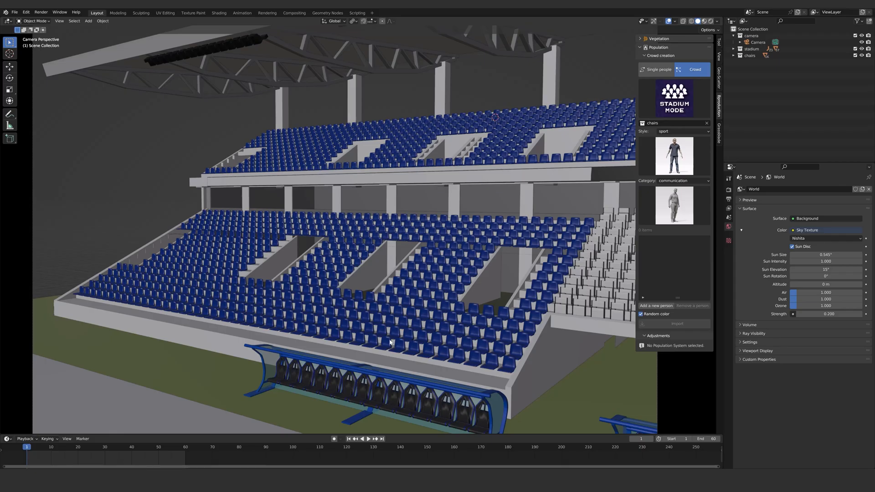
# - Use the chairs collection as seating and set the animation category to daily life
pyautogui.click(673, 99)
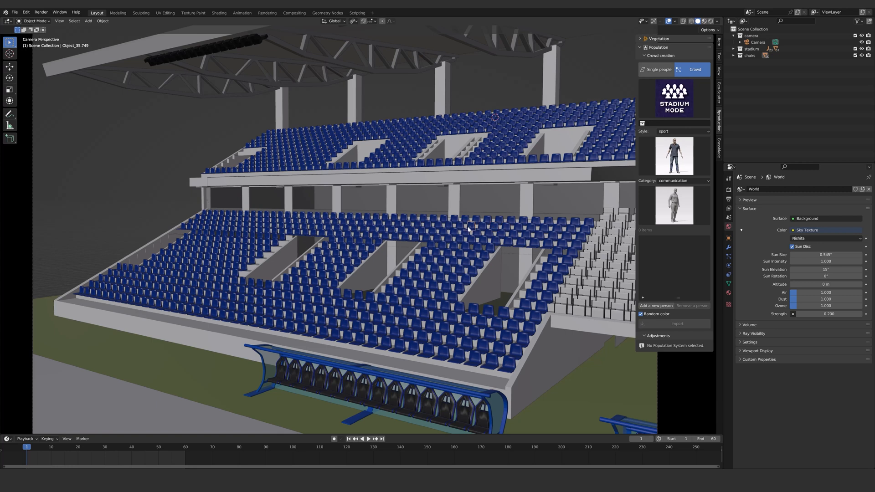
pyautogui.click(750, 55)
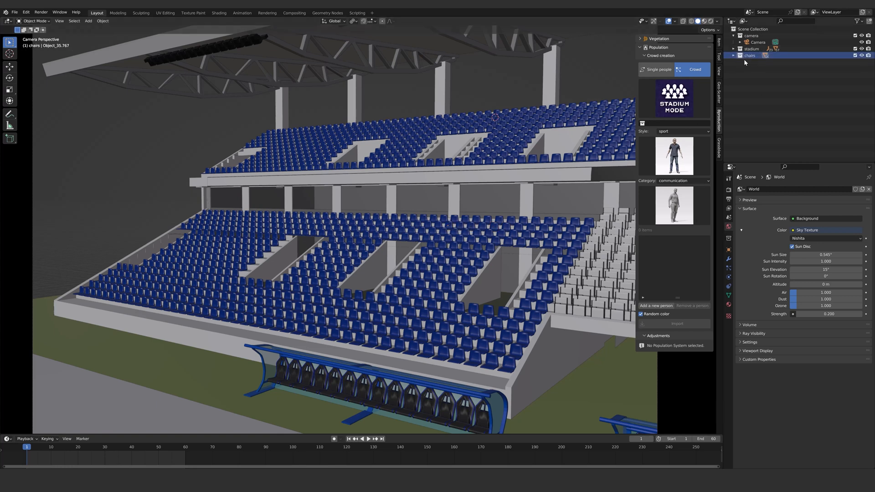
pyautogui.click(681, 132)
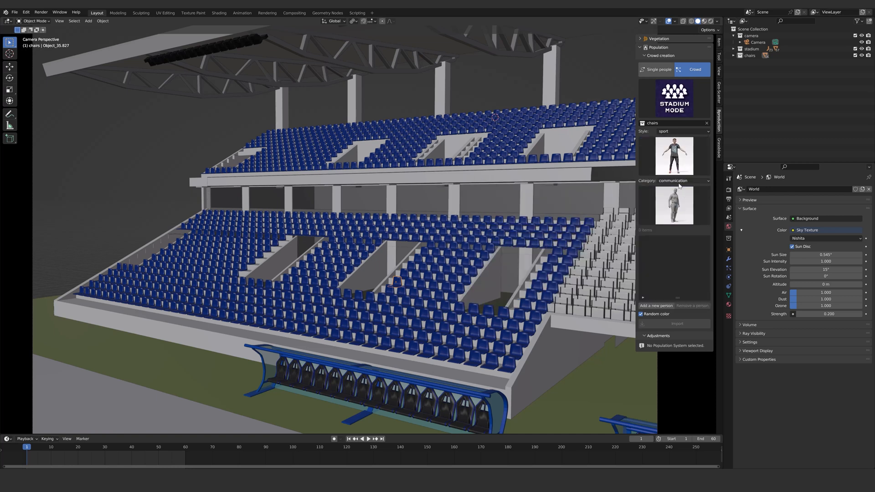
pyautogui.click(681, 181)
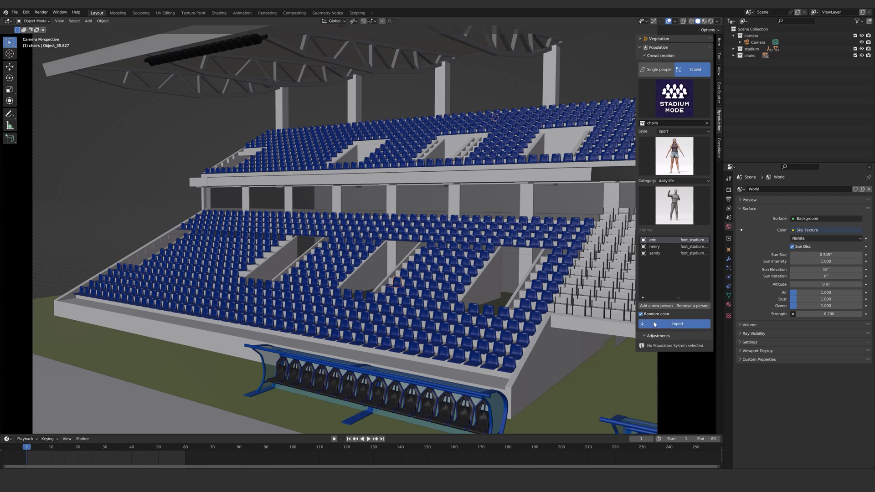
# - Import the seated crowd, offset it Y 0.14 m and Z 0.4 m, rotated 90 degrees
pyautogui.click(676, 323)
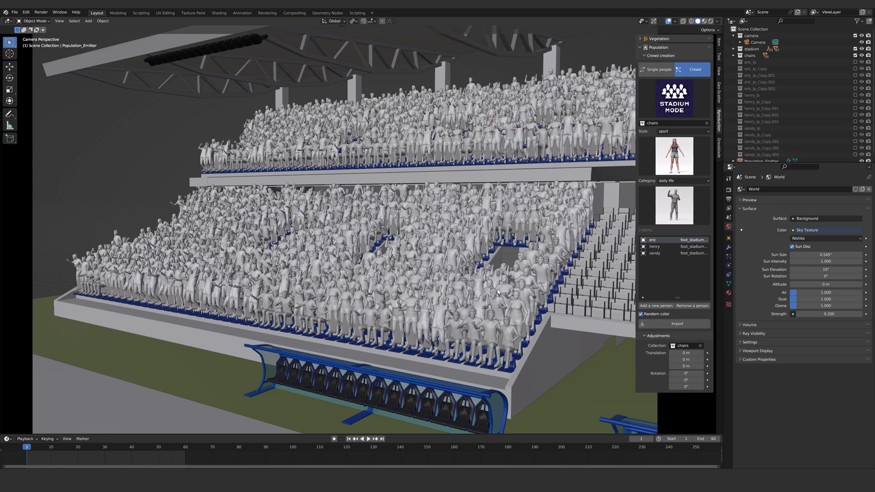
pyautogui.click(355, 438)
pyautogui.write('-0.4')
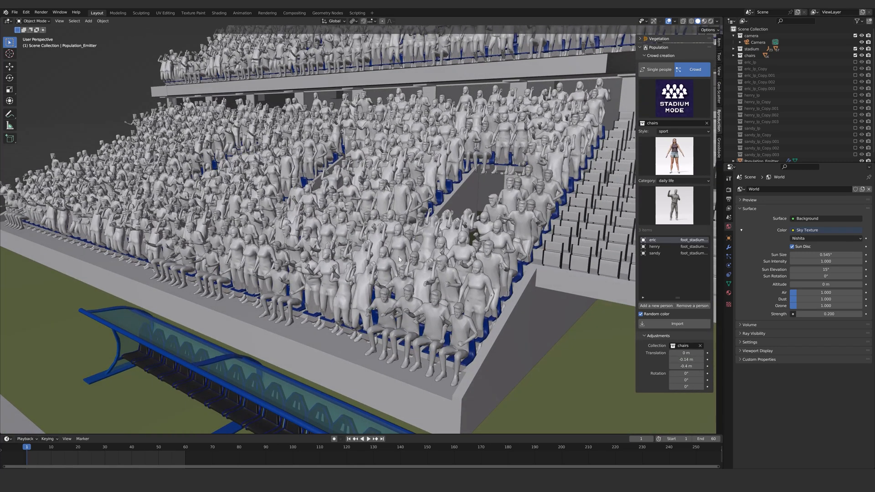
pyautogui.write('90')
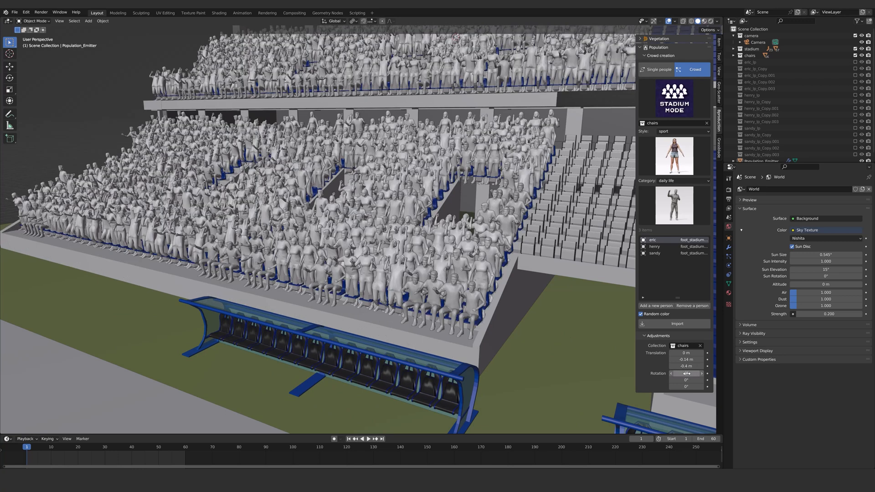
pyautogui.write('90')
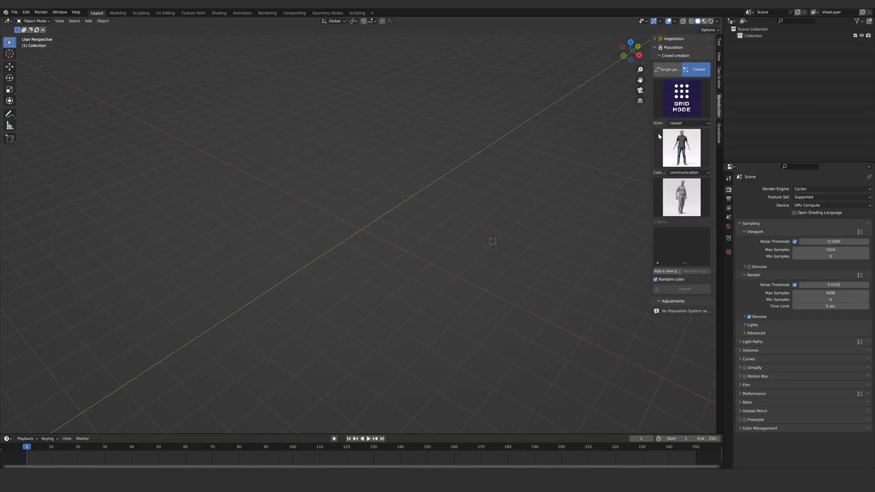
pyautogui.moveTo(649, 159)
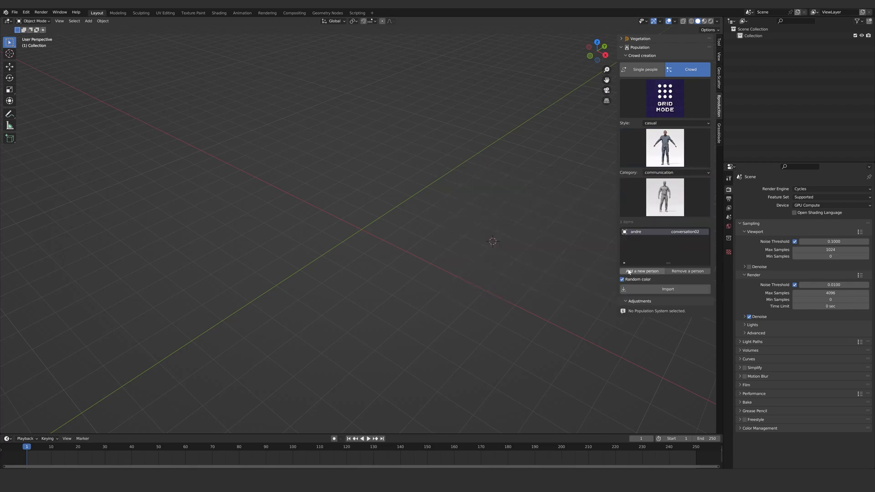
# - Add a third person (andre, gary, mathis) and import the 5 by 5 grid crowd
pyautogui.click(642, 270)
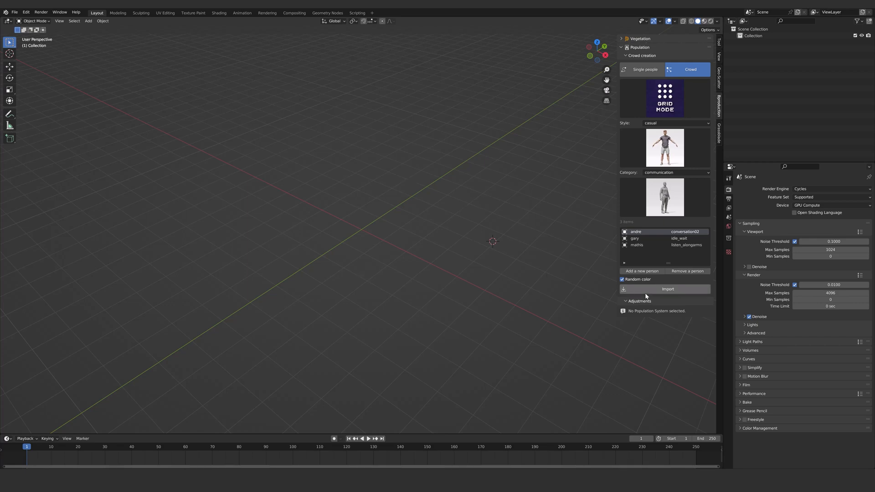
pyautogui.click(667, 289)
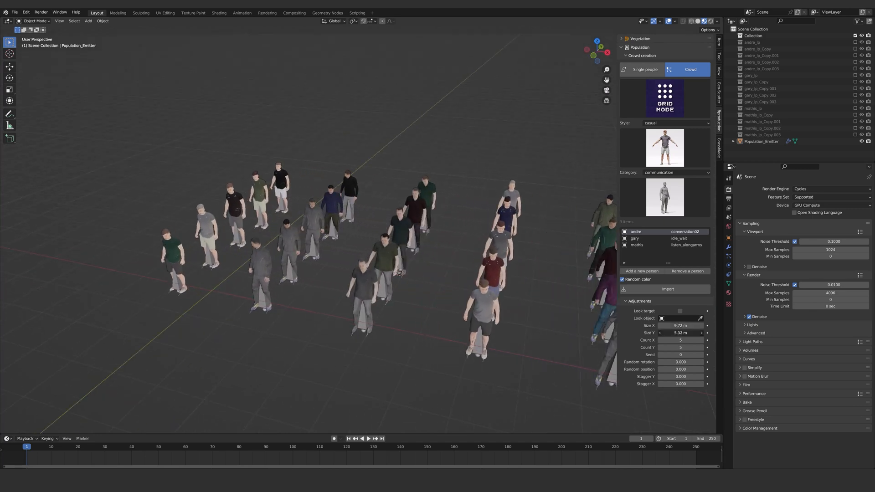
# - Set the grid to 9 by 10, seed 30, stagger Y 1.22 and X 0.45, and move the plane aside
pyautogui.moveTo(670, 340); pyautogui.dragTo(700, 340)
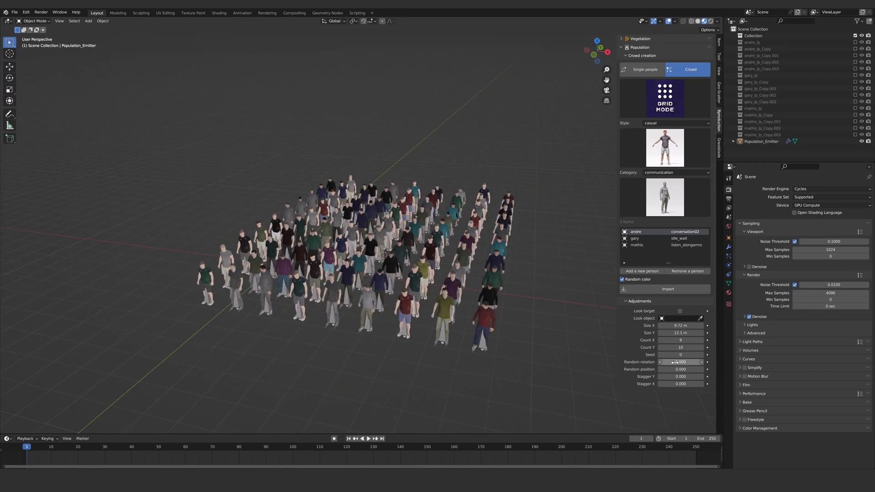
pyautogui.moveTo(681, 362); pyautogui.dragTo(714, 361)
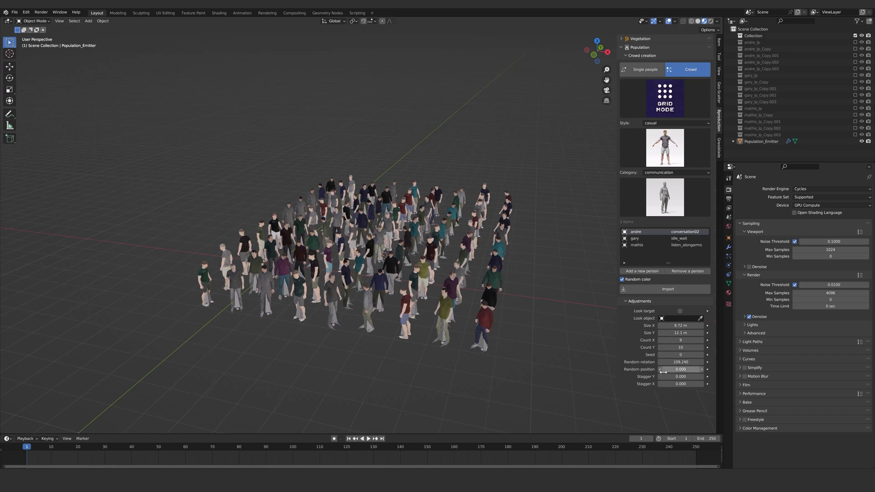
pyautogui.moveTo(670, 368); pyautogui.dragTo(681, 368)
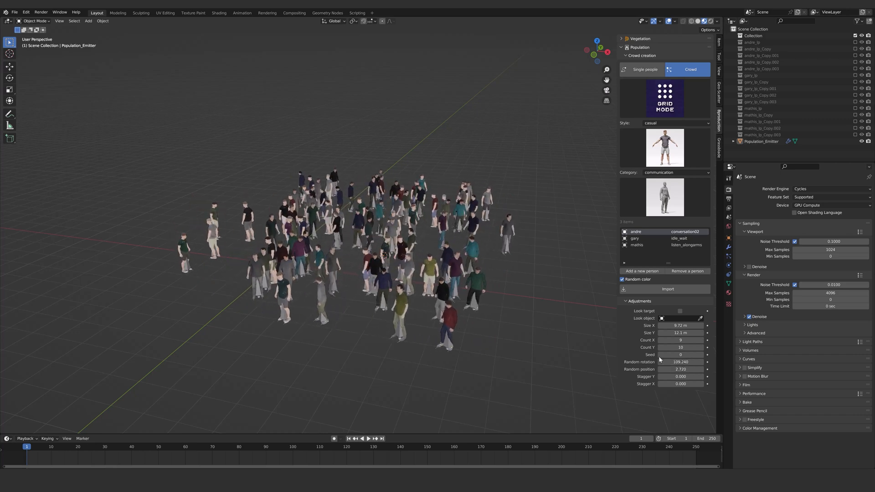
pyautogui.click(700, 354)
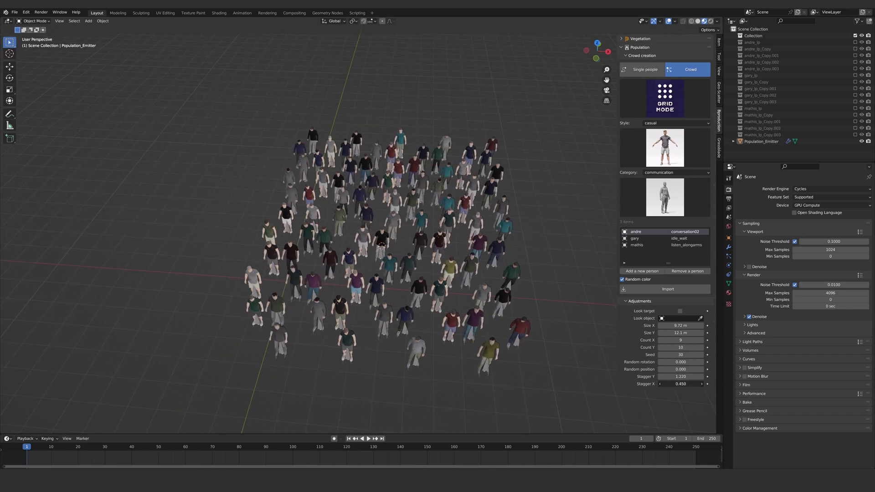
pyautogui.moveTo(680, 383); pyautogui.dragTo(695, 383)
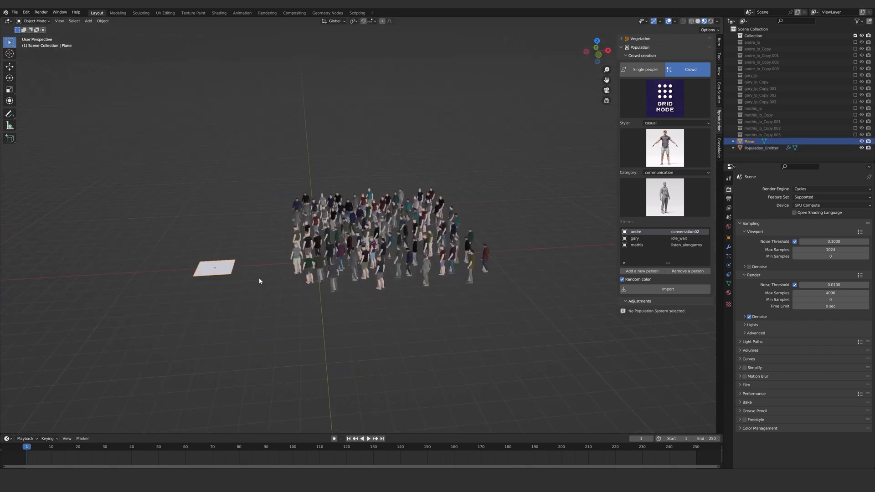
pyautogui.moveTo(215, 268); pyautogui.dragTo(109, 208)
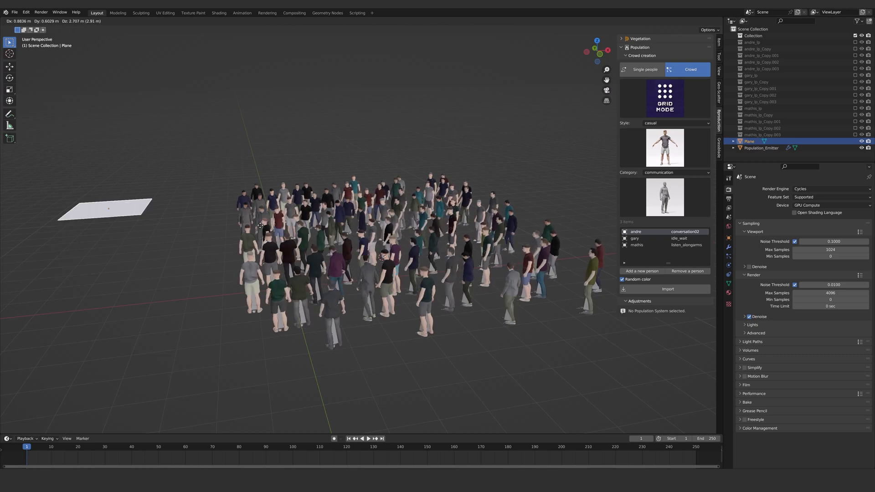